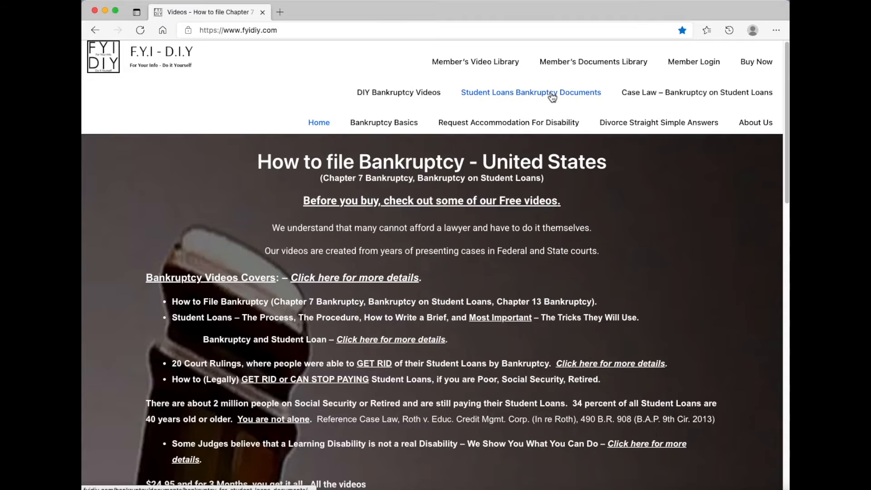
# Visit the disability accommodation page, then the bankruptcy and student loans case law page
pyautogui.click(507, 122)
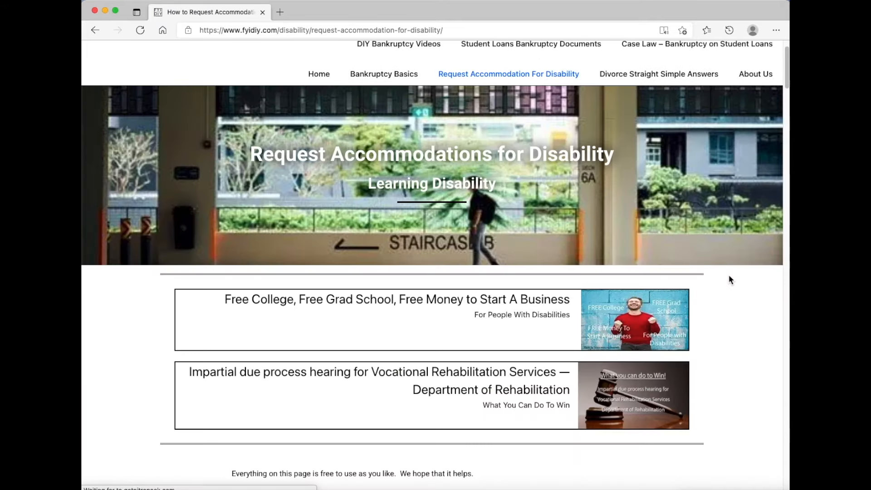
pyautogui.scroll(-3)
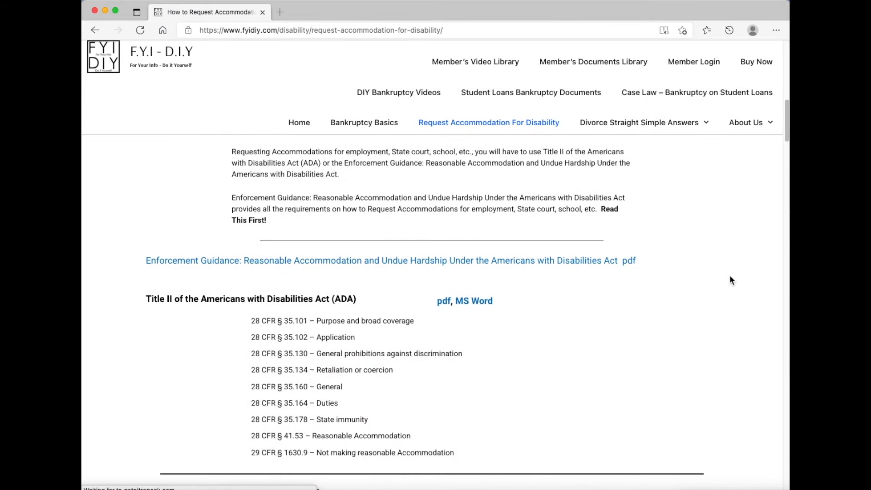
pyautogui.click(439, 300)
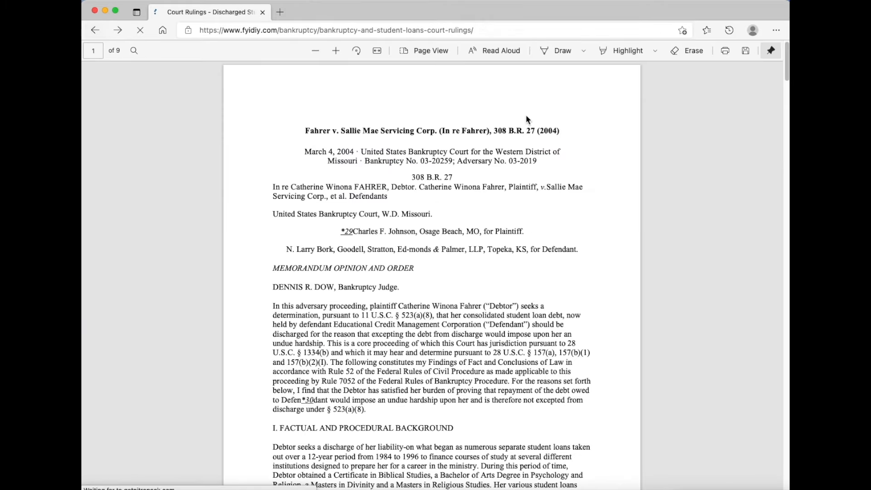
pyautogui.click(95, 30)
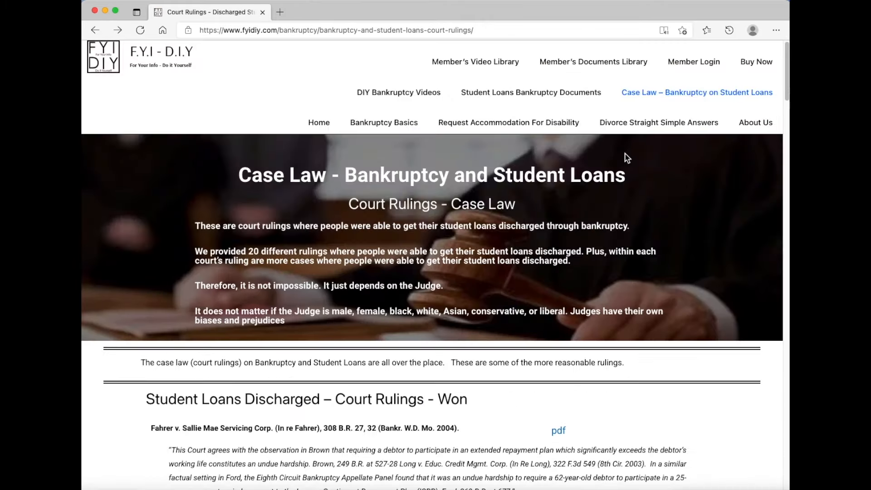
pyautogui.click(398, 92)
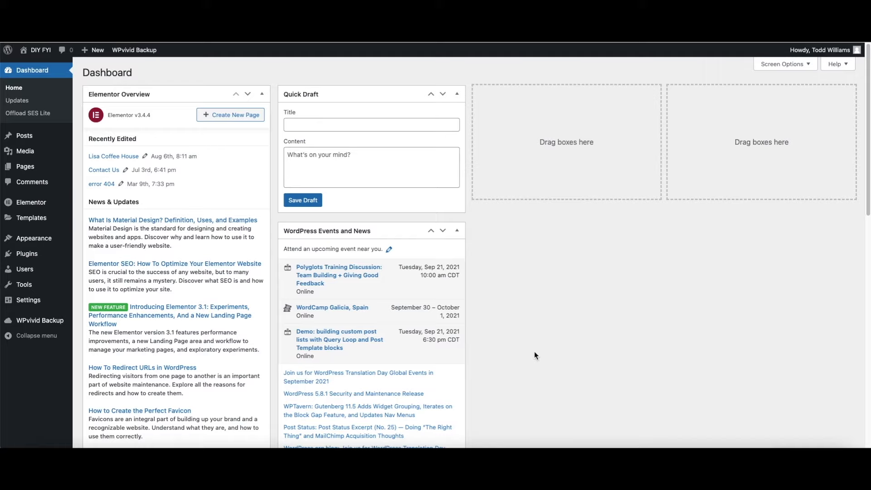
pyautogui.moveTo(167, 301)
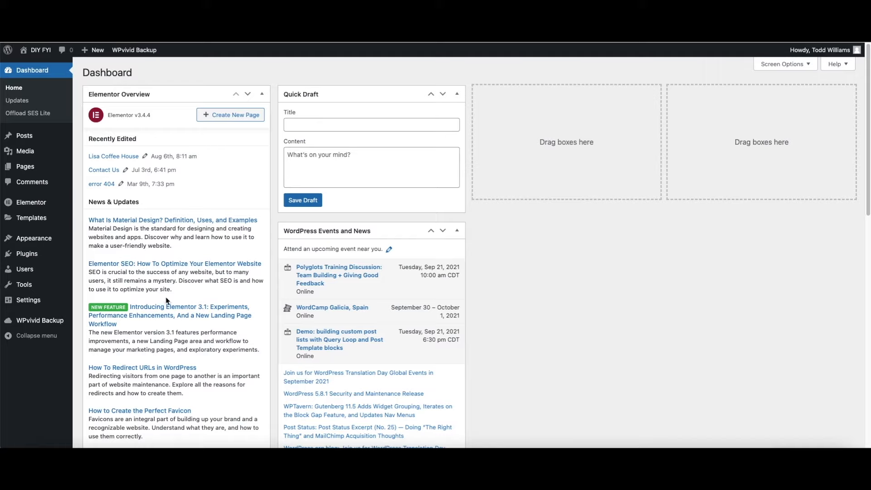
pyautogui.moveTo(28, 300)
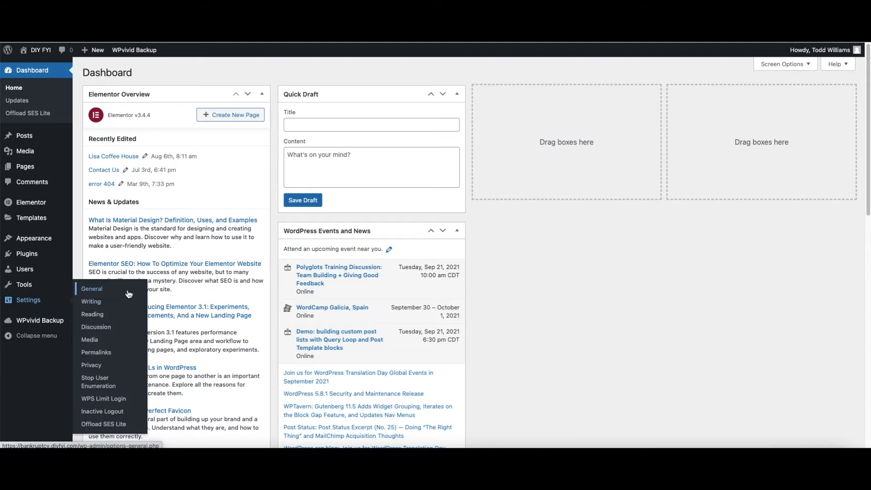
# Open Settings > General from the WordPress dashboard sidebar
pyautogui.click(91, 288)
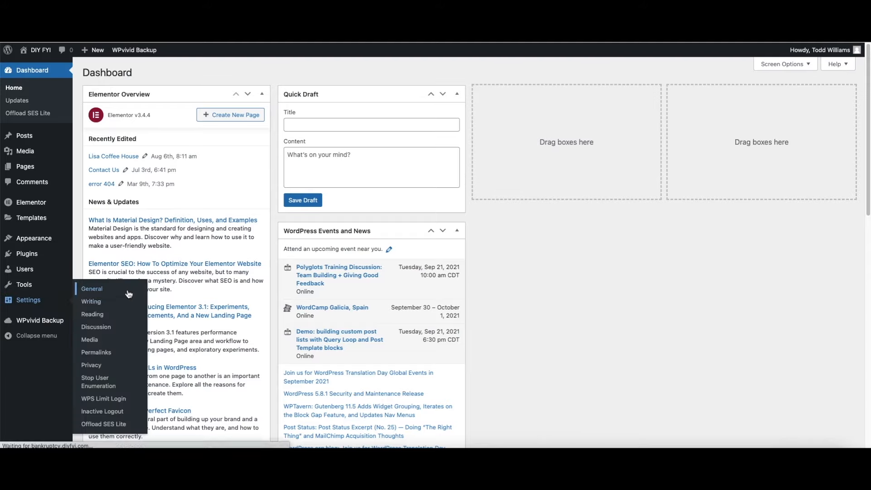
# Set Site Language to 한국어 (Korean) and save the General settings
pyautogui.click(92, 288)
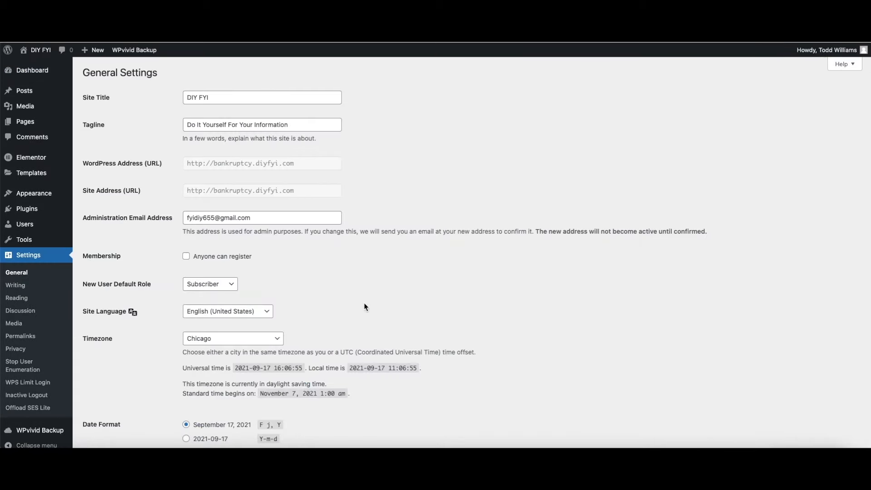
pyautogui.scroll(-3)
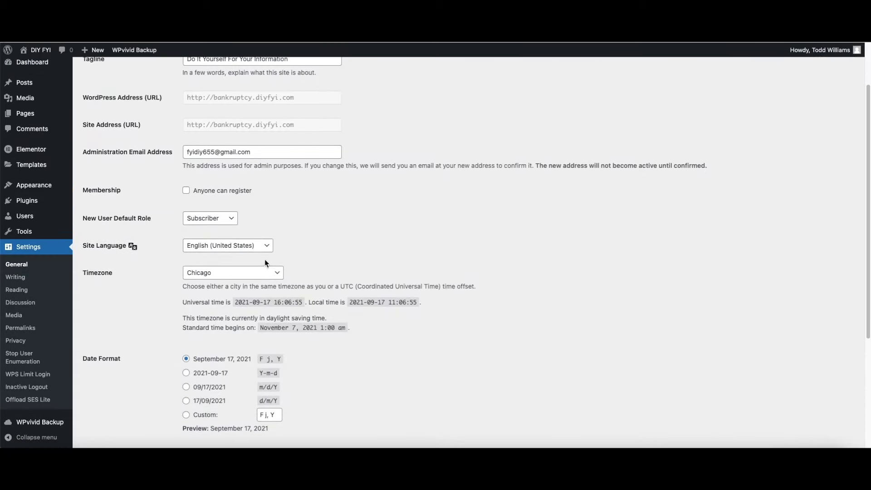
pyautogui.moveTo(272, 248)
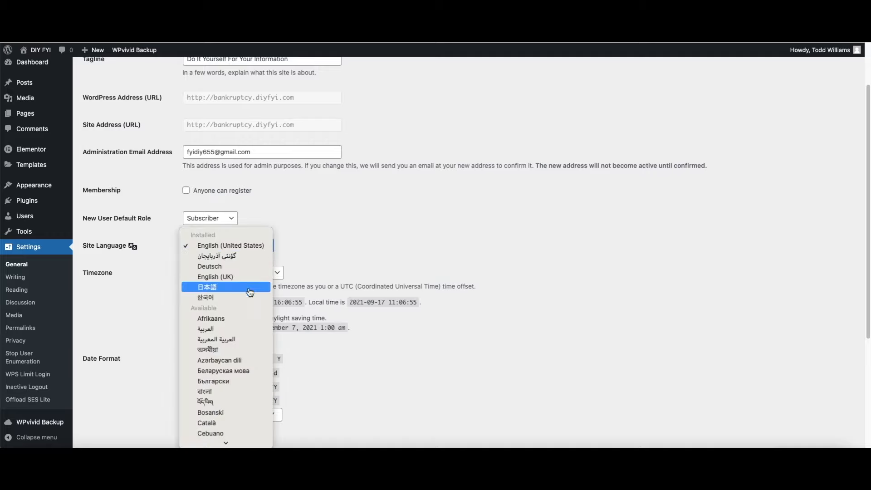
pyautogui.click(206, 297)
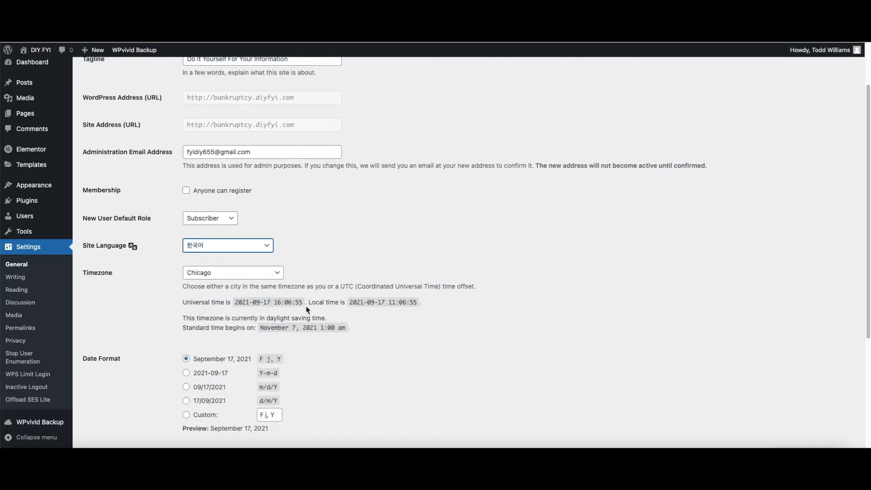
pyautogui.scroll(-3)
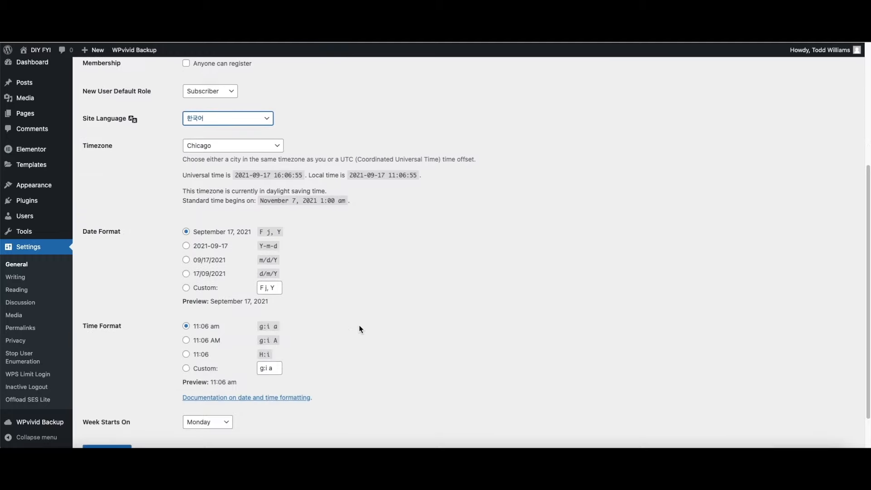
pyautogui.scroll(-3)
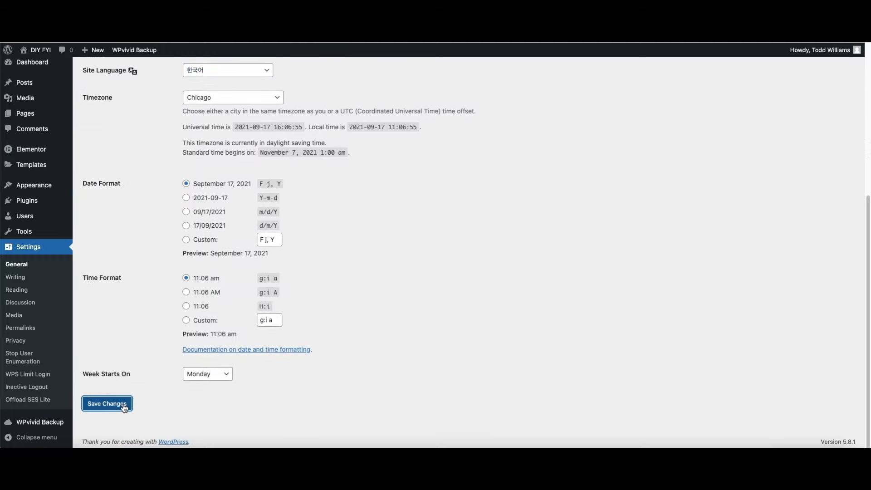
pyautogui.click(107, 403)
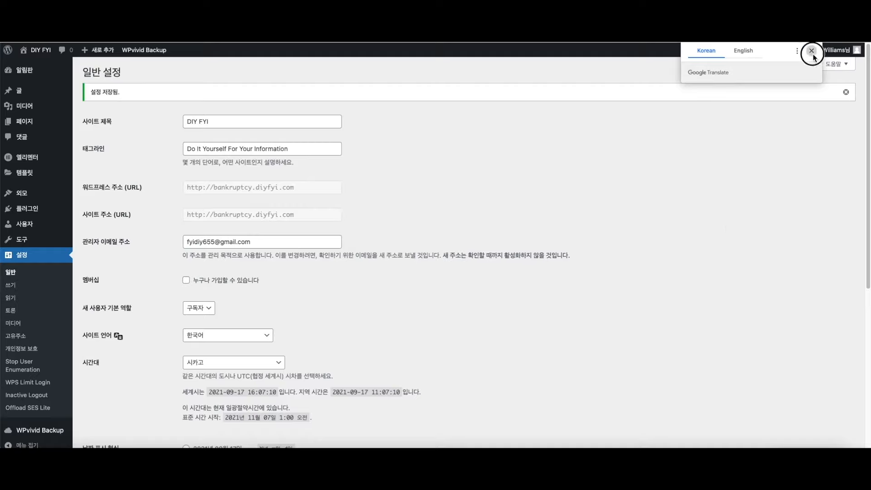
# Dismiss the Google Translate offer and return to the General settings page
pyautogui.click(811, 52)
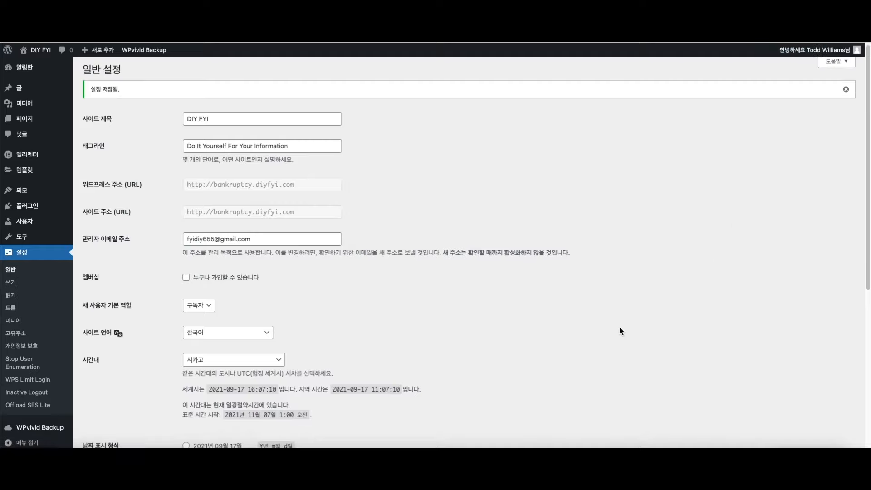
pyautogui.scroll(-3)
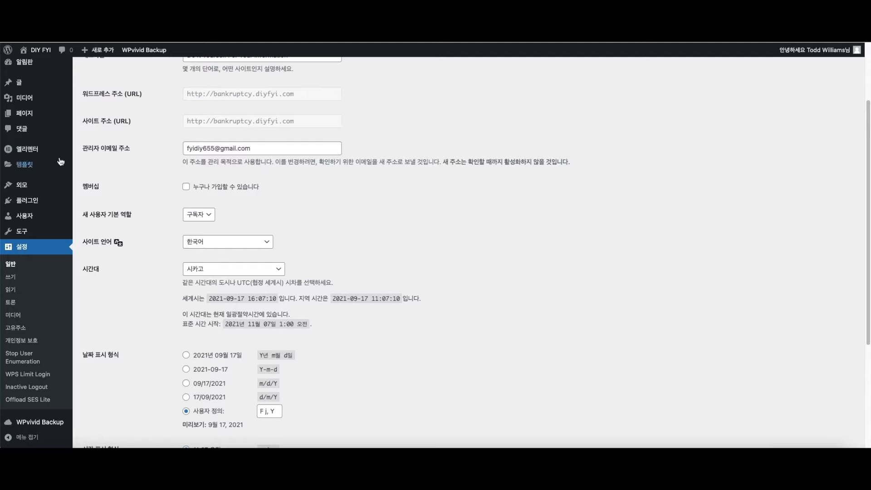
pyautogui.click(24, 113)
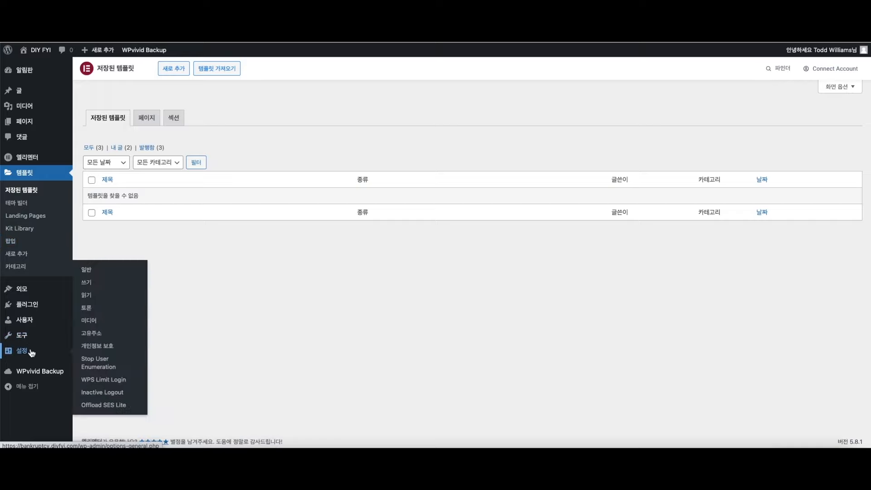
pyautogui.click(86, 269)
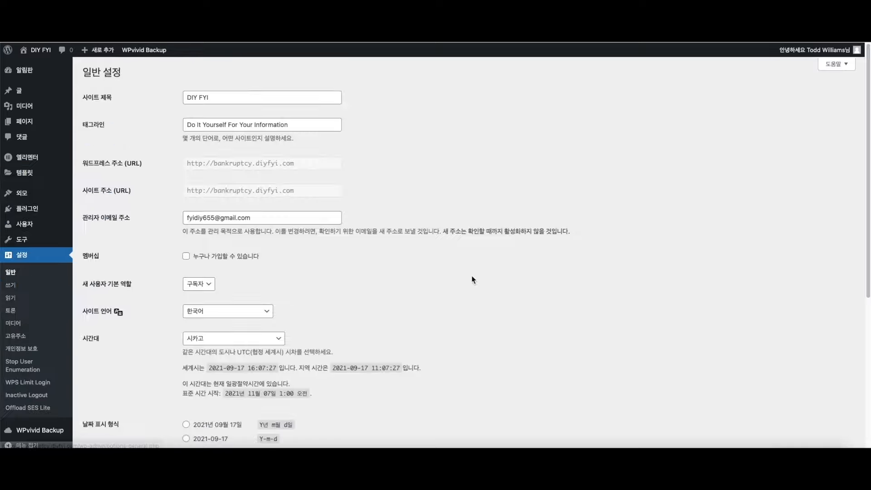
# Choose English (United States) as Site Language and save
pyautogui.scroll(-3)
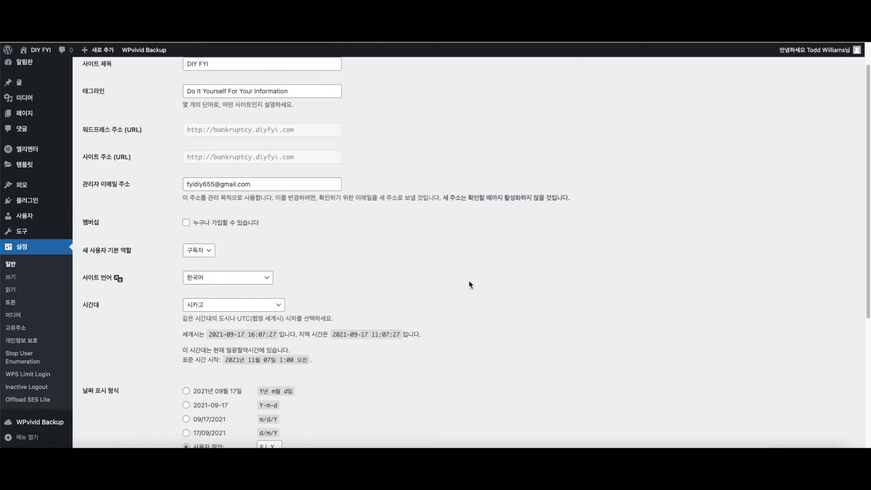
pyautogui.click(226, 277)
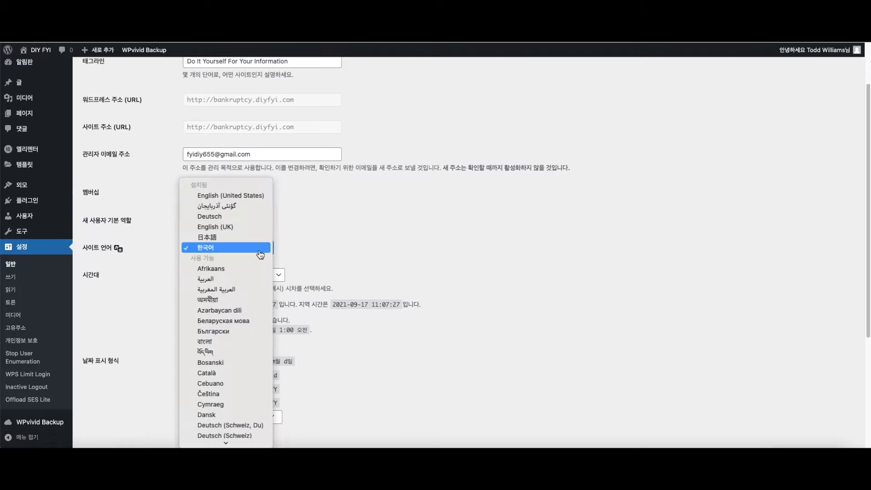
pyautogui.click(230, 195)
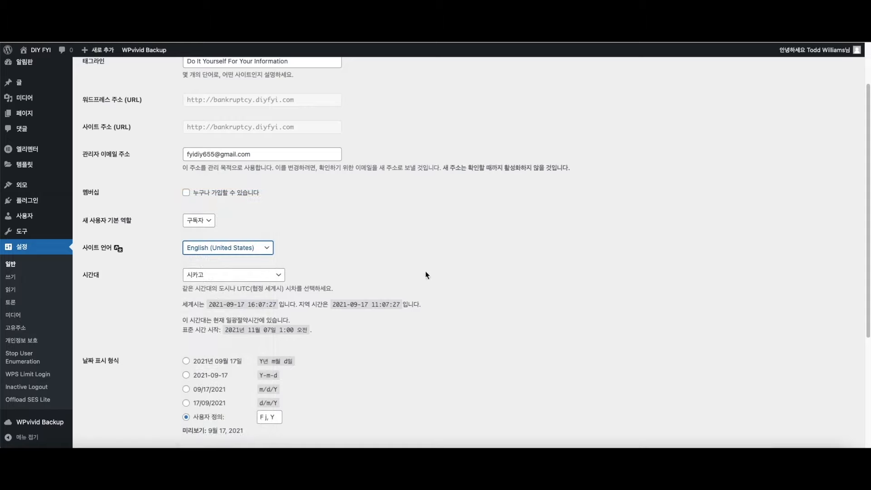
pyautogui.scroll(-3)
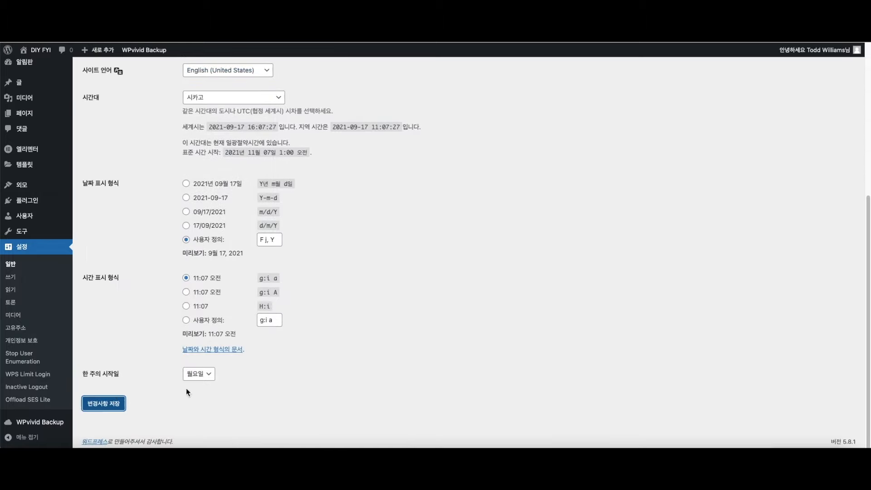
pyautogui.click(103, 403)
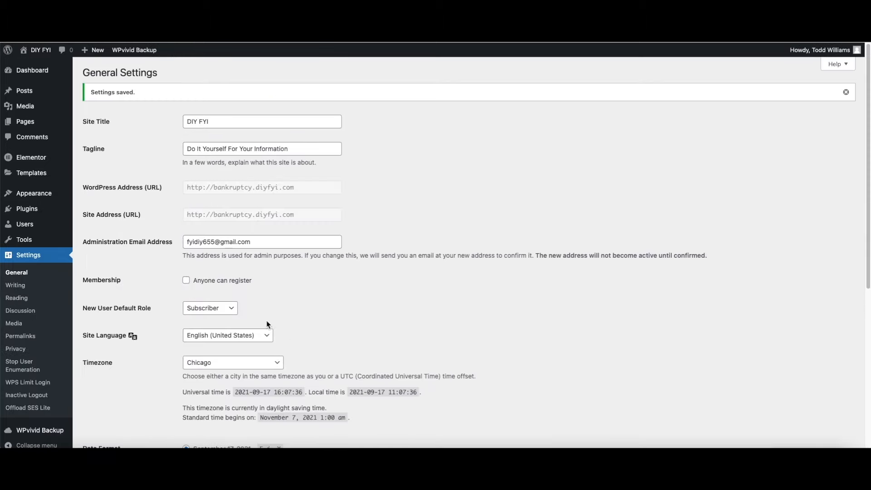
# Set Site Language to South Azerbaijani and save the settings
pyautogui.click(227, 335)
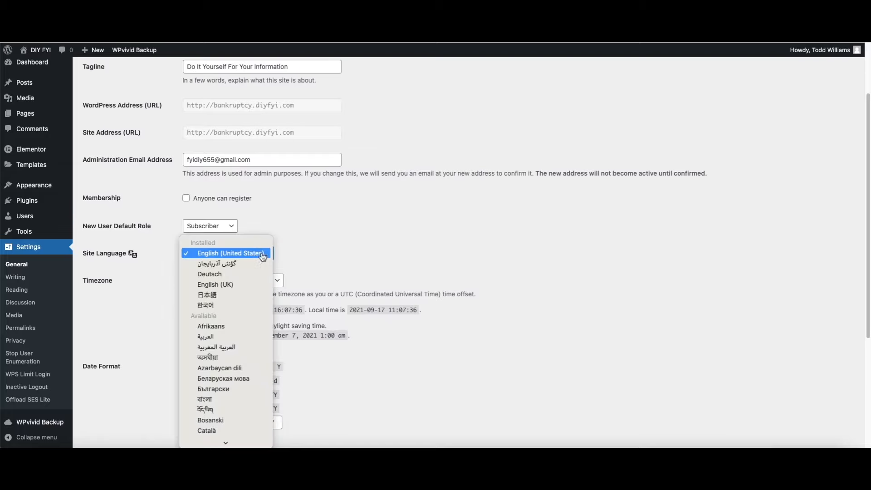
pyautogui.click(217, 263)
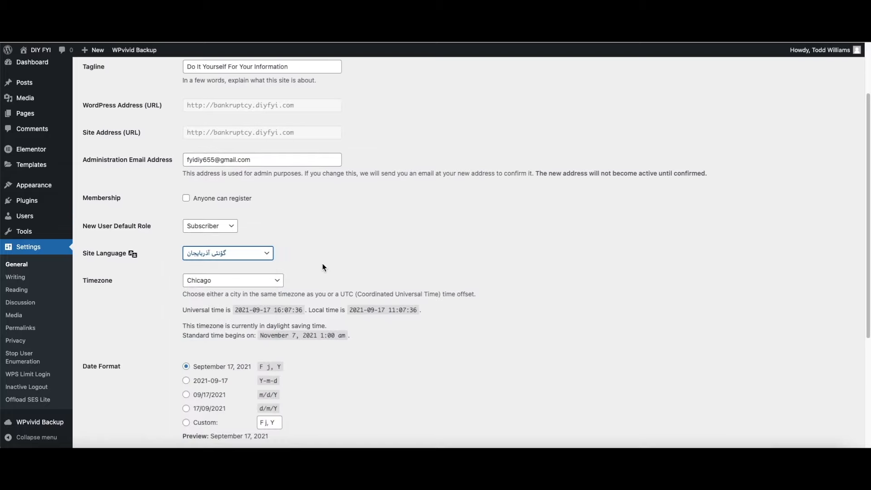
pyautogui.scroll(-3)
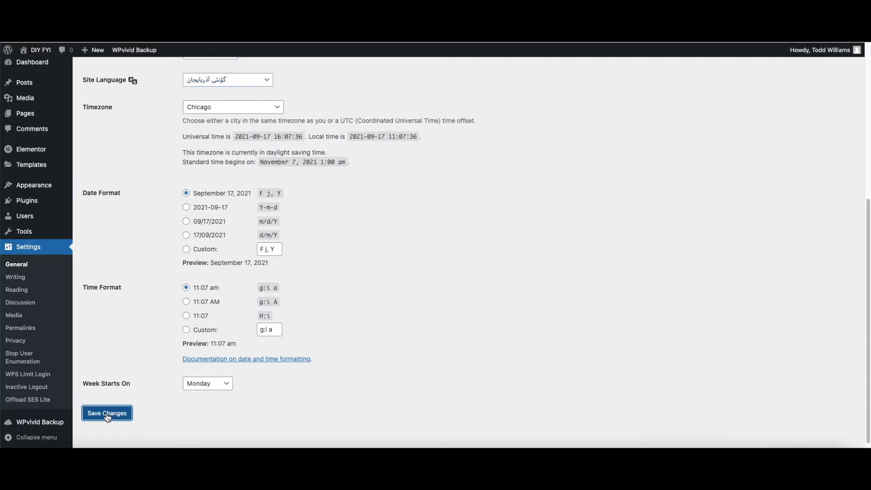
pyautogui.click(107, 412)
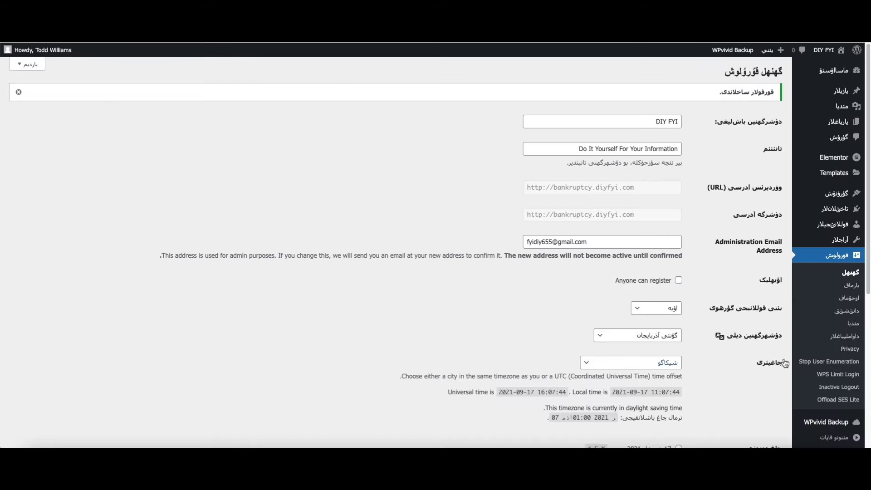
pyautogui.moveTo(834, 209)
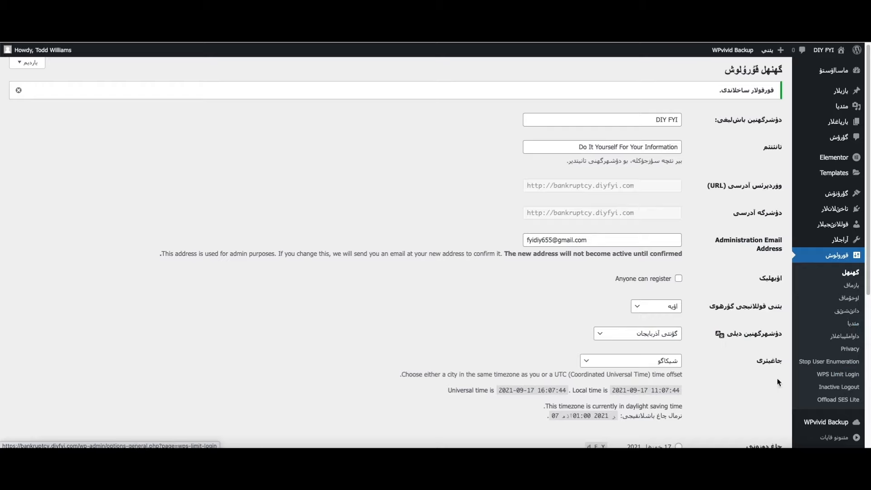
# Reselect English (United States) as Site Language and save the General settings
pyautogui.click(656, 306)
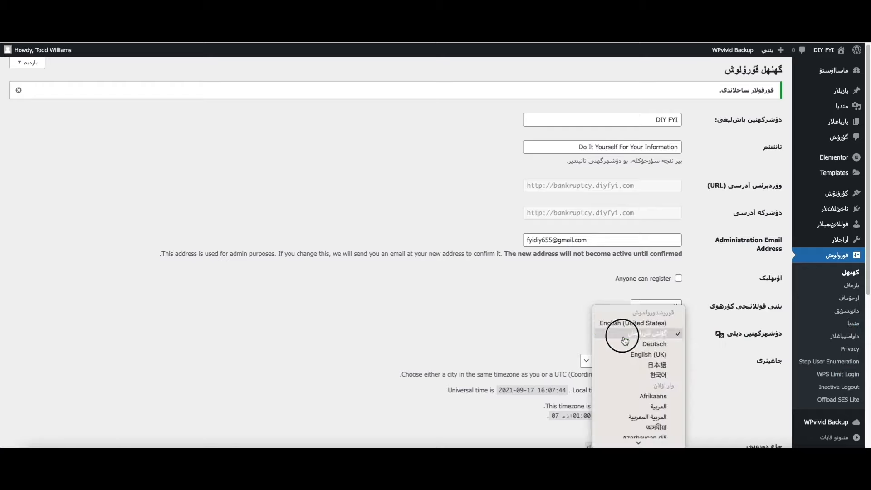
pyautogui.click(632, 322)
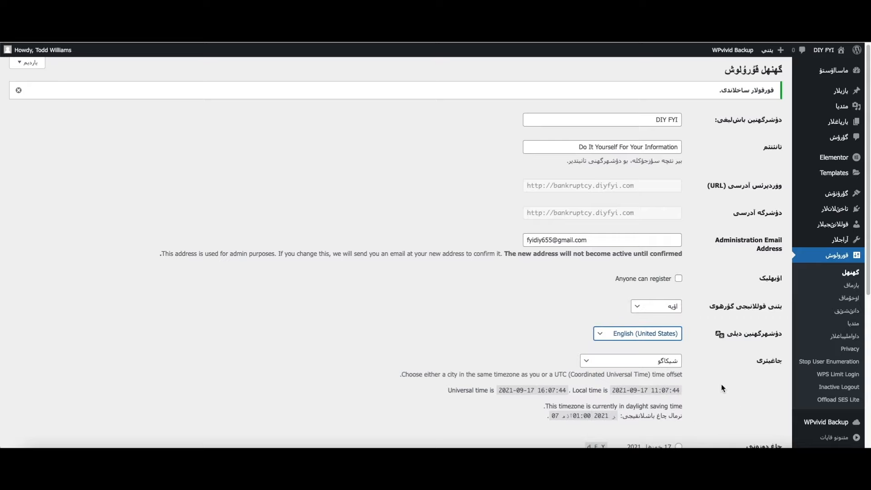
pyautogui.scroll(-3)
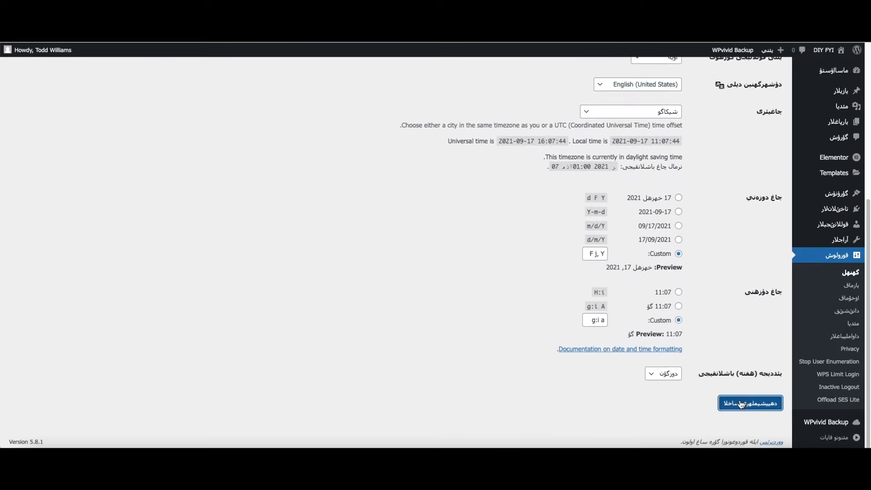
pyautogui.click(749, 403)
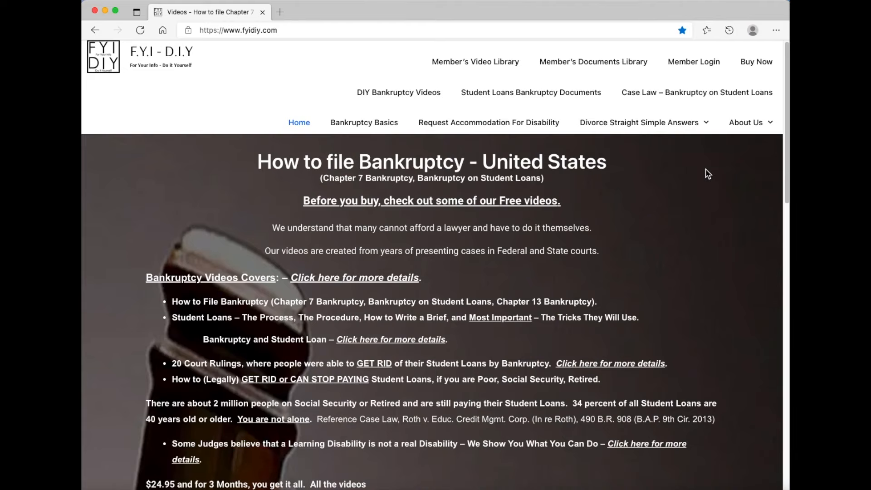
# Open the DIY Bankruptcy Videos page and scroll through the entries to Video 8
pyautogui.click(398, 92)
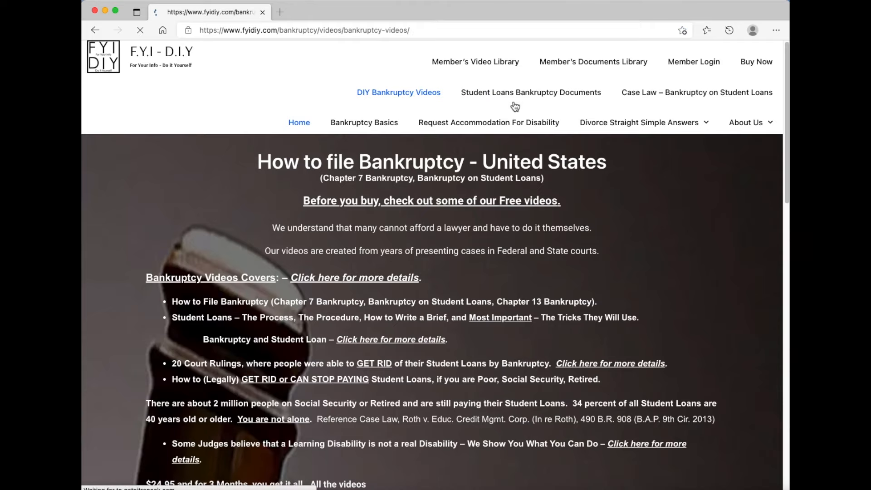
pyautogui.scroll(-3)
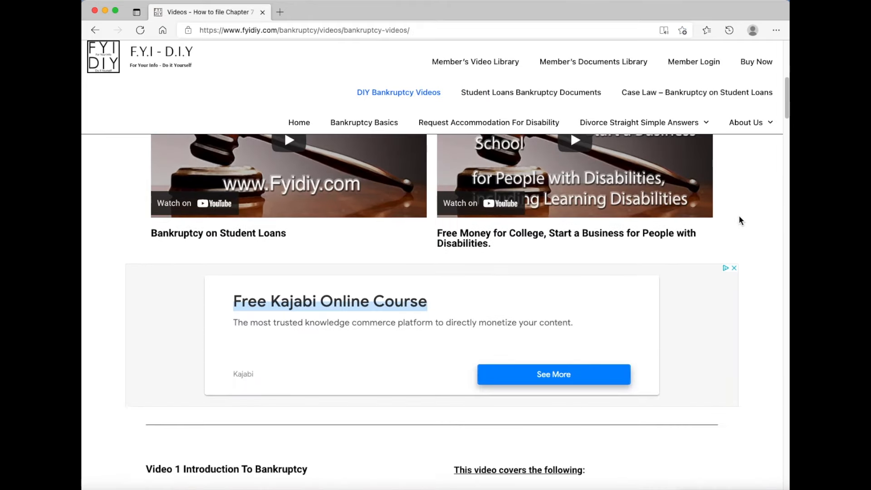
pyautogui.scroll(-3)
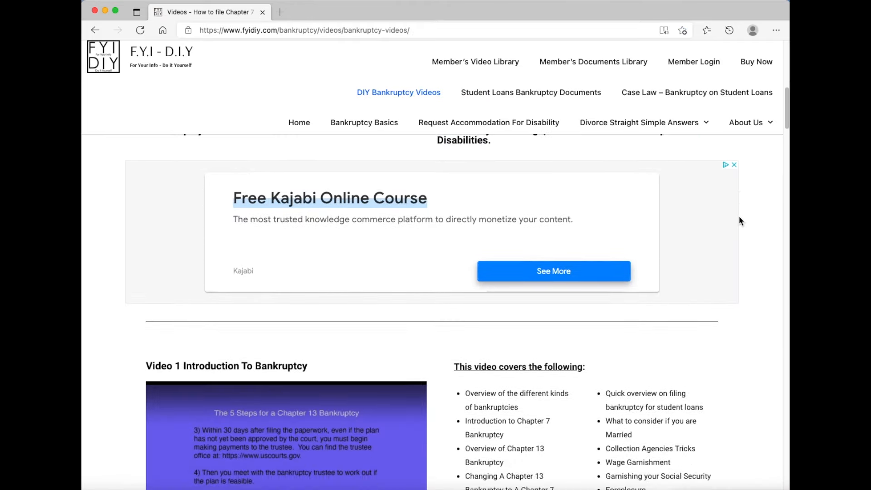
pyautogui.scroll(-3)
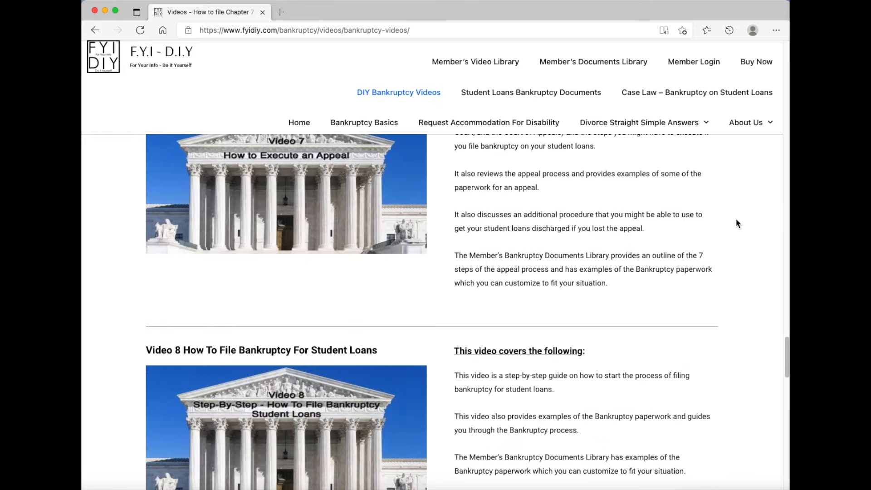
pyautogui.scroll(-3)
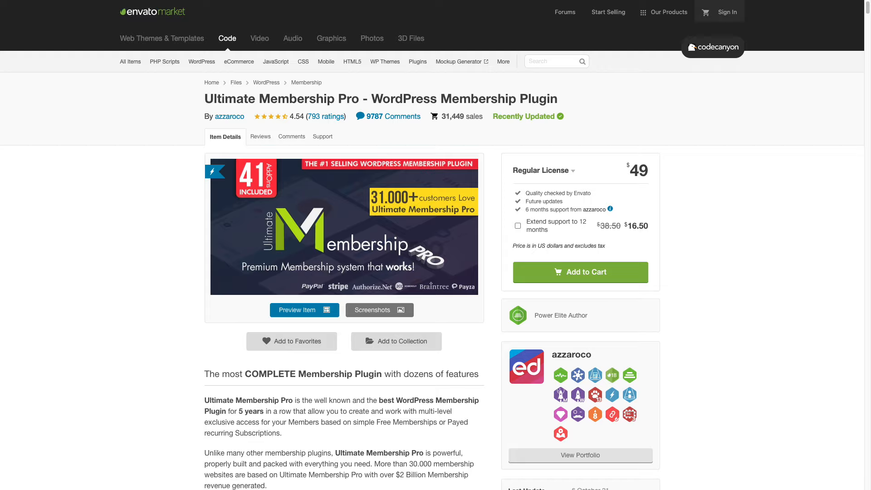
# Open the Ultimate Membership Pro item page on CodeCanyon to review its details
pyautogui.click(304, 309)
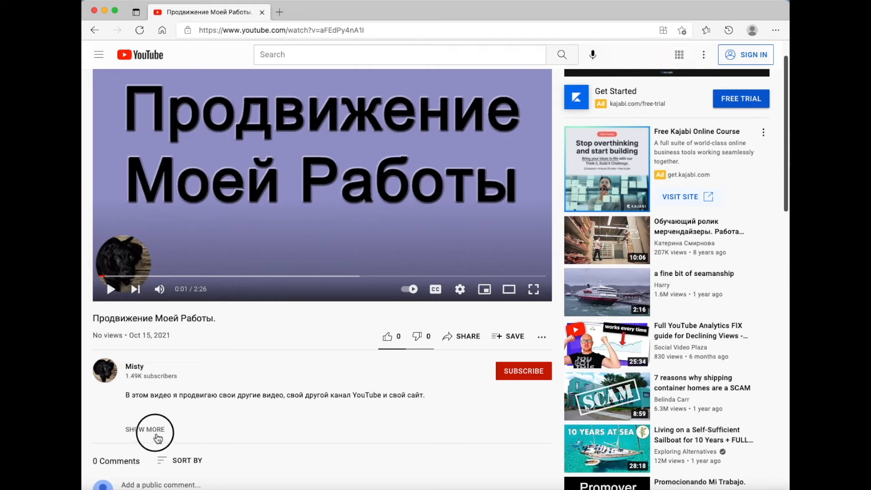
# Expand the description to show links to Misty's other channel and fyidiy.com
pyautogui.click(146, 429)
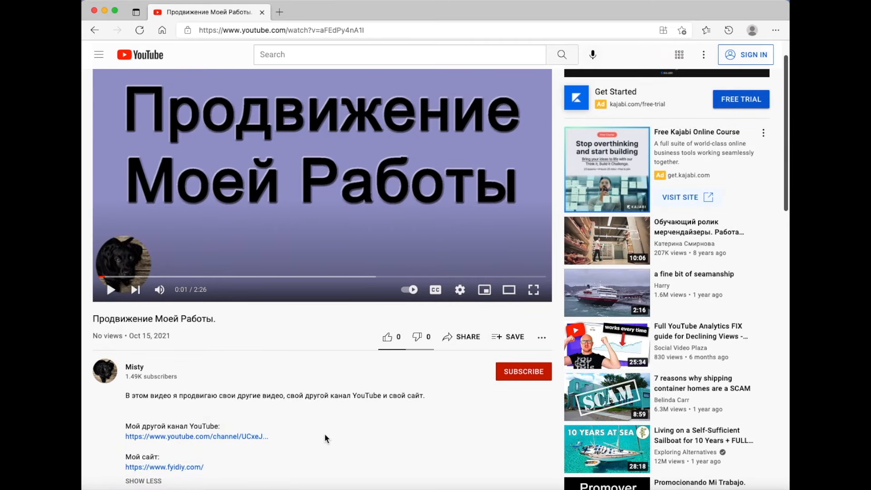
pyautogui.scroll(-3)
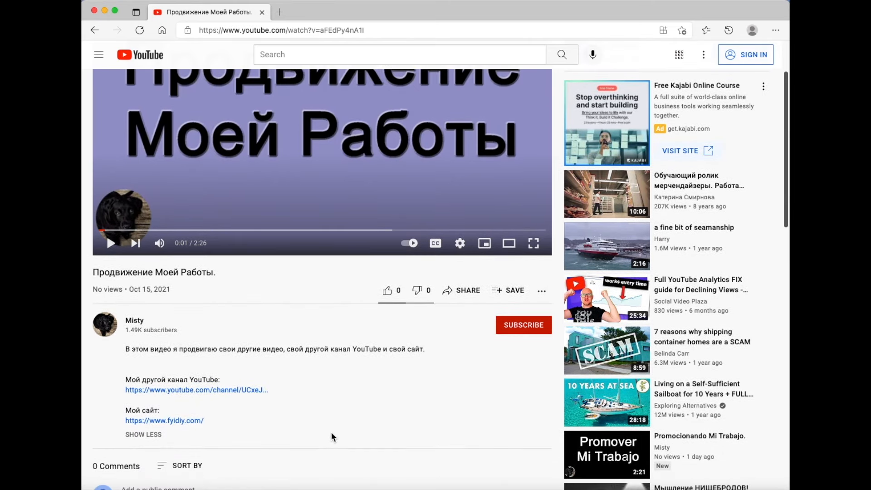
pyautogui.moveTo(404, 396)
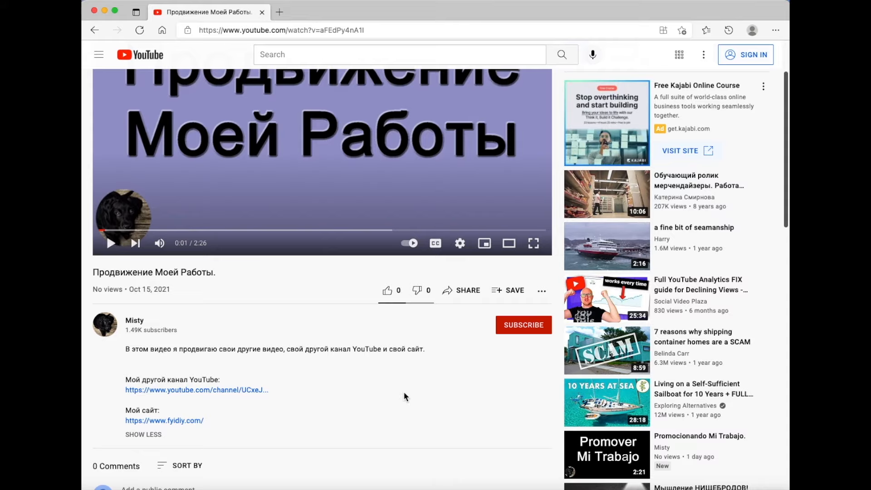
pyautogui.moveTo(105, 324)
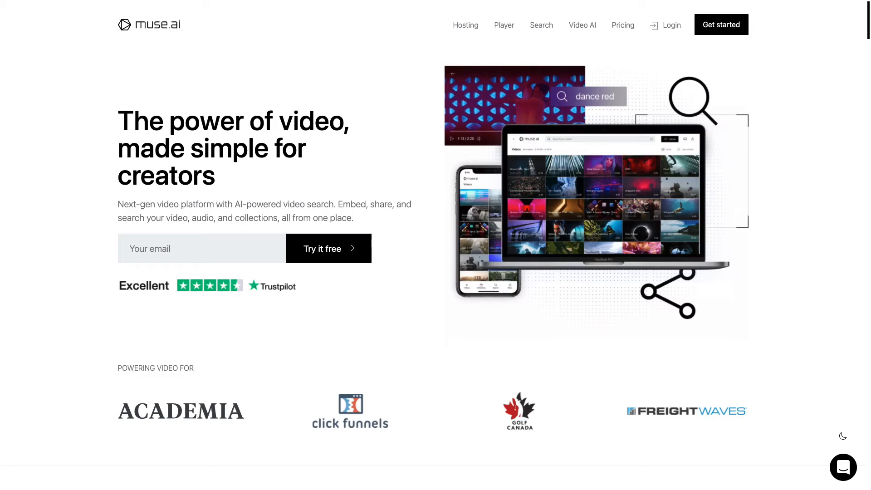
# Log in to muse.ai and reach the Videos library of 16 bankruptcy videos
pyautogui.click(622, 24)
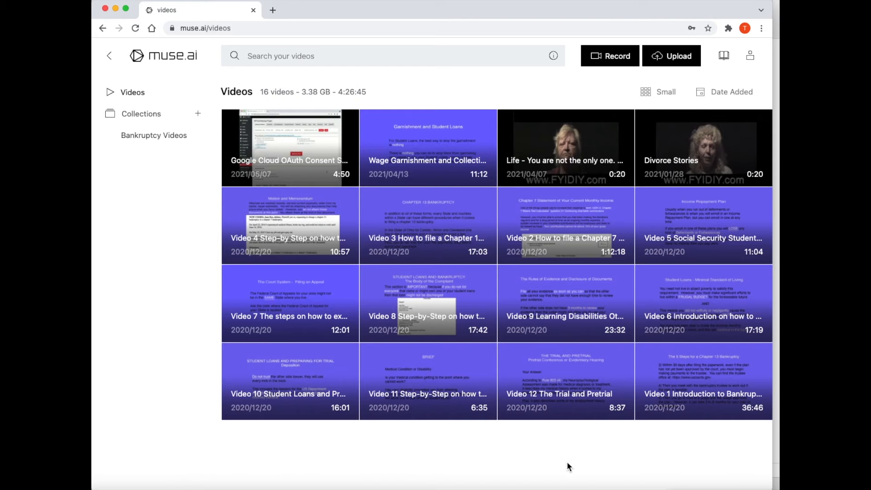
pyautogui.moveTo(583, 228)
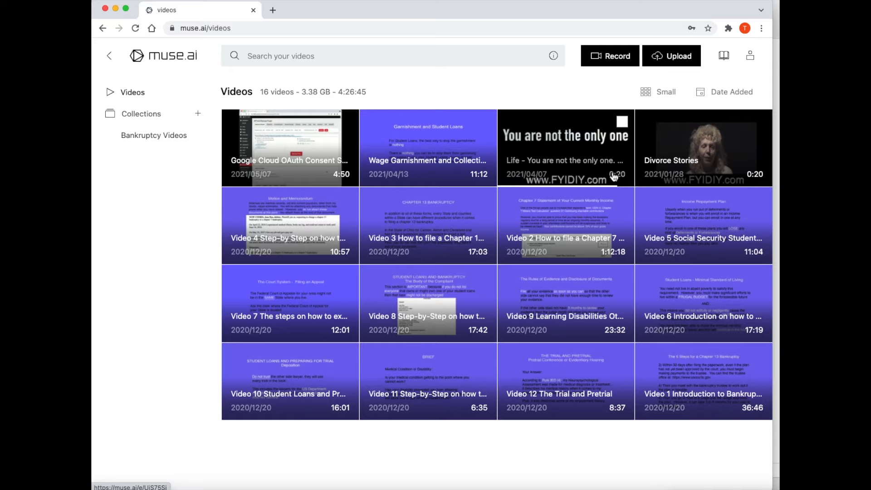
pyautogui.moveTo(665, 176)
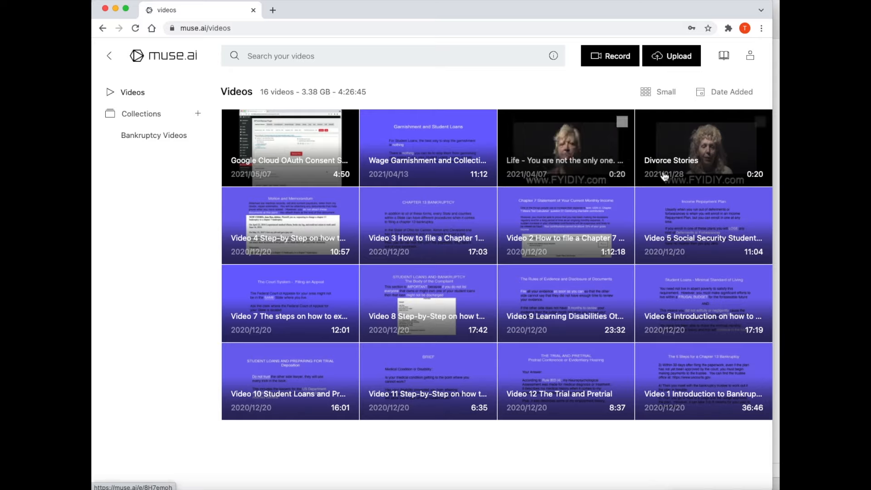
pyautogui.moveTo(565, 144)
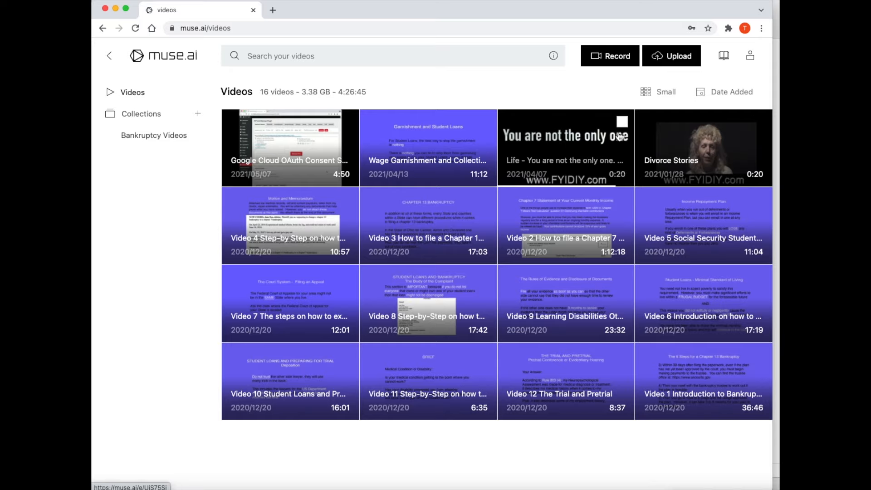
# Tick the checkbox on the 0:20 'Life - You are not the only one' video
pyautogui.click(622, 121)
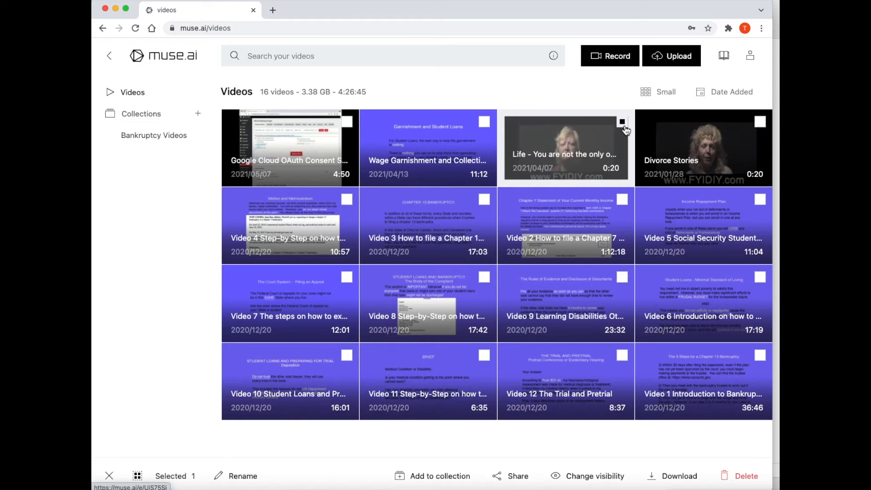
pyautogui.moveTo(620, 441)
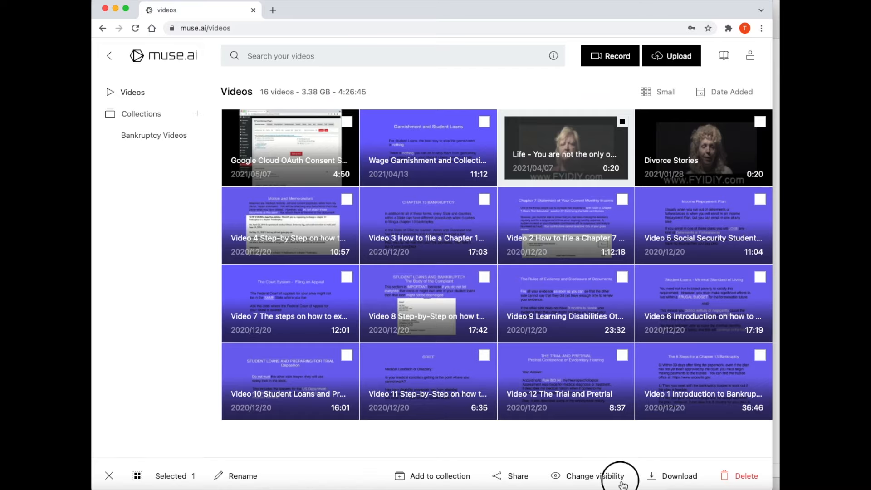
# Switch the Life video's visibility from Private to Unlisted and open its embedding restrictions
pyautogui.click(592, 476)
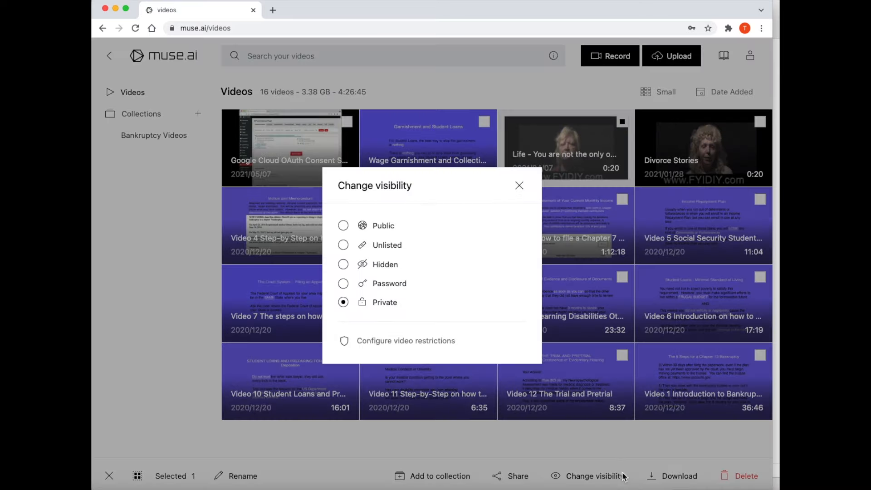
pyautogui.moveTo(395, 250)
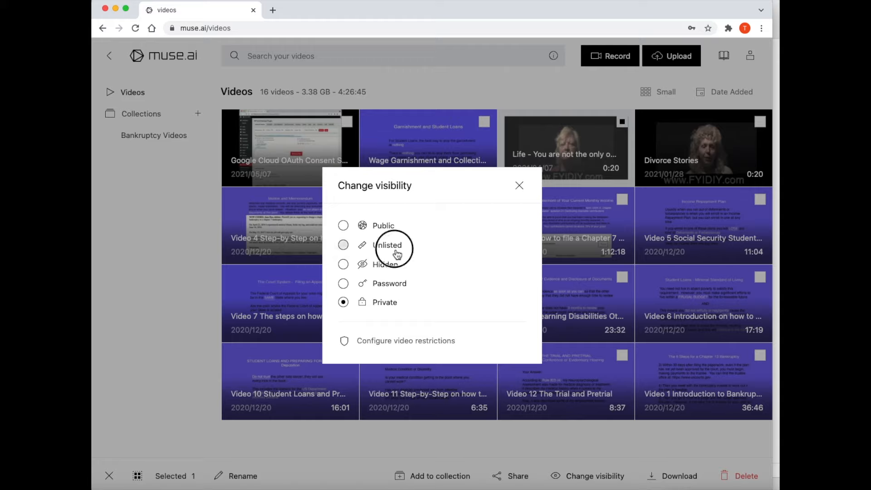
pyautogui.click(343, 245)
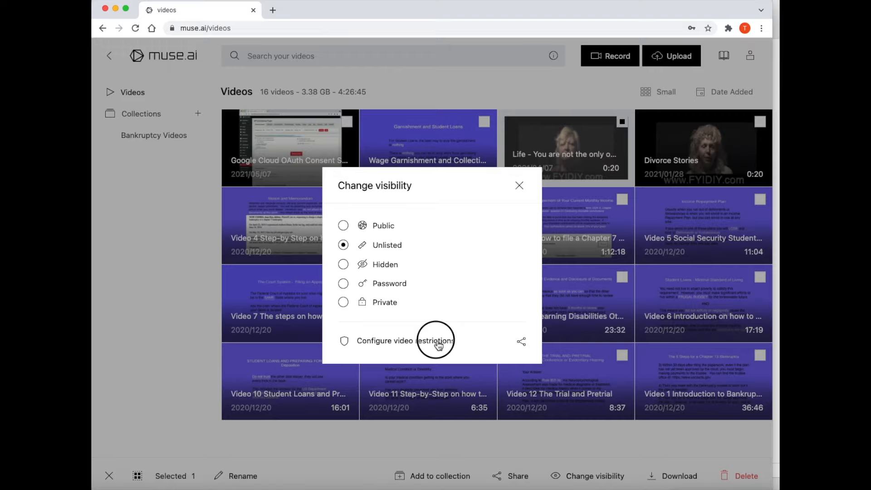
pyautogui.click(395, 341)
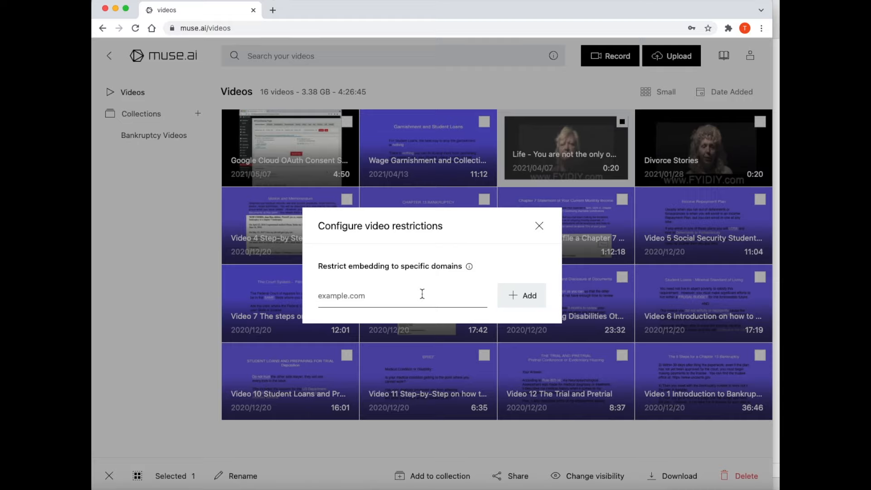
# Allow embedding only on diyfyi.com and *.diyfyi.com, then close the restrictions dialog
pyautogui.write('d')
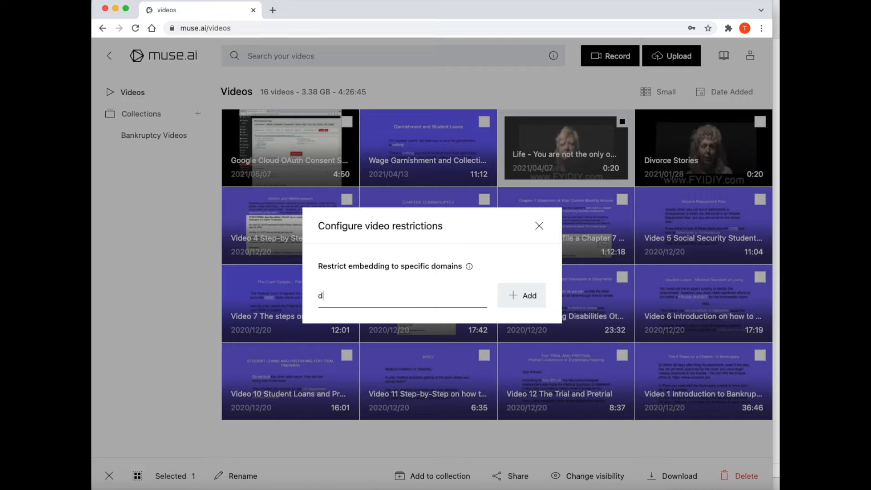
pyautogui.write('iyfy')
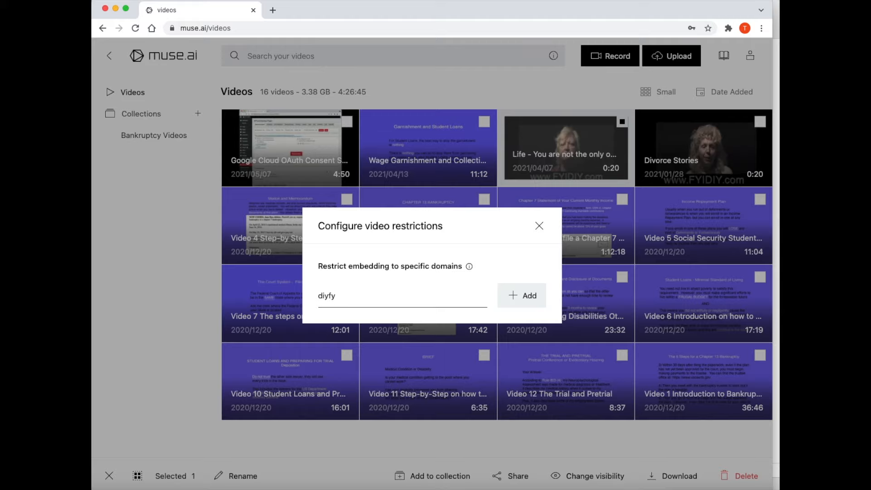
pyautogui.write('i.com')
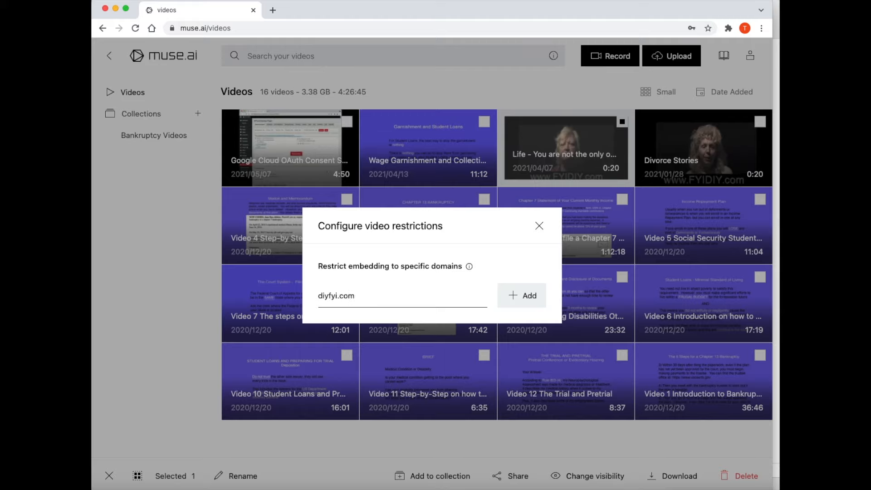
pyautogui.click(521, 295)
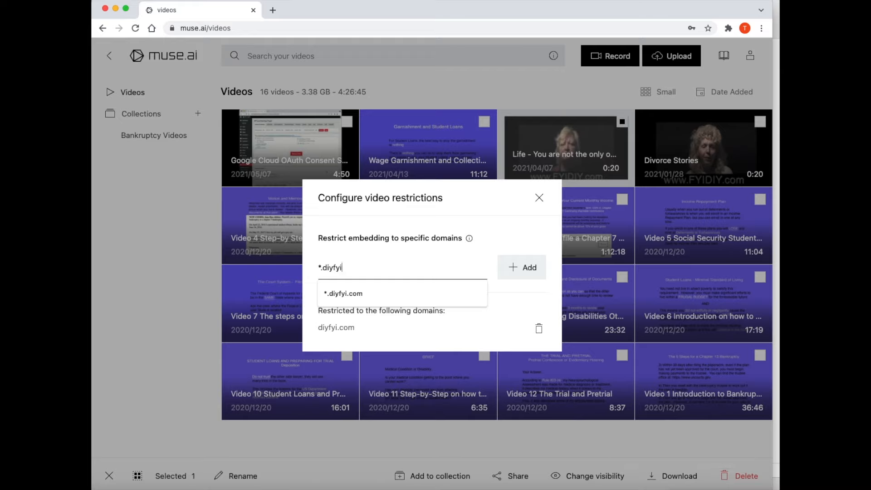
pyautogui.click(343, 294)
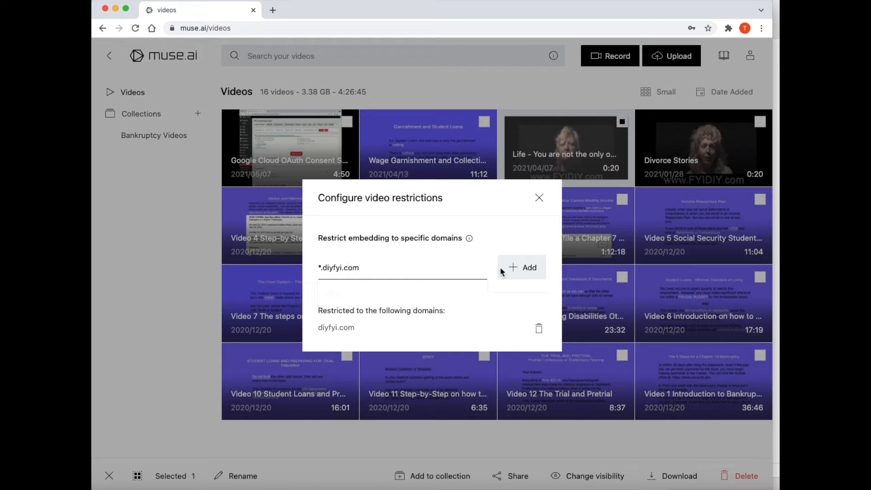
pyautogui.click(521, 267)
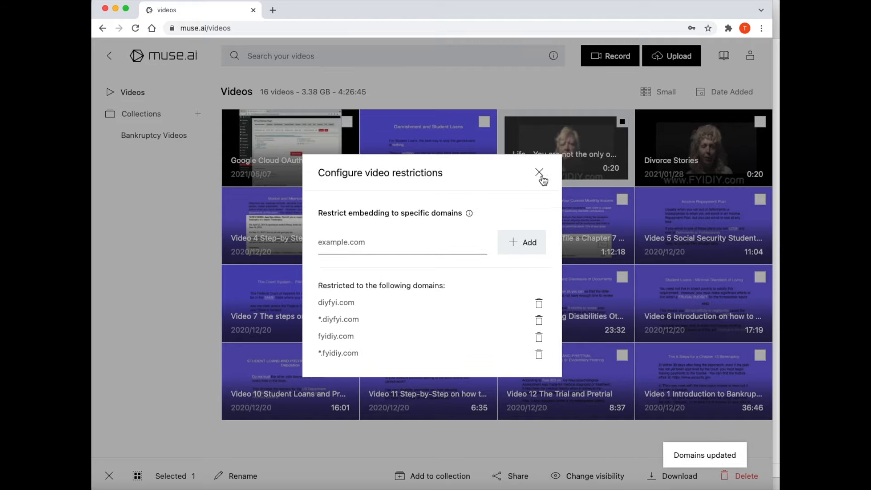
pyautogui.click(539, 173)
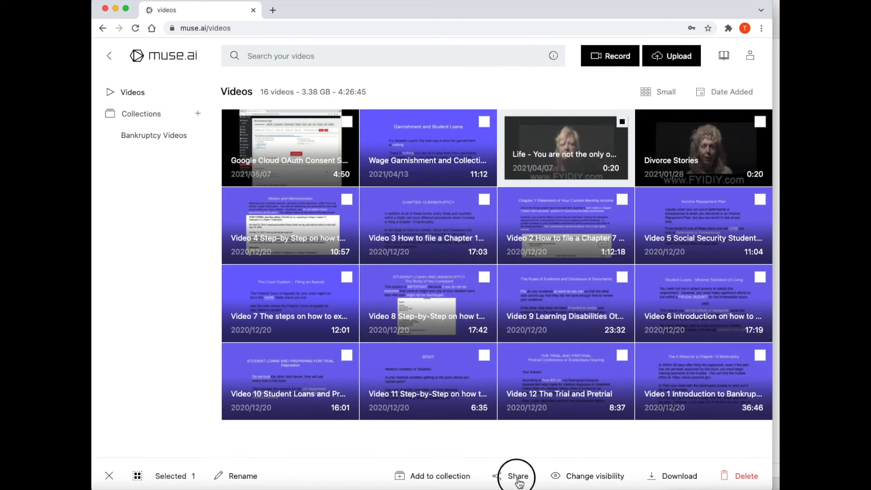
# Choose the 'Video only' layout in the Life video's Share options
pyautogui.click(518, 476)
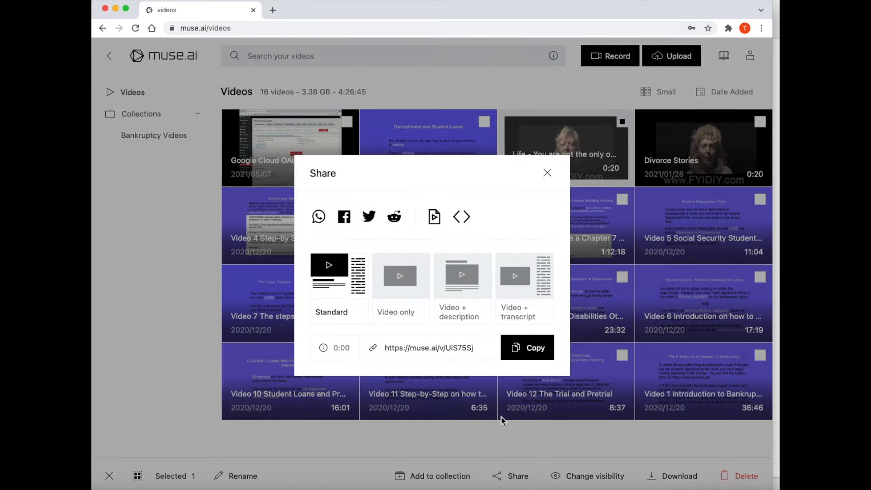
pyautogui.moveTo(457, 360)
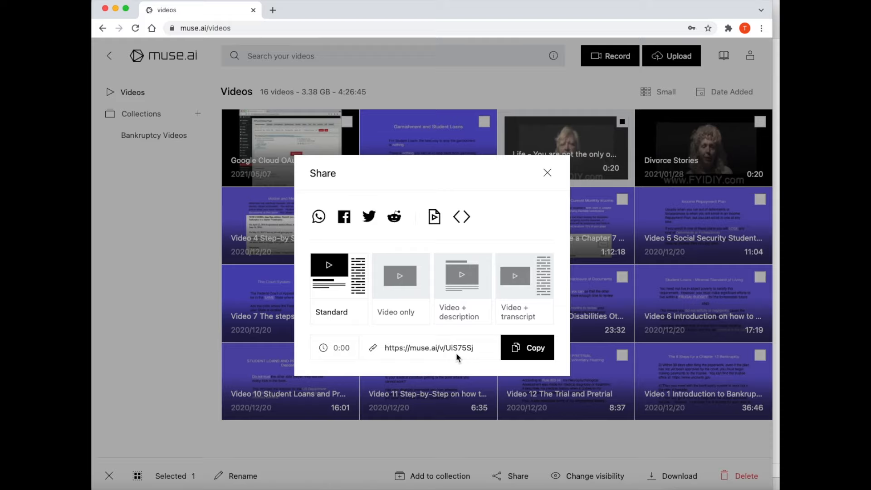
pyautogui.moveTo(399, 277)
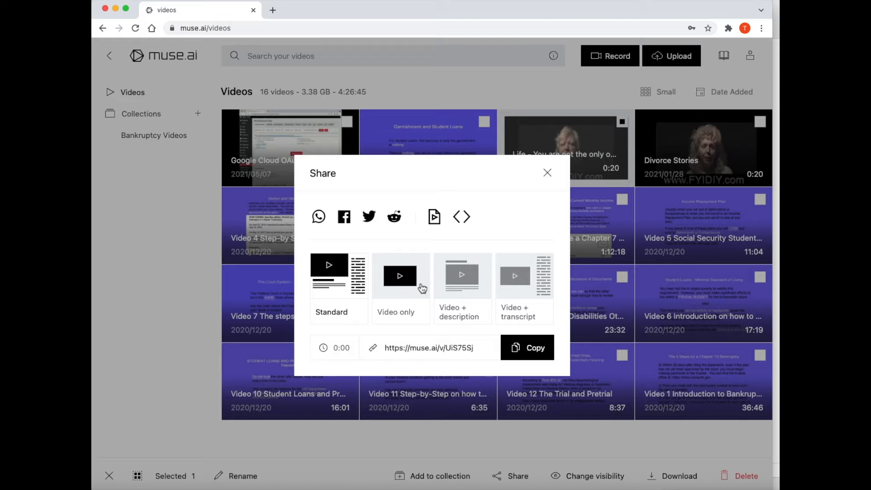
pyautogui.click(400, 276)
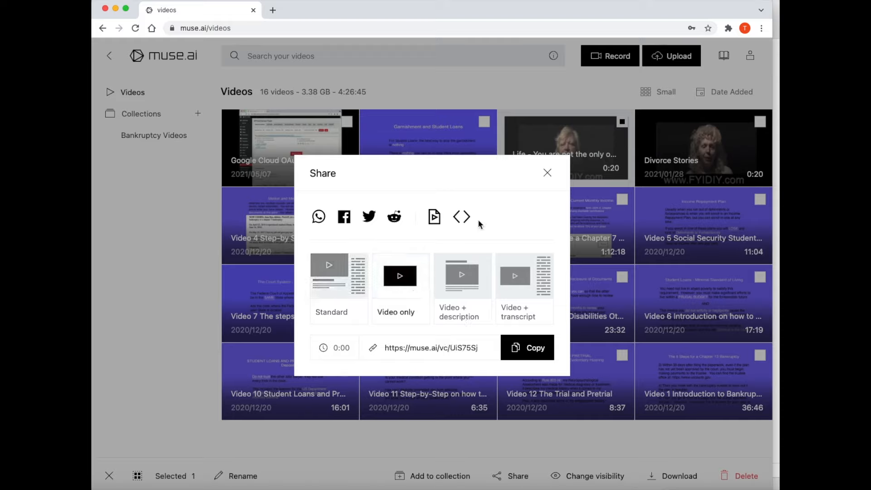
pyautogui.moveTo(461, 217)
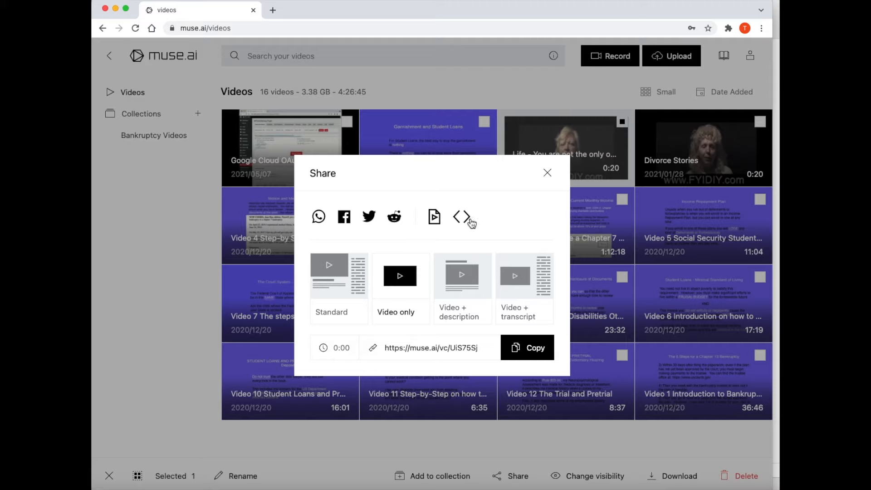
pyautogui.moveTo(463, 217)
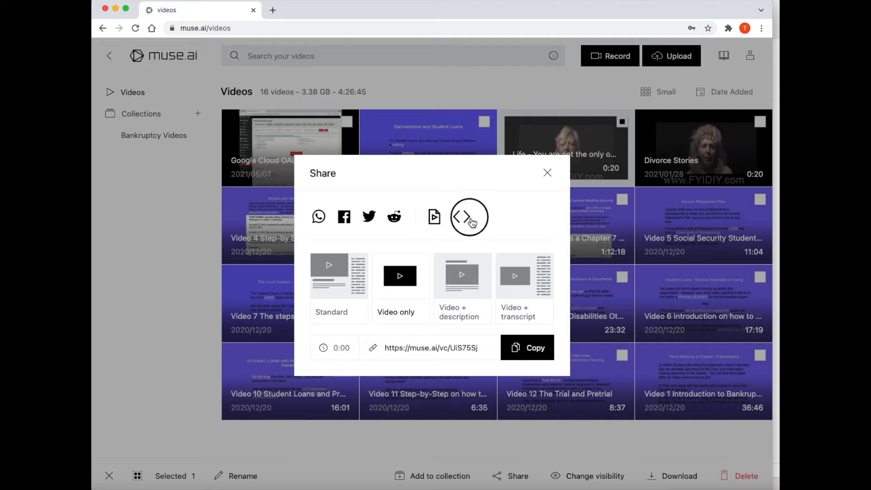
# Copy the Life video's embed code with iframe, search, link back and logo off
pyautogui.click(469, 217)
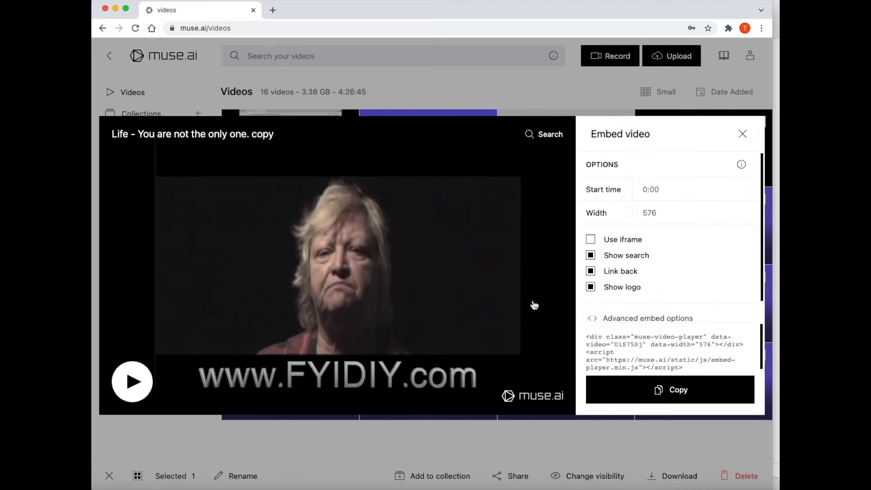
pyautogui.moveTo(650, 243)
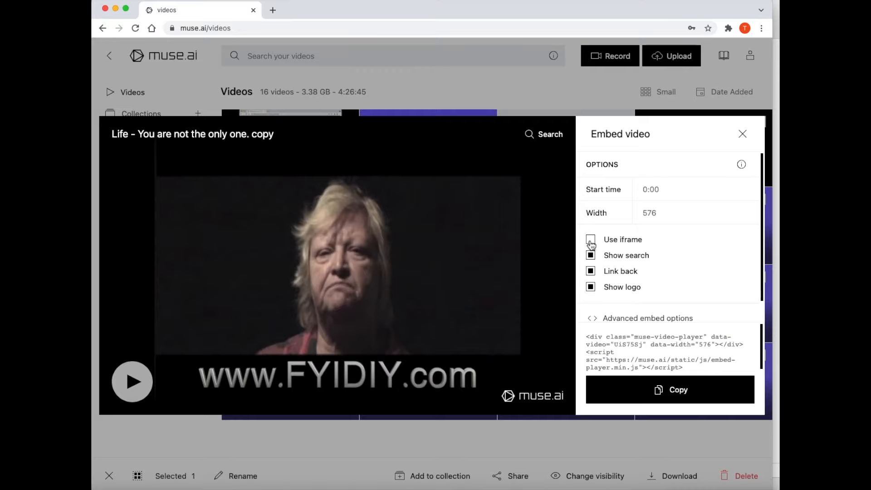
pyautogui.click(591, 239)
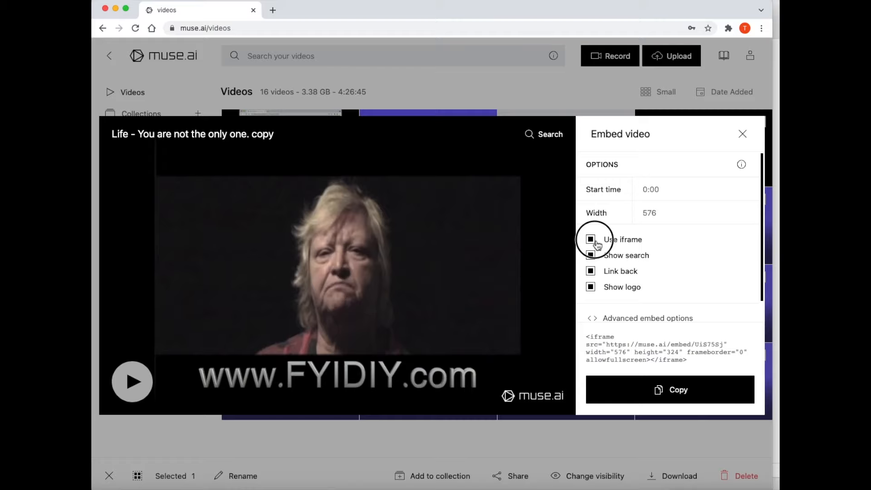
pyautogui.click(591, 239)
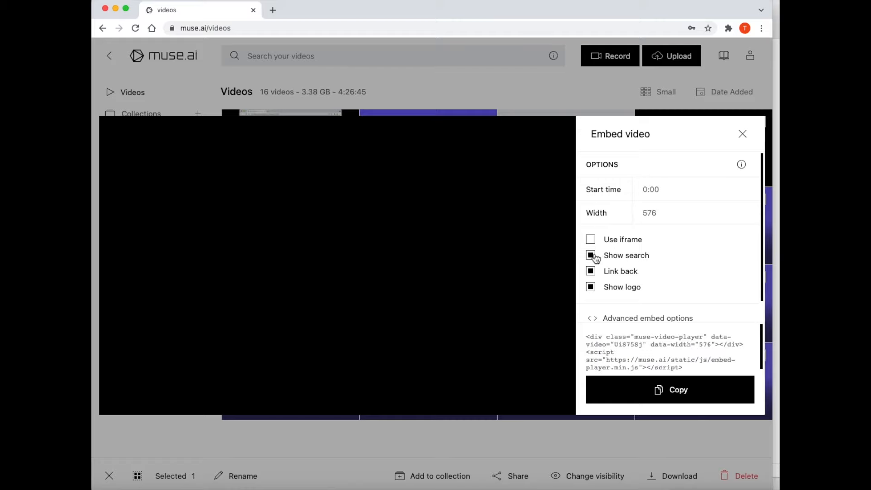
pyautogui.click(590, 255)
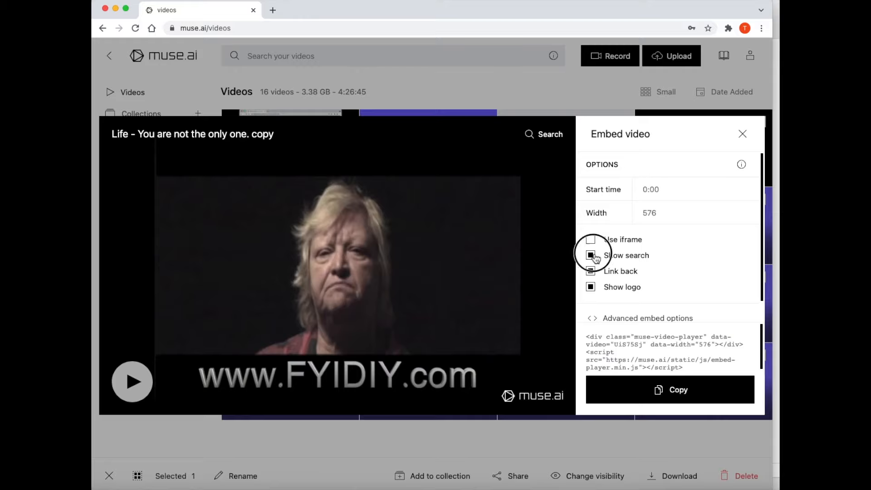
pyautogui.click(591, 255)
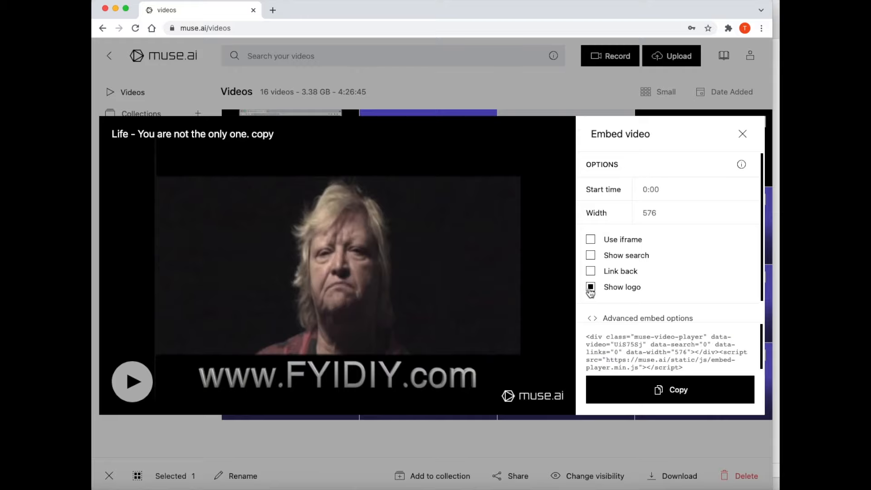
pyautogui.click(591, 287)
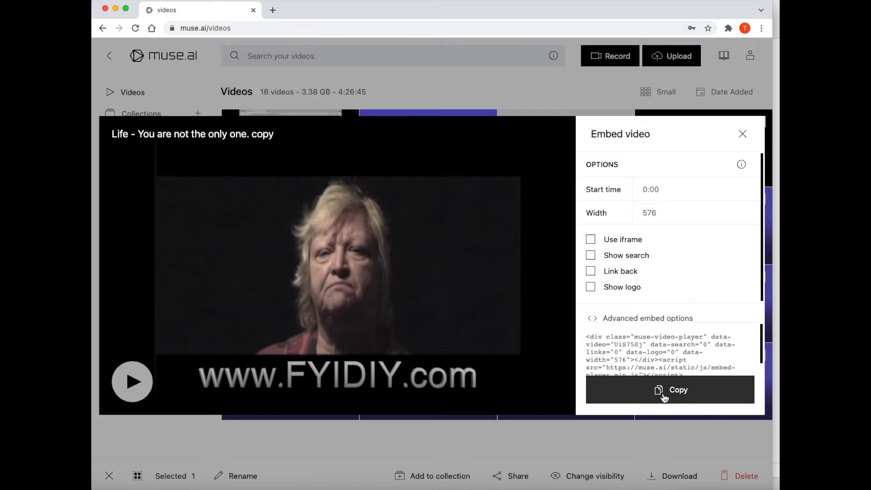
pyautogui.click(670, 389)
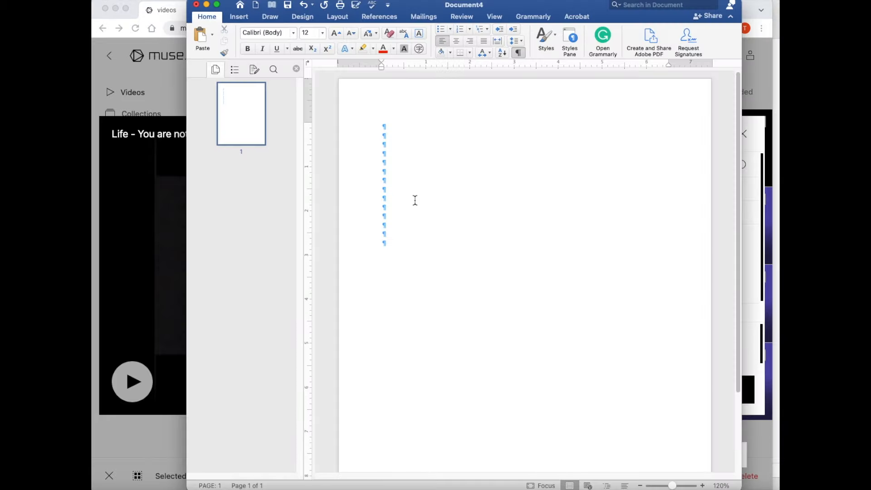
# Paste the copied muse.ai embed code into the blank Word document
pyautogui.rightClick(401, 154)
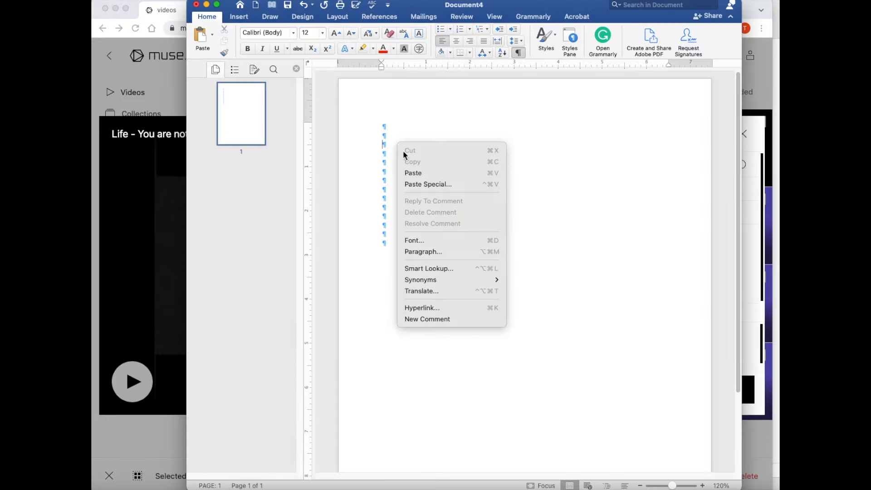
pyautogui.click(413, 173)
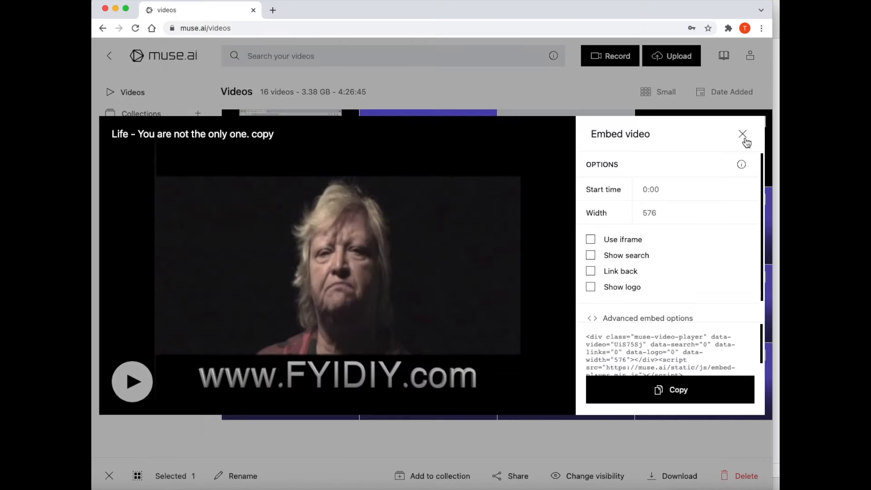
# Close the muse.ai Embed video panel
pyautogui.click(742, 134)
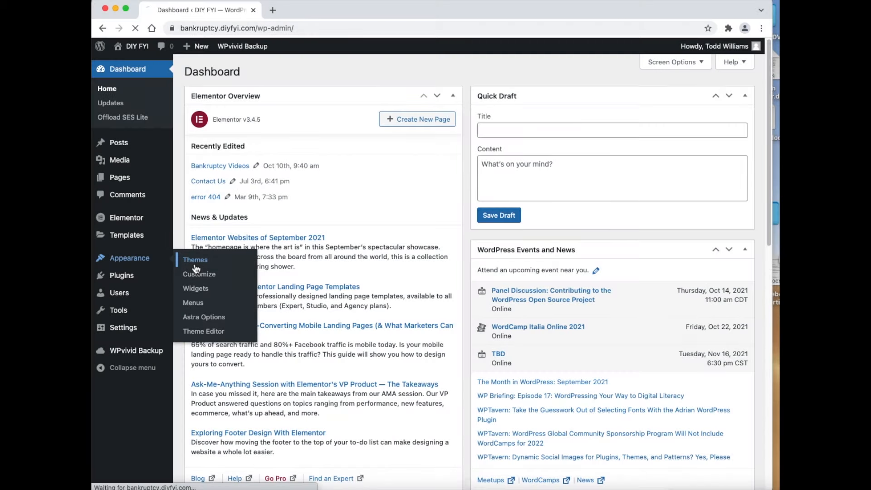
# Search Add Themes for 'video' and scroll through the 237 results
pyautogui.click(195, 259)
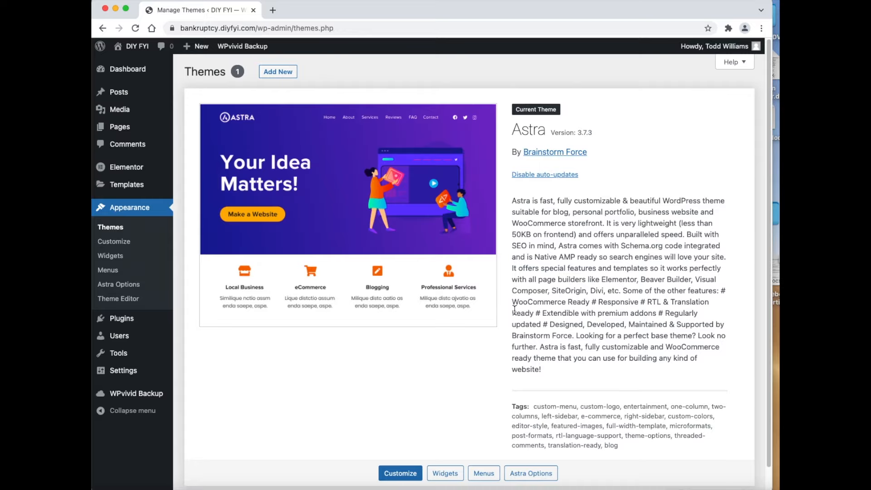
pyautogui.click(278, 71)
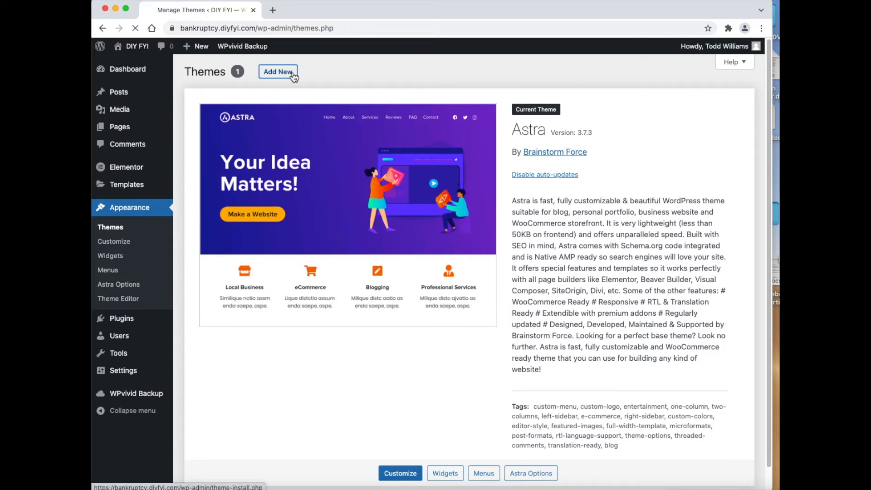
pyautogui.click(278, 71)
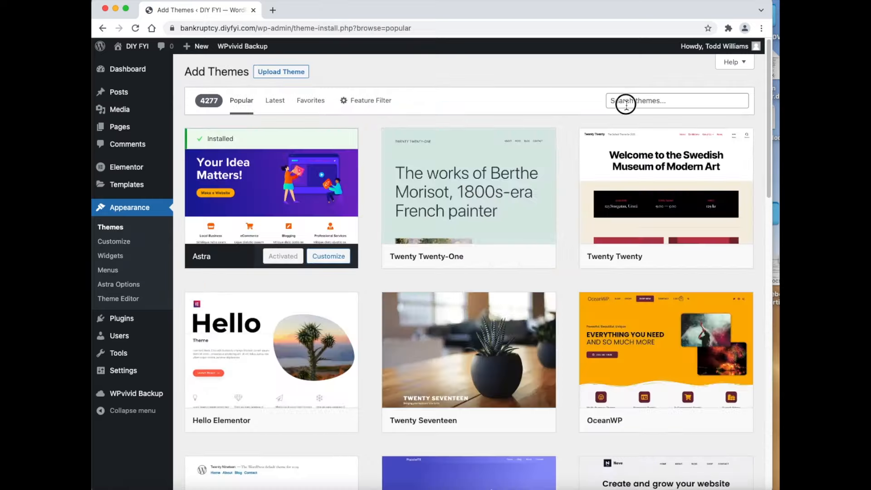
pyautogui.write('video')
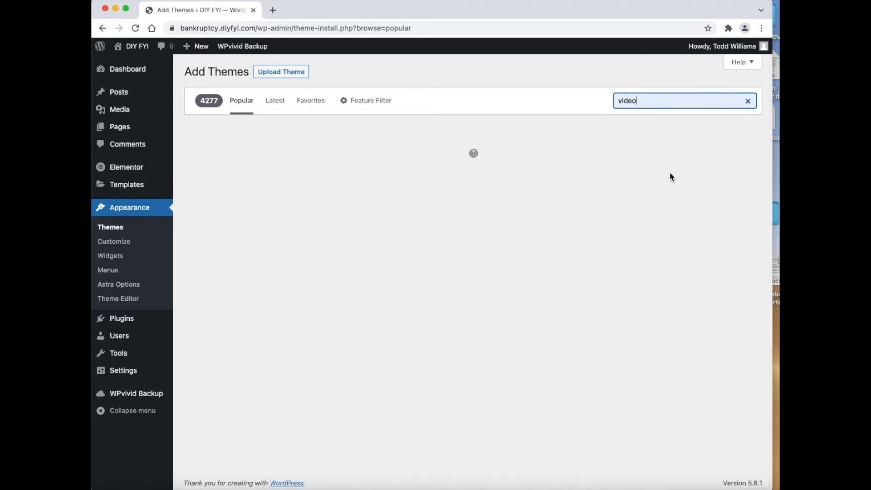
pyautogui.press('Return')
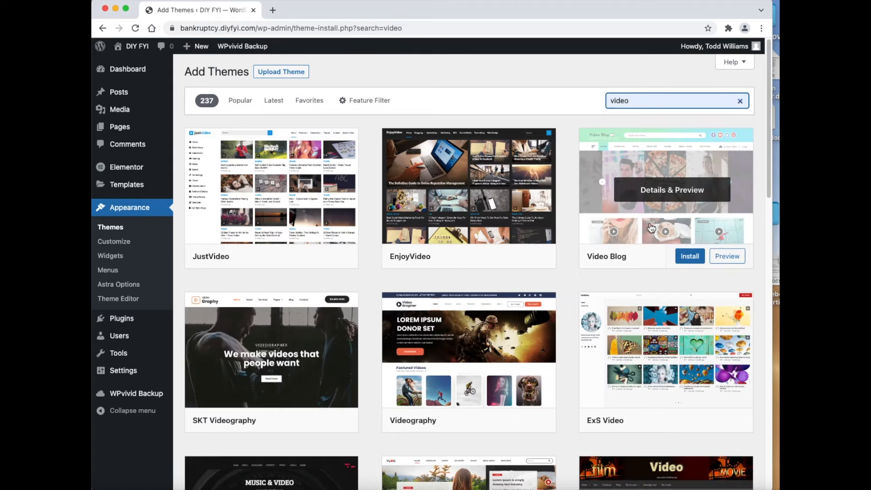
pyautogui.moveTo(650, 235)
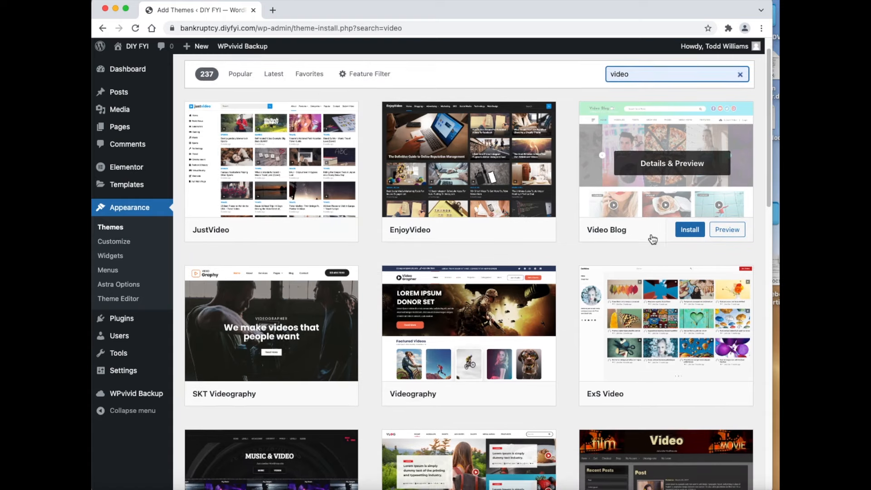
pyautogui.scroll(-3)
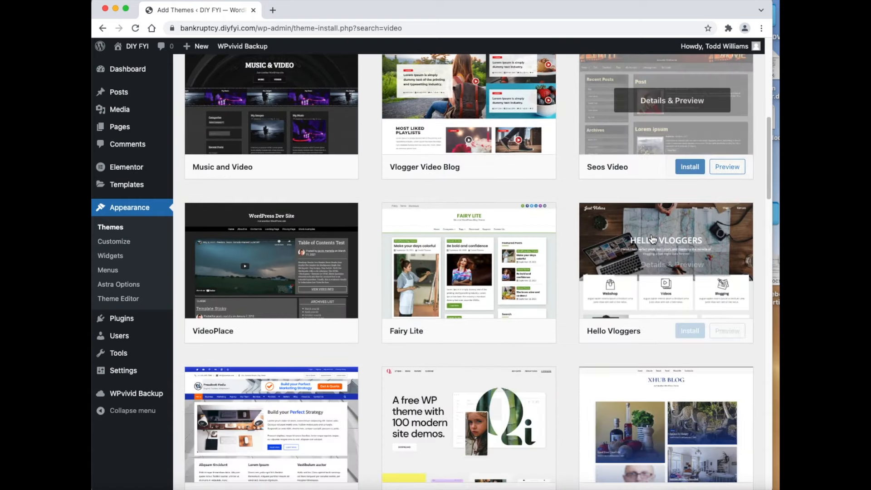
pyautogui.scroll(-3)
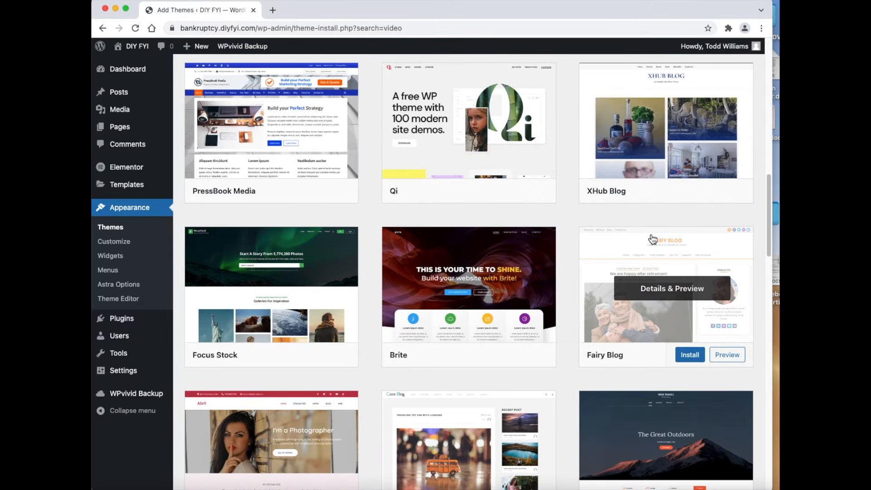
pyautogui.scroll(-3)
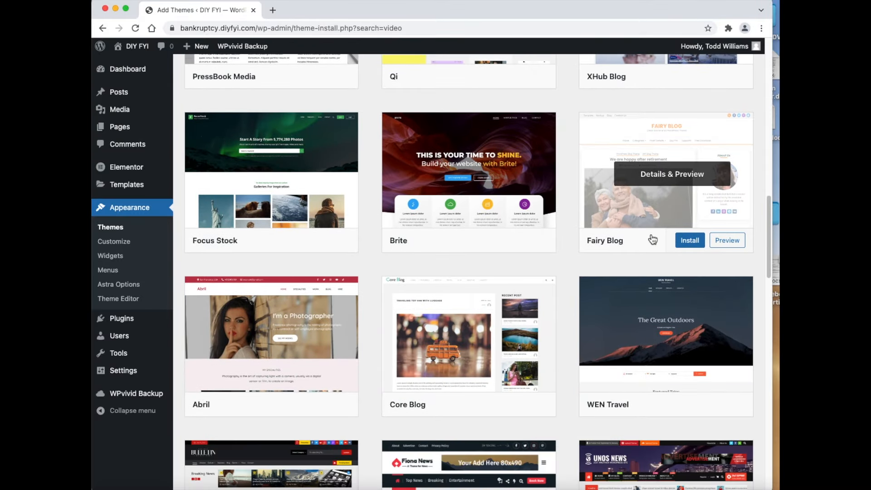
pyautogui.scroll(-3)
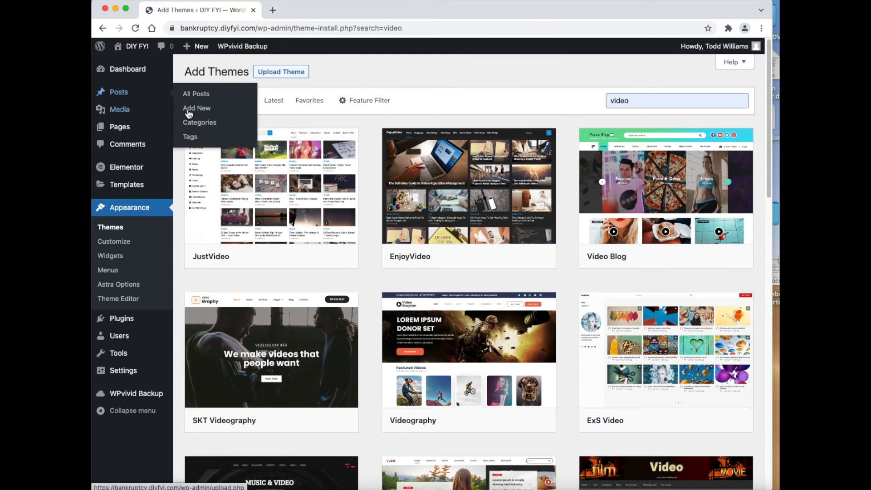
# Create a new post and title it 'Test Video.'
pyautogui.click(197, 108)
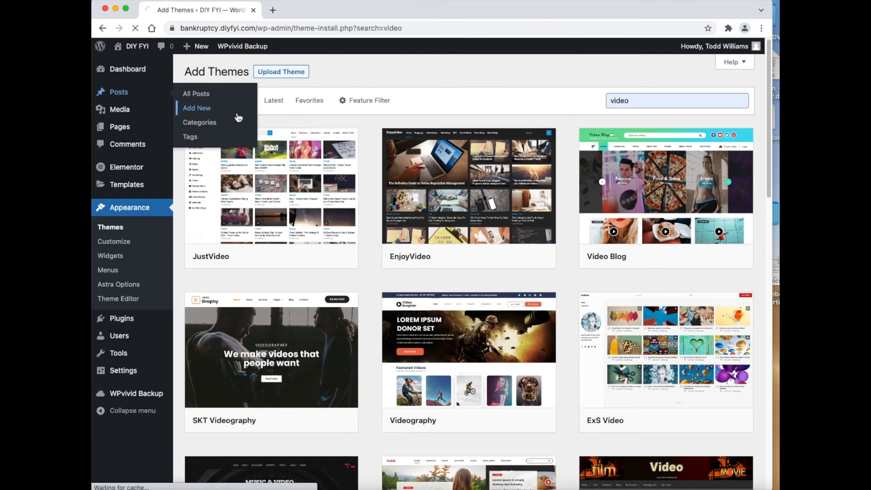
pyautogui.click(197, 108)
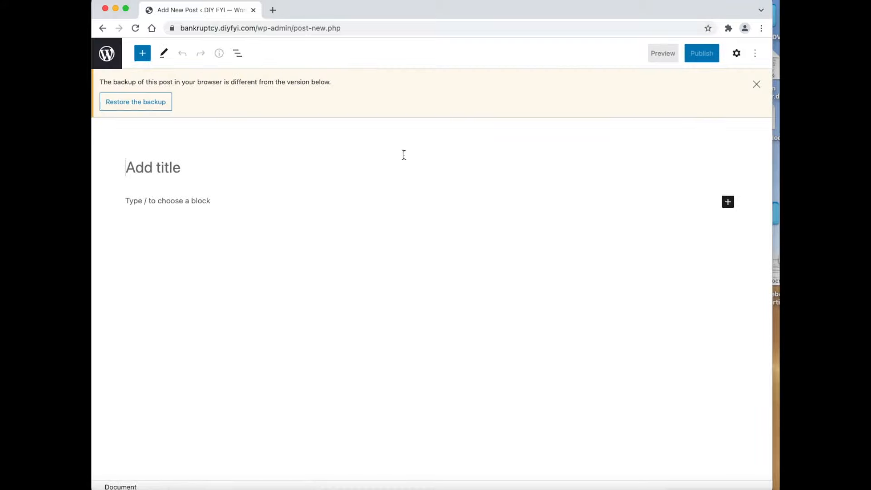
pyautogui.click(756, 83)
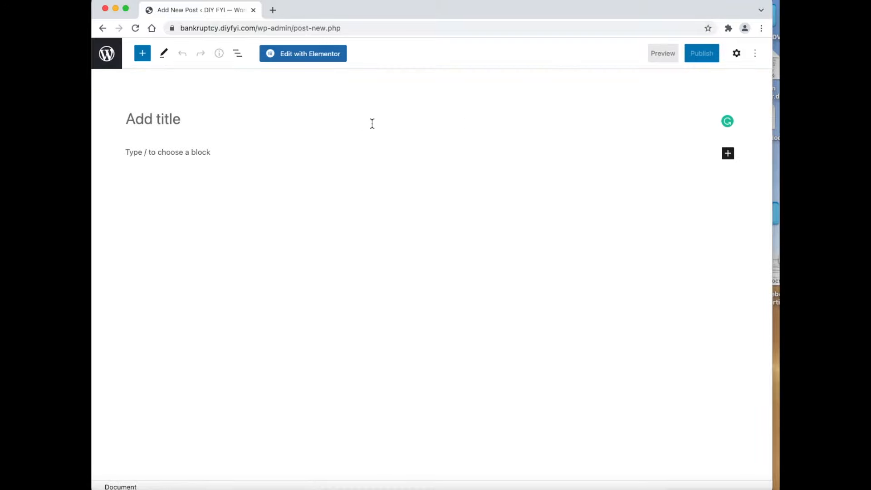
pyautogui.write('Test V')
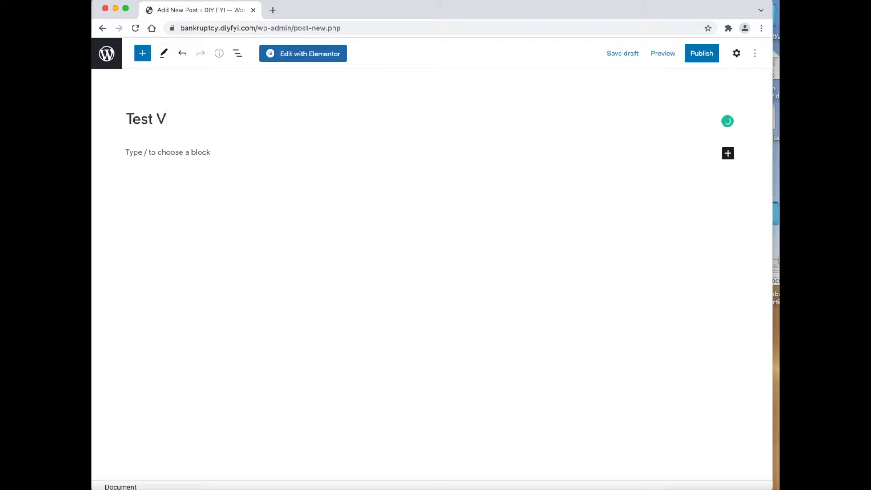
pyautogui.write('ideos')
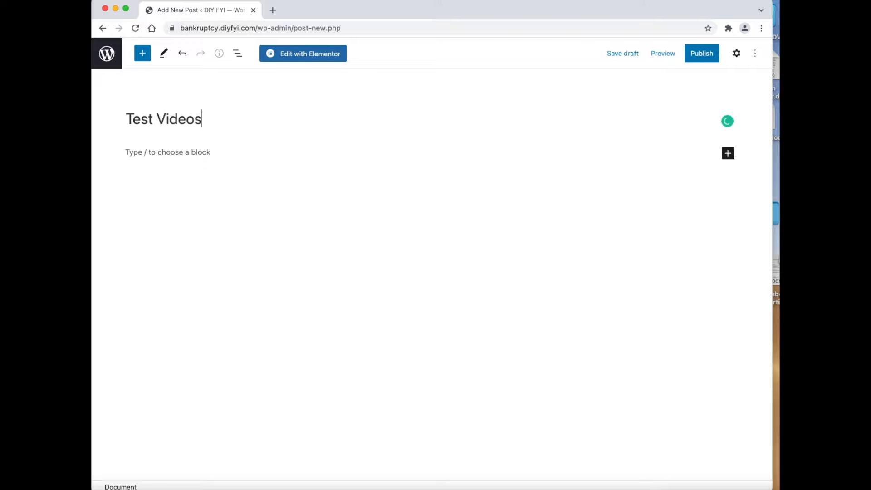
pyautogui.press('Backspace')
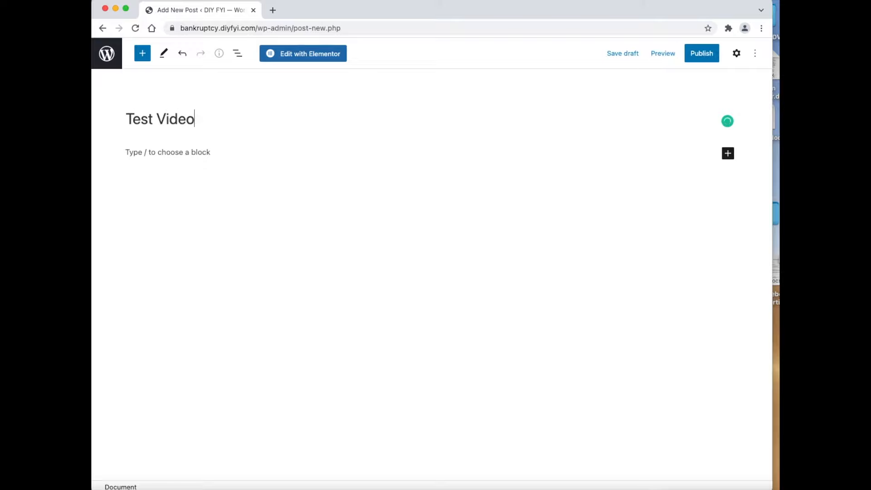
pyautogui.write('.')
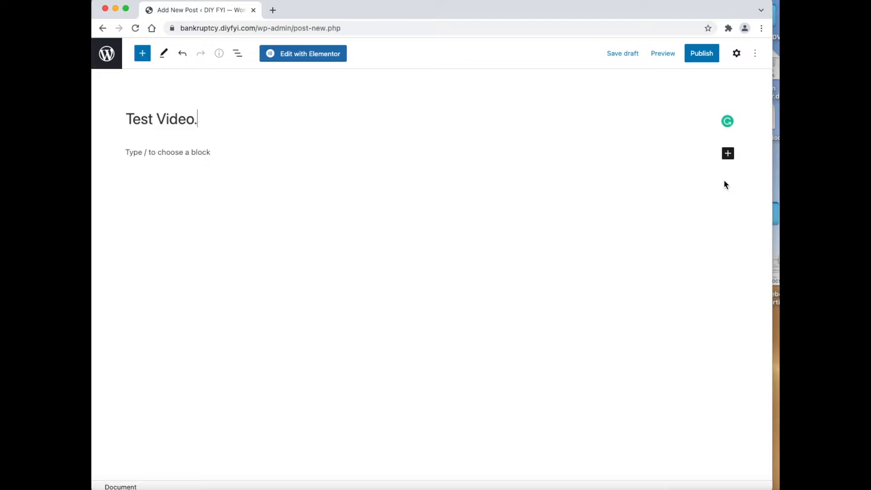
pyautogui.moveTo(728, 153)
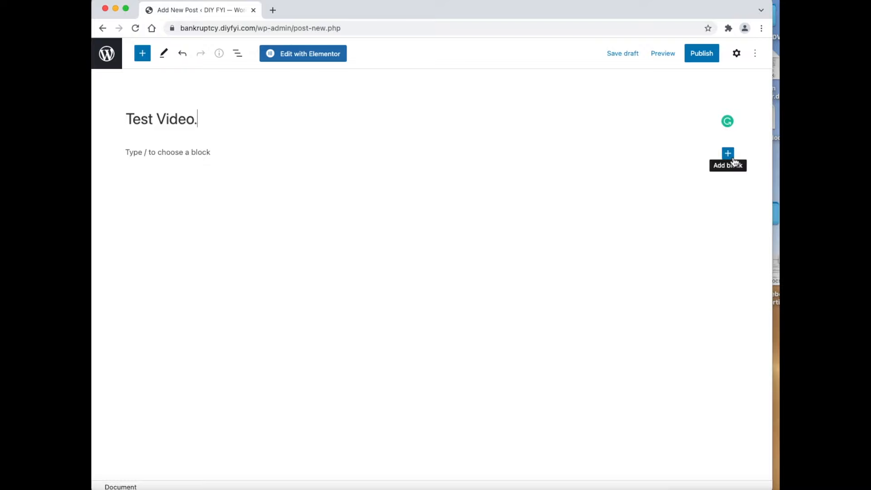
# Add a Columns block below the title using the 50/50 two-column variation
pyautogui.click(727, 153)
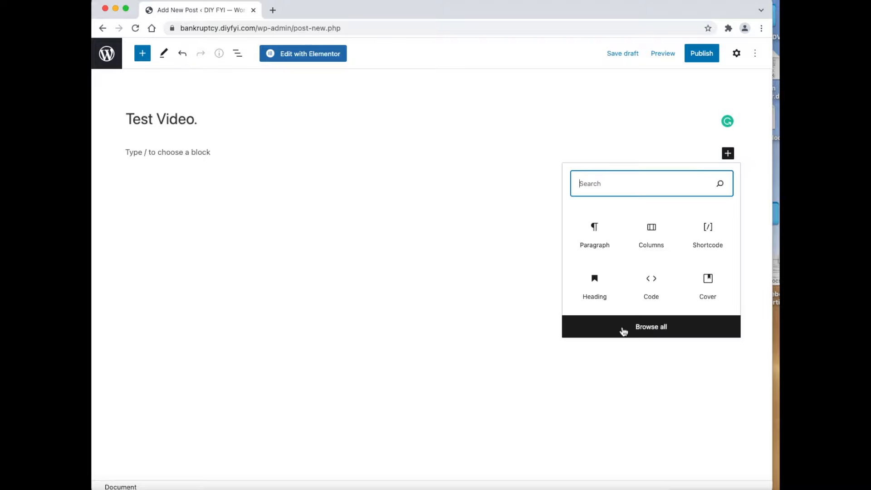
pyautogui.click(650, 327)
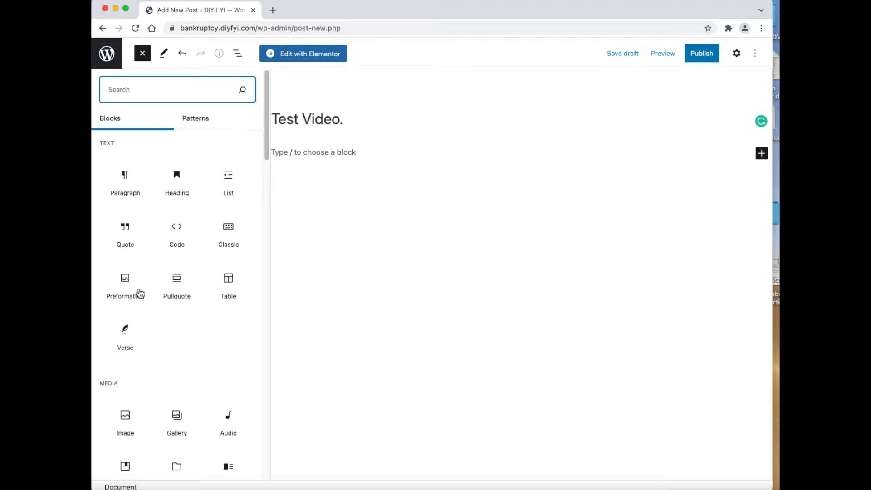
pyautogui.scroll(-3)
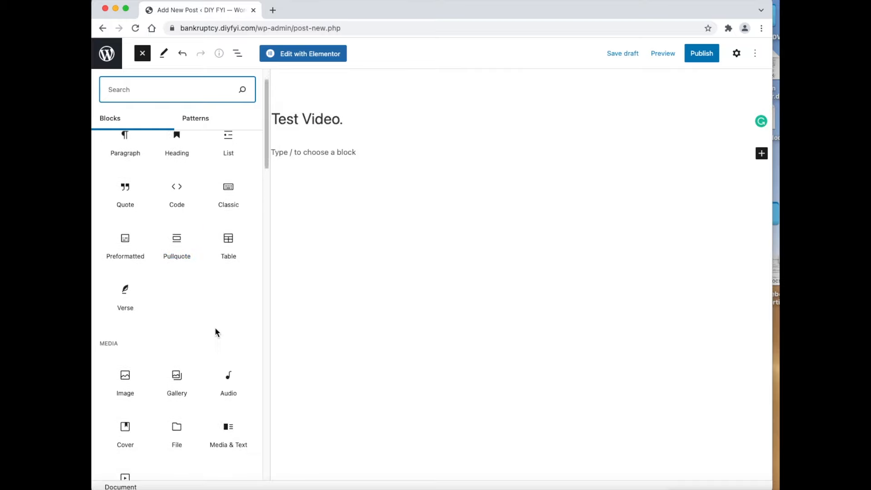
pyautogui.scroll(-3)
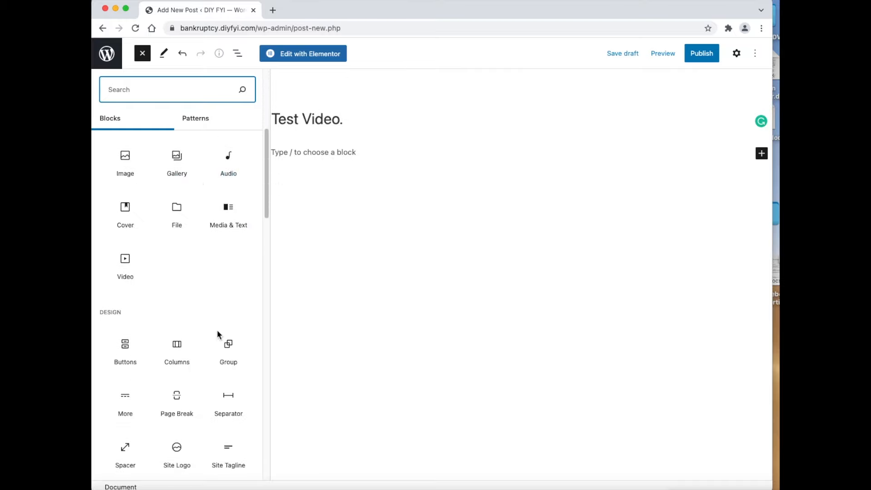
pyautogui.moveTo(177, 337)
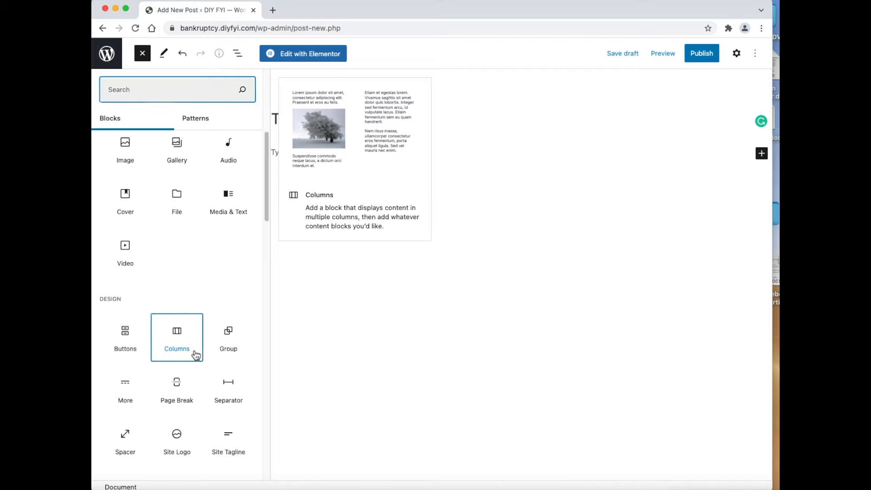
pyautogui.click(177, 333)
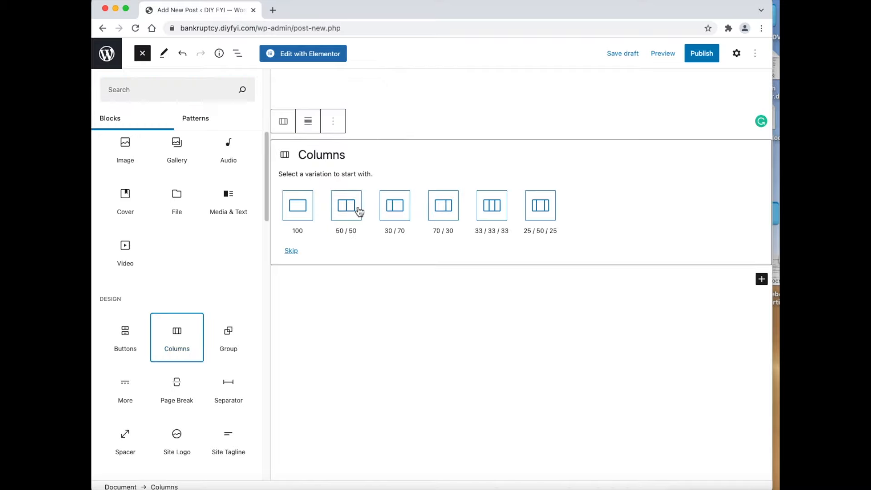
pyautogui.moveTo(346, 206)
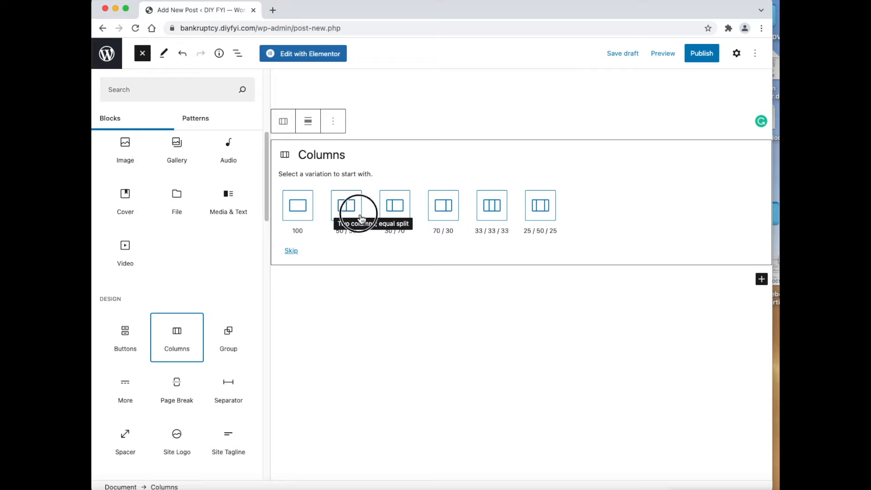
pyautogui.click(142, 53)
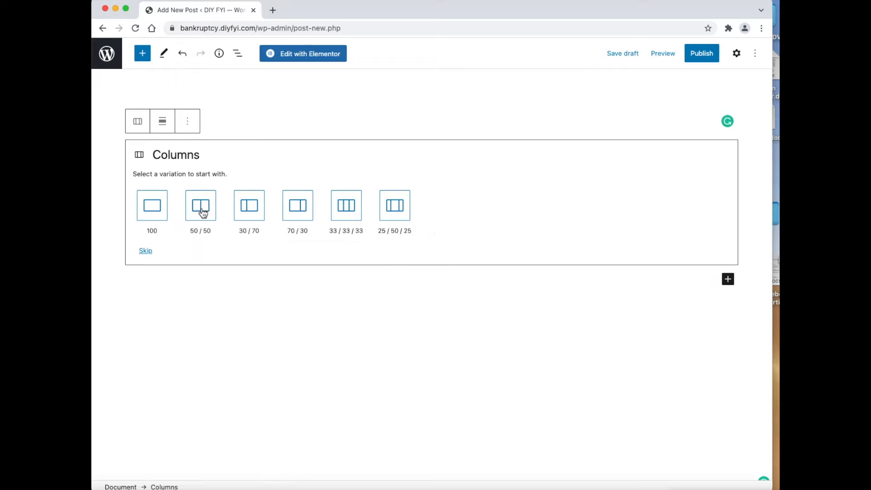
pyautogui.click(200, 206)
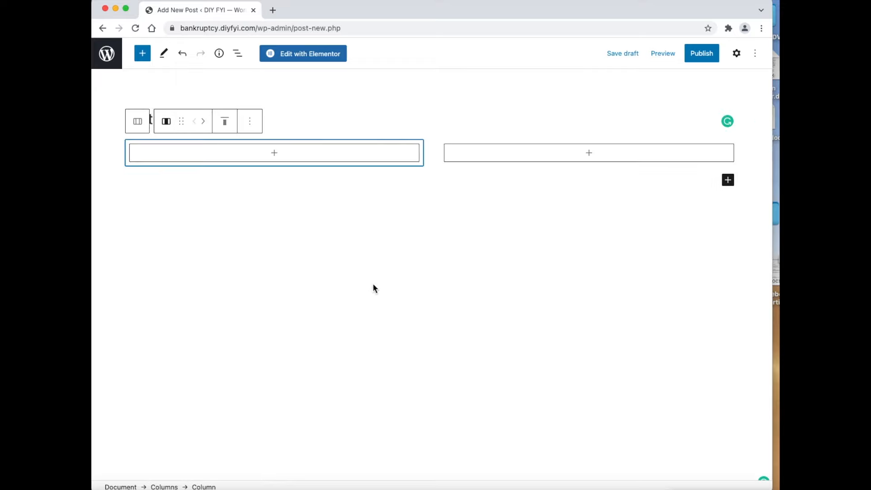
pyautogui.moveTo(273, 153)
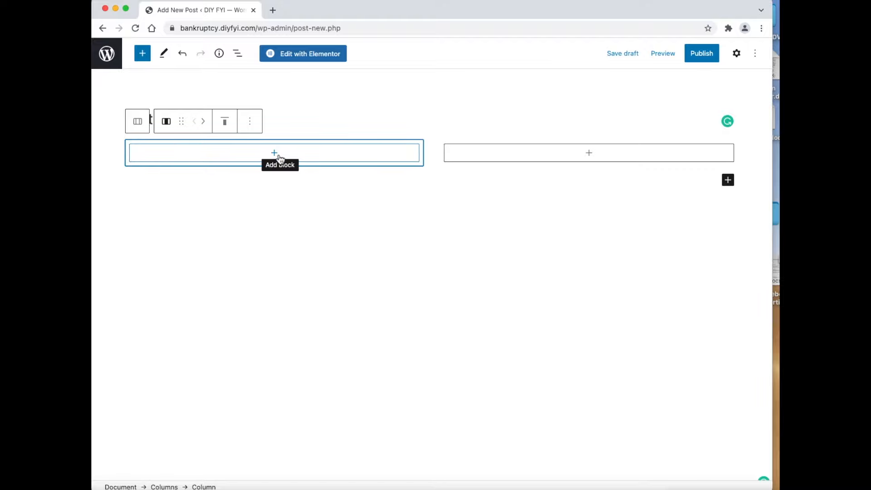
# Insert a Shortcode block into the left column of the two-column layout
pyautogui.click(273, 153)
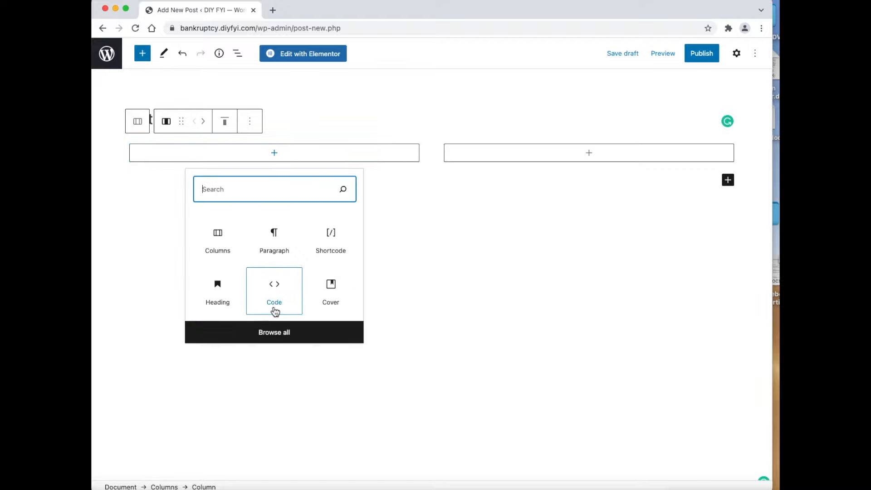
pyautogui.click(274, 332)
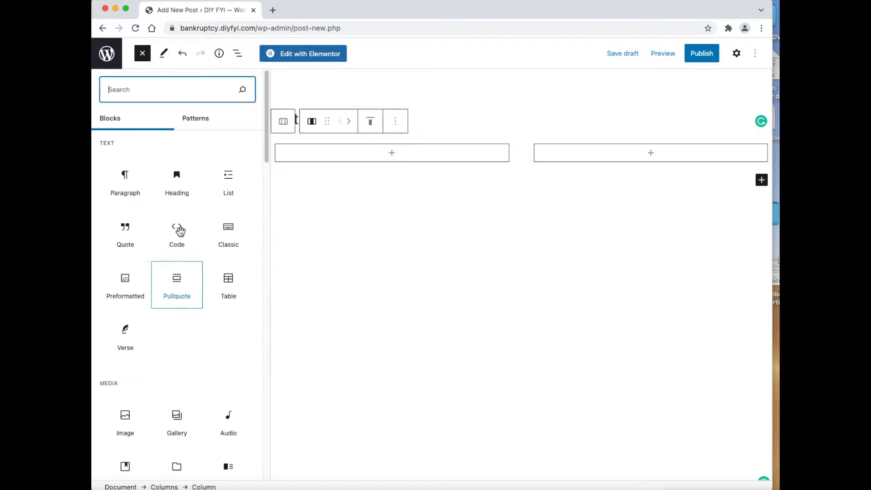
pyautogui.scroll(-3)
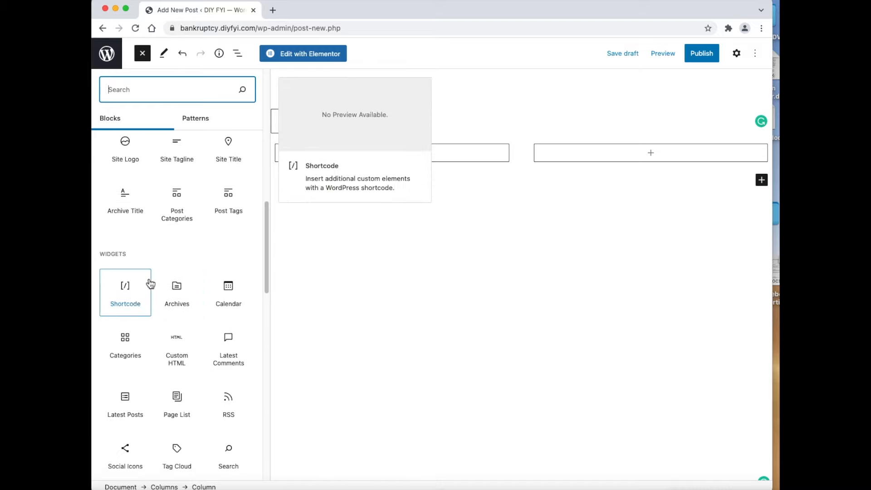
pyautogui.click(125, 293)
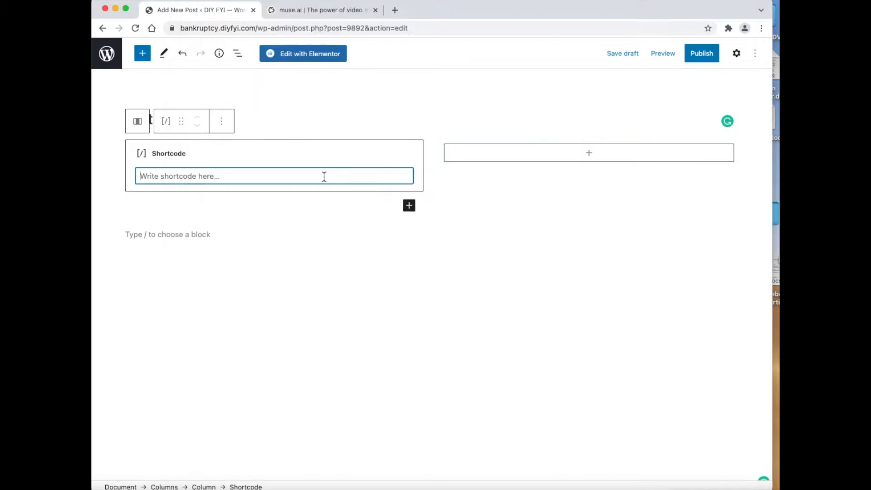
pyautogui.moveTo(381, 259)
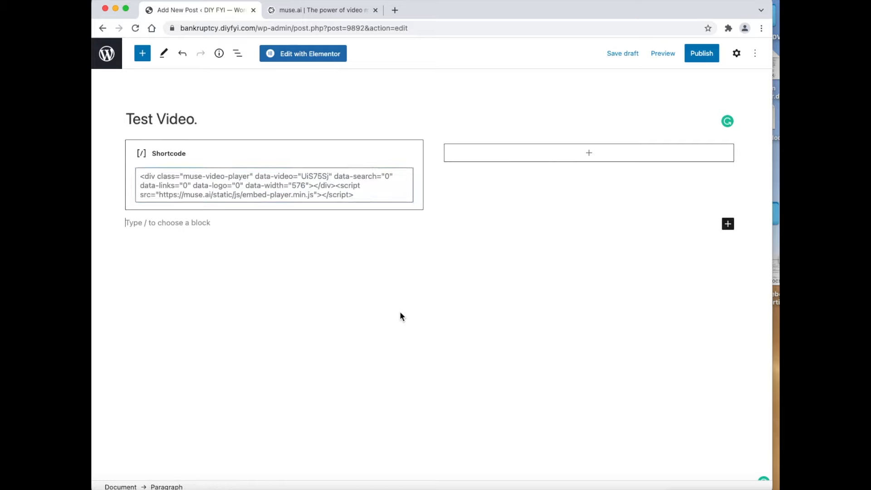
pyautogui.moveTo(453, 322)
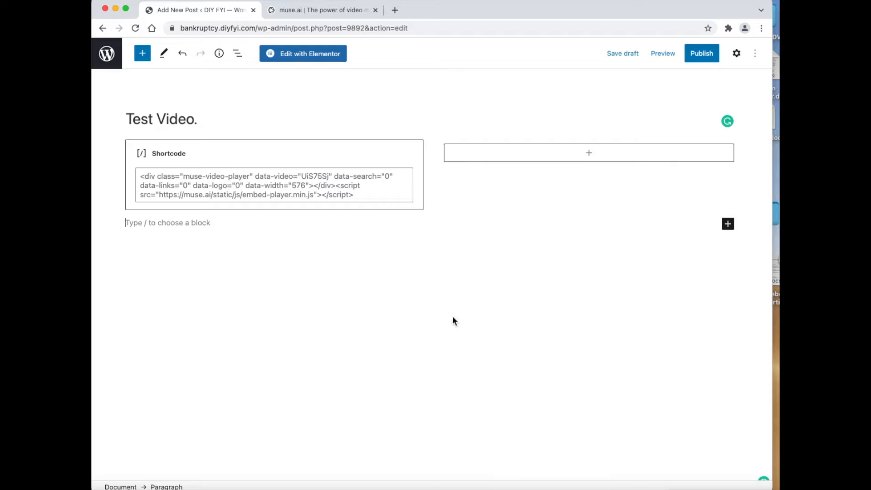
# Preview the post in a new tab to check the 'Test Video.' title and video player
pyautogui.click(662, 53)
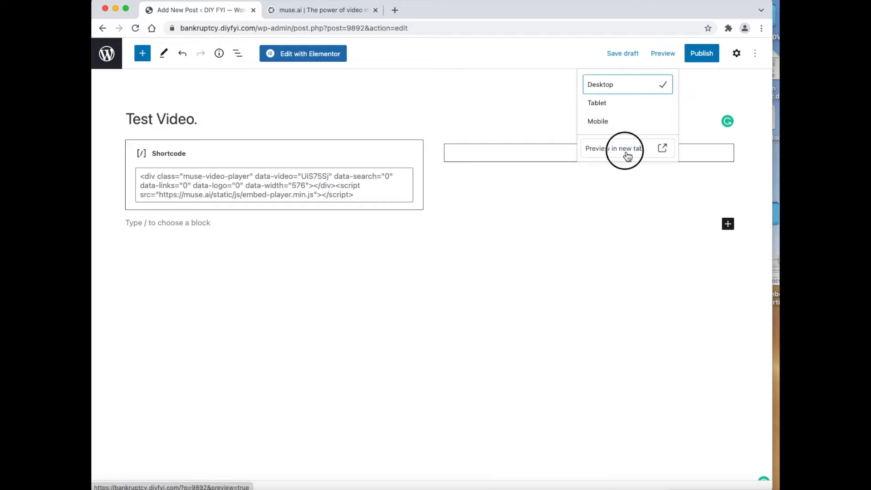
pyautogui.click(613, 149)
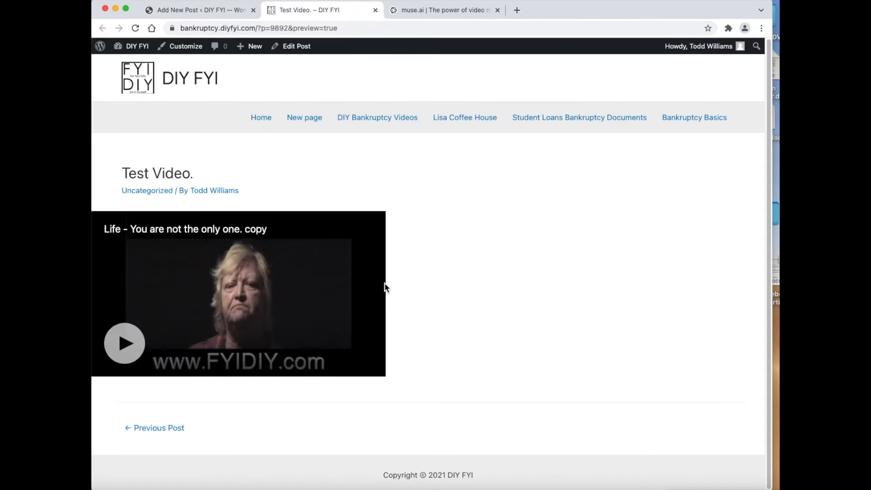
pyautogui.moveTo(495, 75)
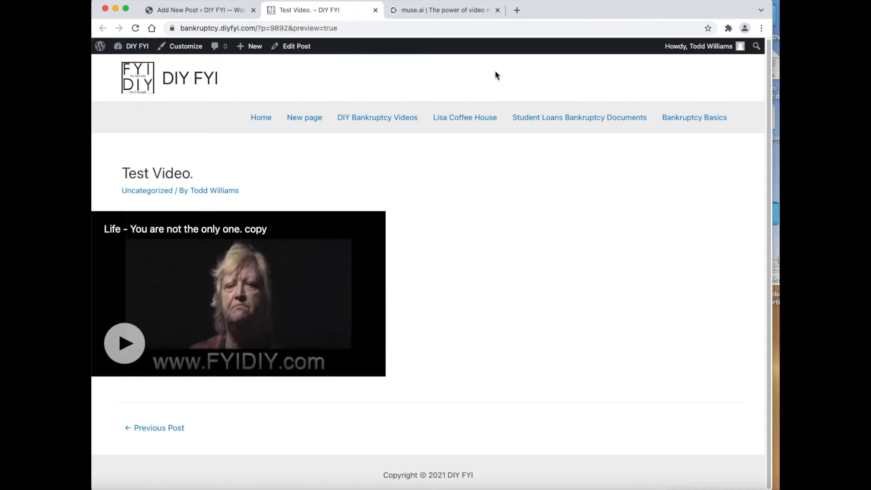
pyautogui.moveTo(376, 10)
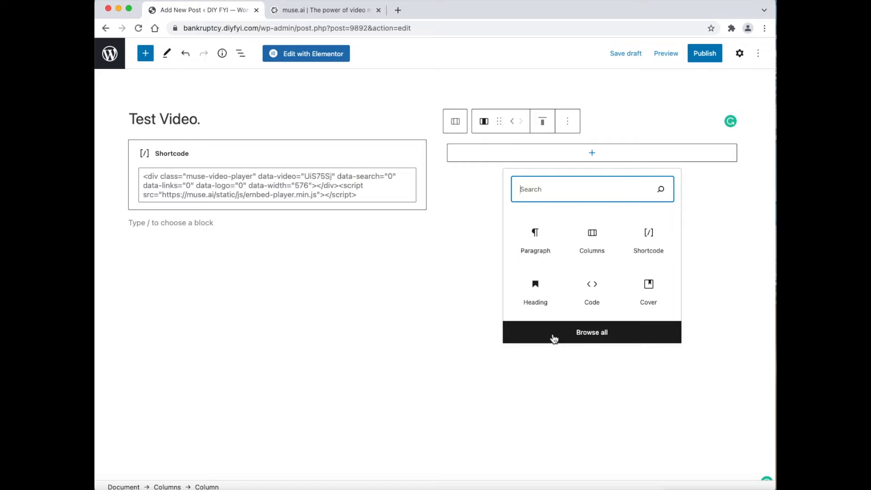
# Add a Paragraph block to the right column holding the 'My wife said I am crazy' quote
pyautogui.click(591, 332)
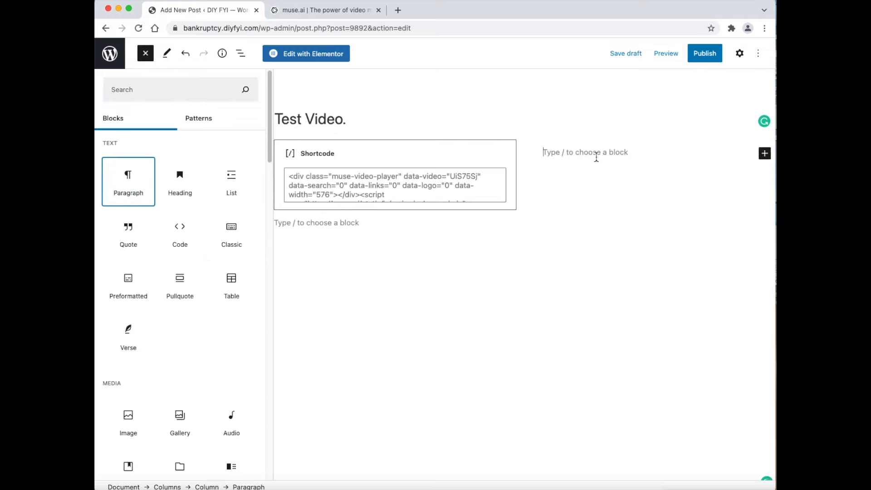
pyautogui.click(146, 54)
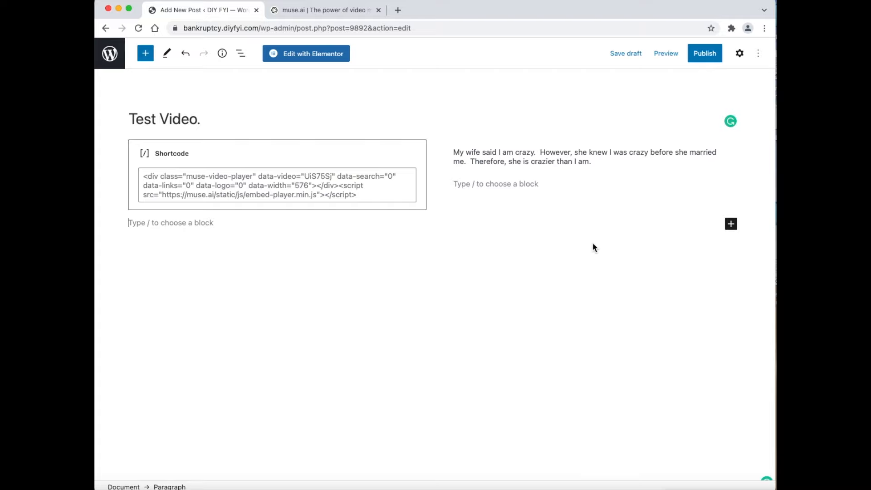
pyautogui.moveTo(611, 300)
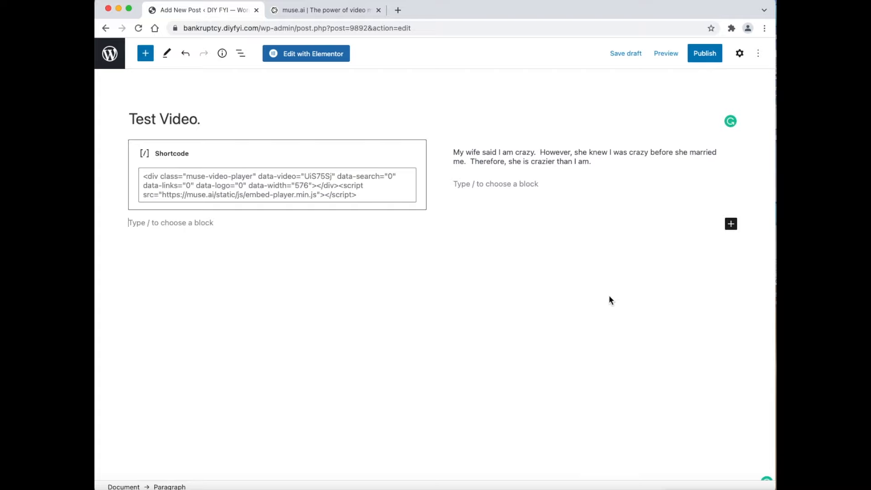
pyautogui.moveTo(660, 361)
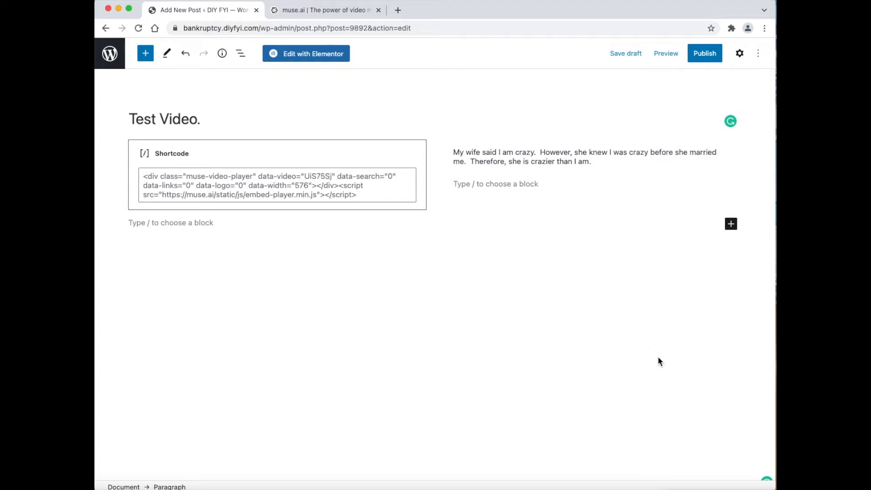
# Insert a Heading block below the two columns reading 'Marrried?'
pyautogui.click(583, 156)
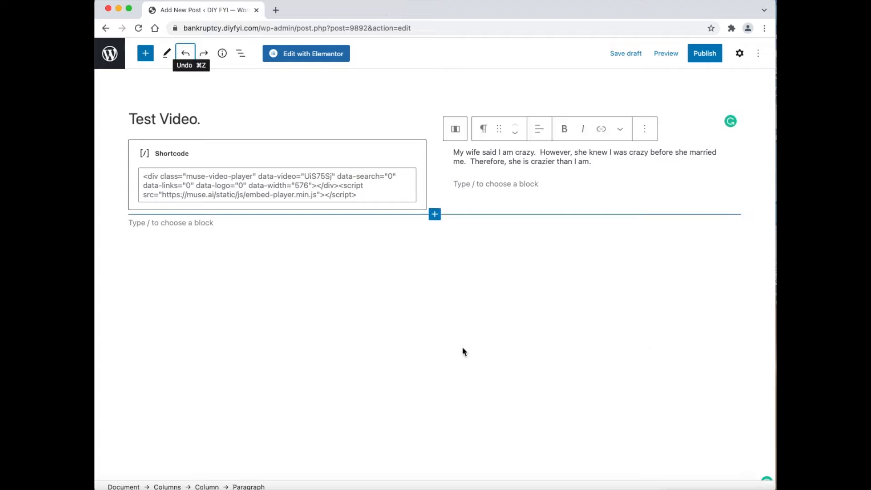
pyautogui.click(434, 214)
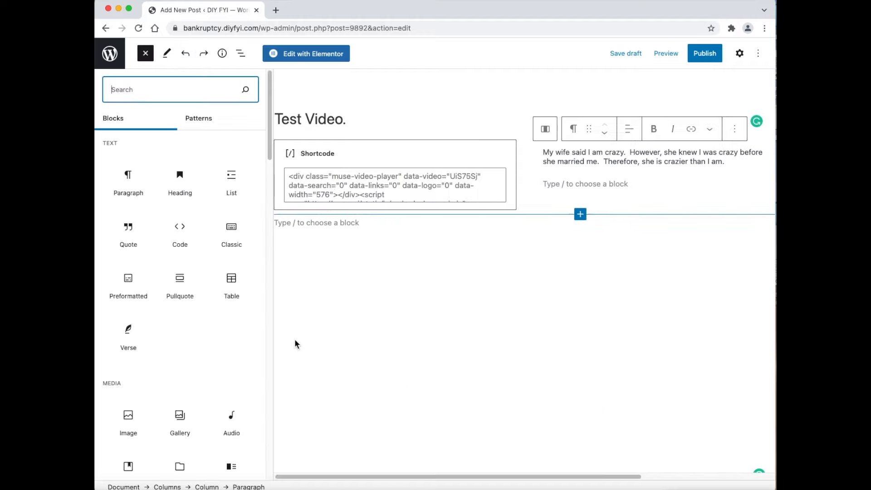
pyautogui.click(180, 181)
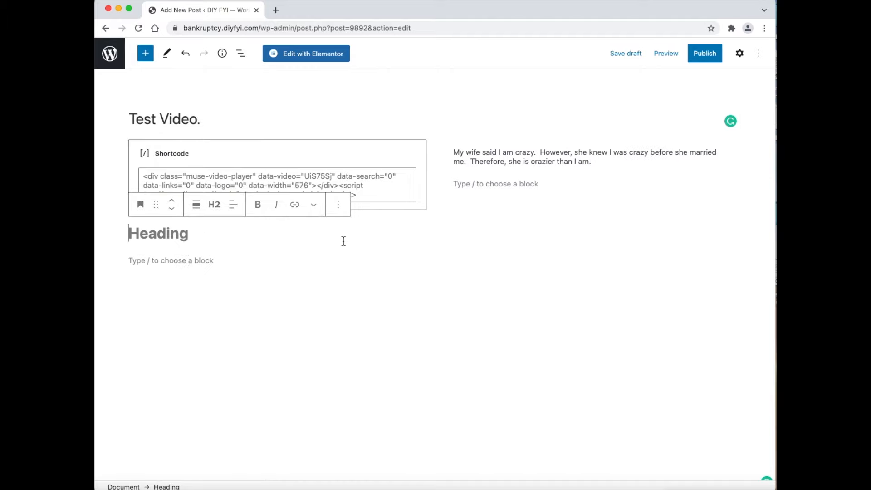
pyautogui.write('Marr')
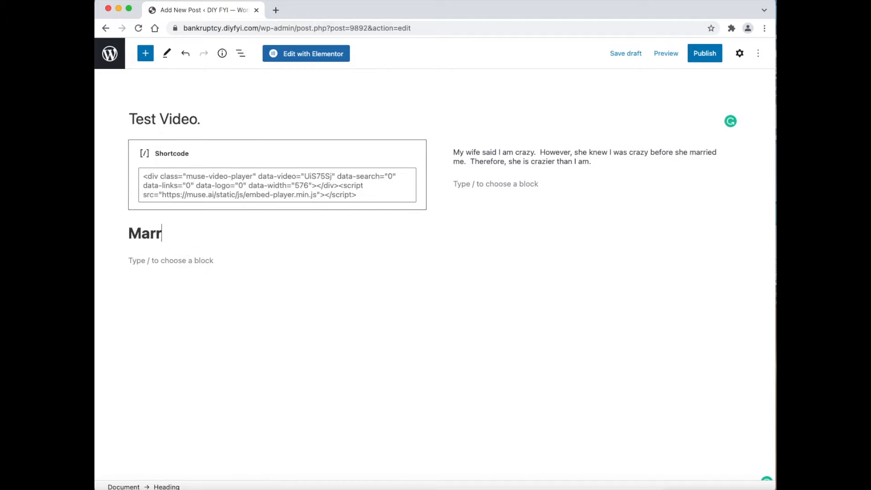
pyautogui.write('ried')
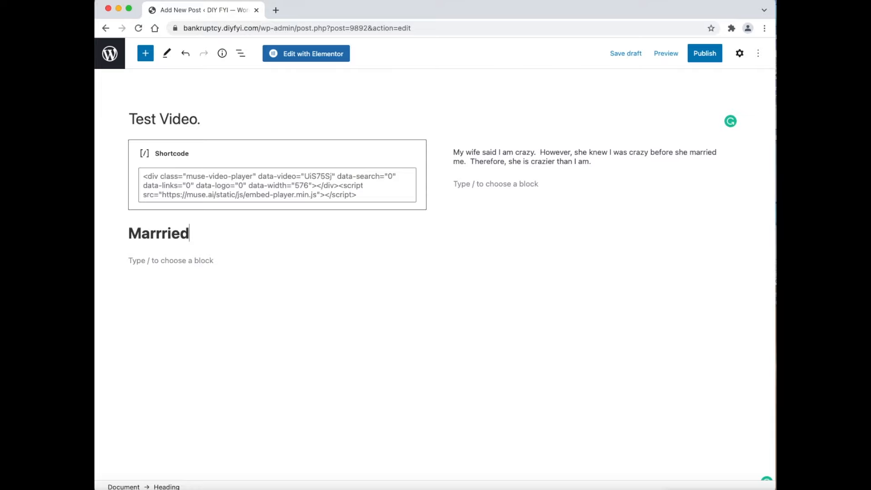
pyautogui.write('?')
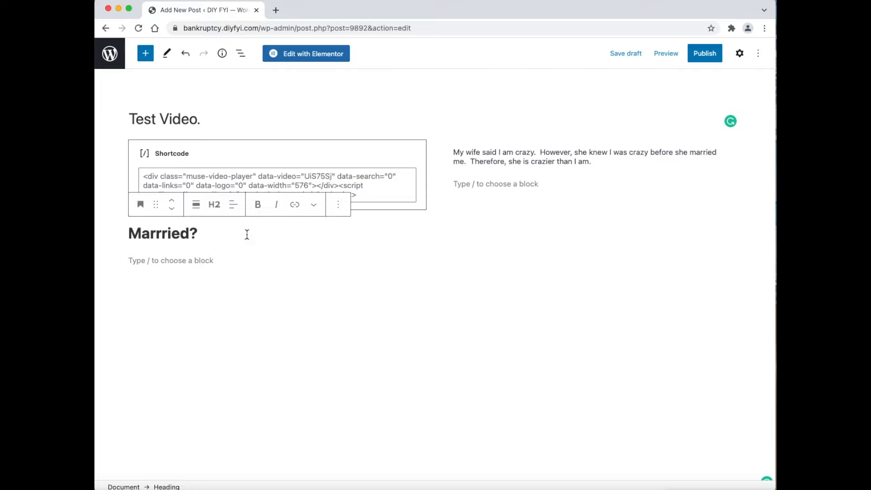
# Confirm the 'Marrried?' heading stays H2, then move it up above the columns
pyautogui.click(233, 204)
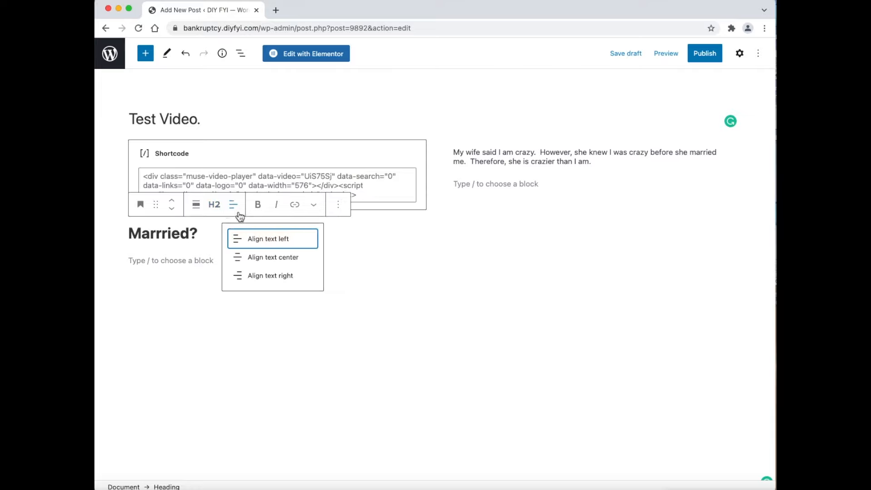
pyautogui.click(213, 205)
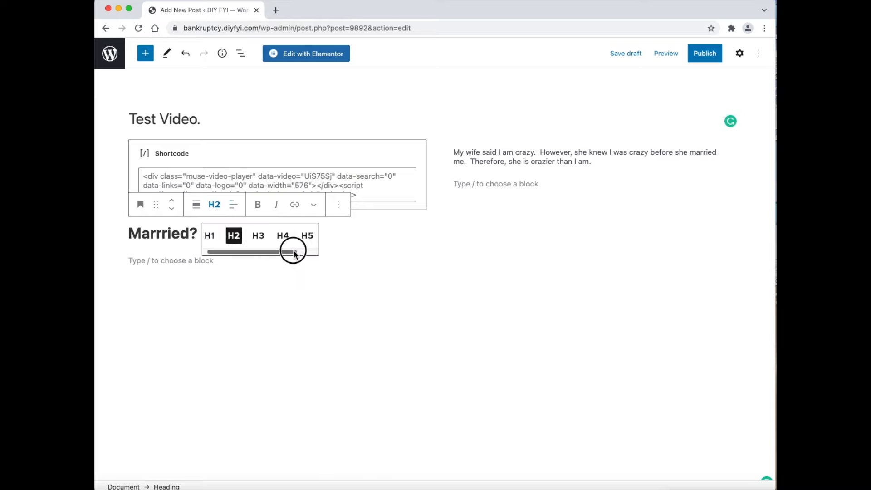
pyautogui.moveTo(289, 261)
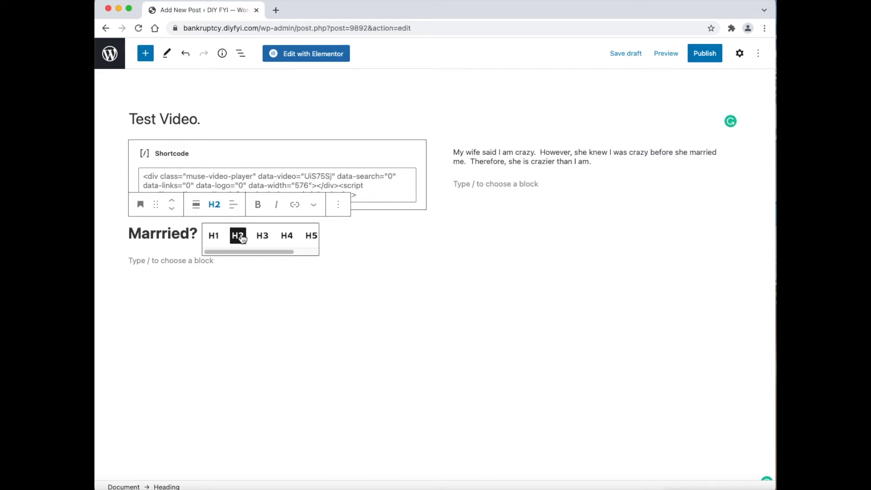
pyautogui.click(238, 235)
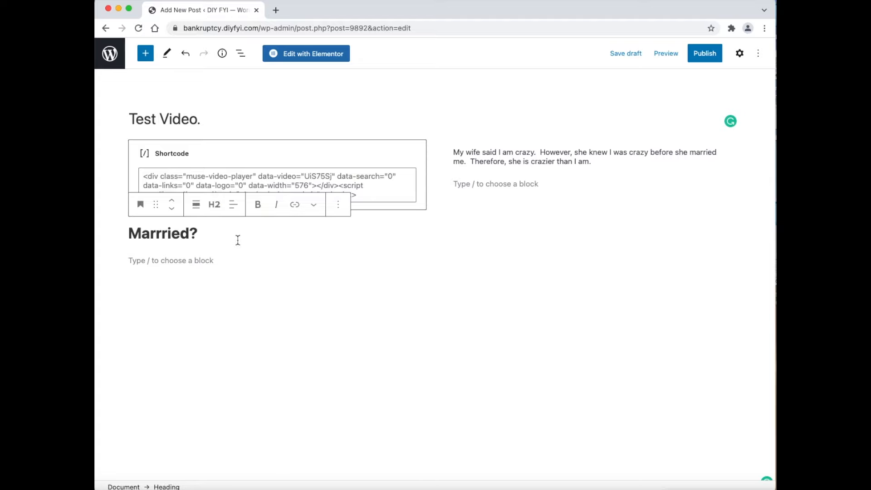
pyautogui.click(171, 204)
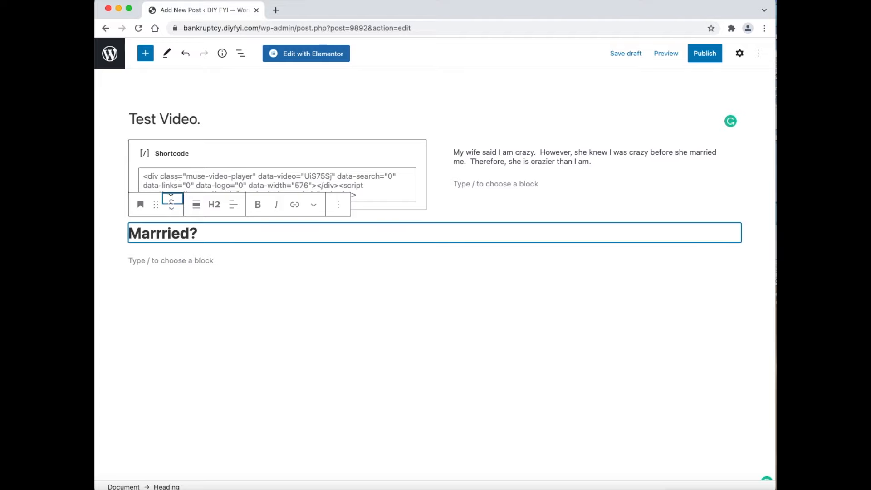
pyautogui.click(171, 208)
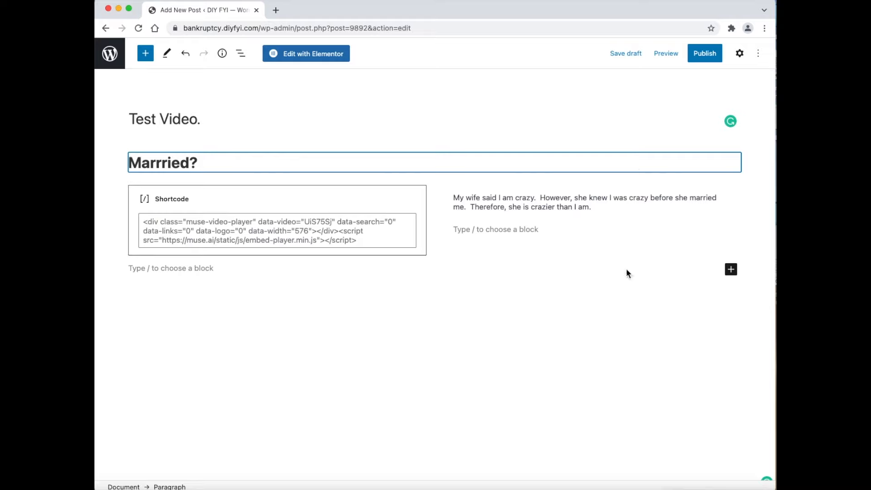
# Preview the post in a new tab with the 'Marrried?' heading above the video and text
pyautogui.click(665, 54)
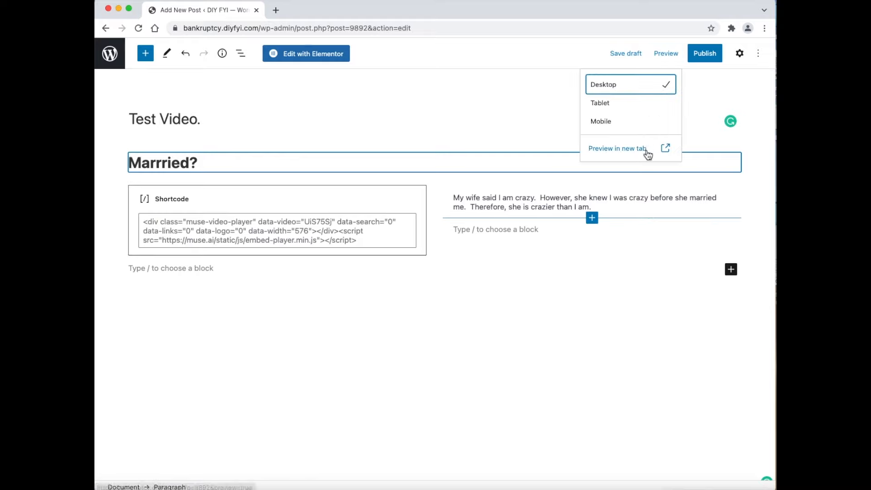
pyautogui.click(618, 149)
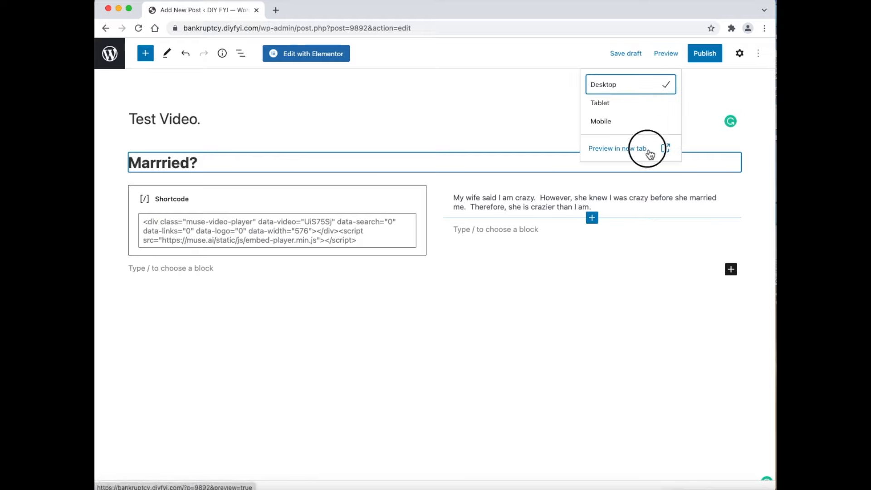
pyautogui.click(617, 148)
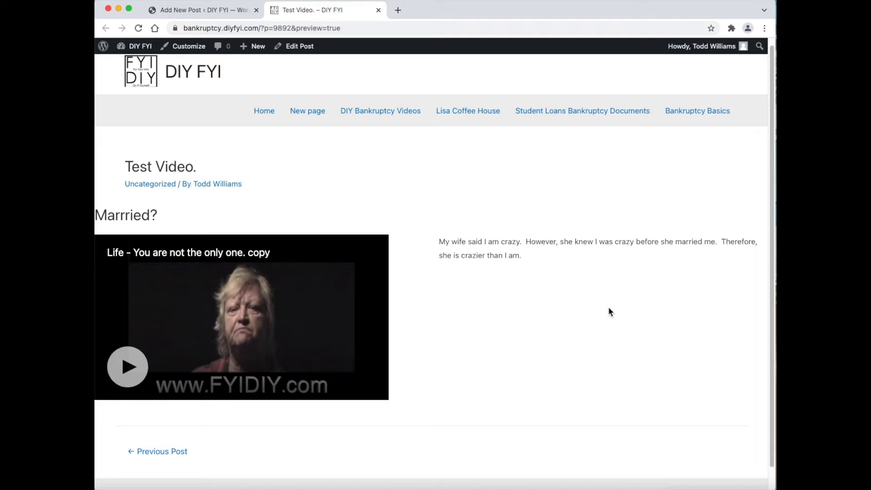
pyautogui.moveTo(473, 310)
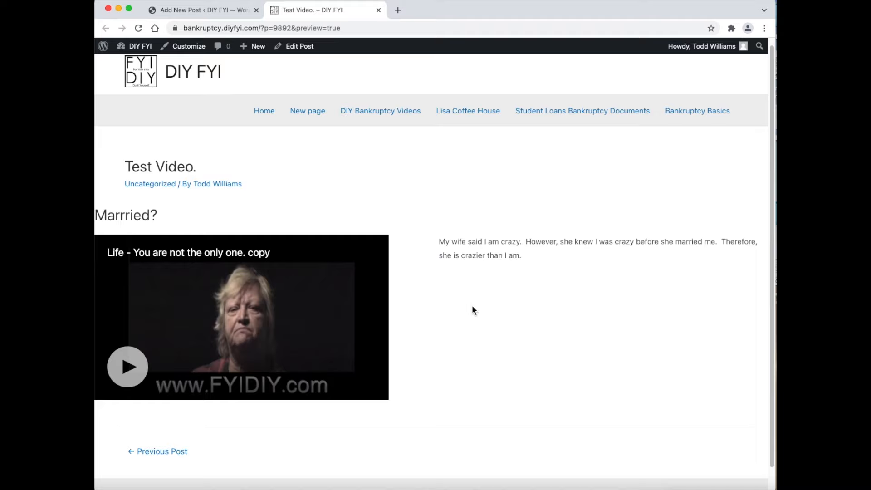
pyautogui.moveTo(457, 327)
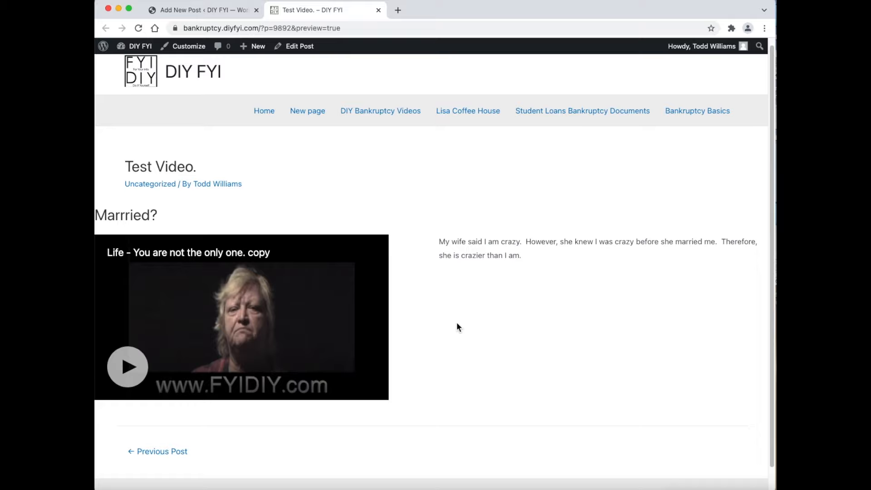
pyautogui.moveTo(251, 252)
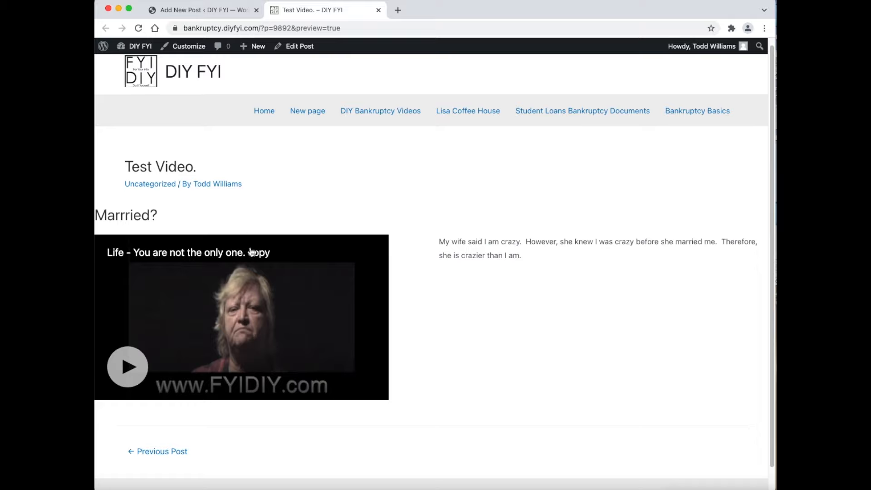
pyautogui.moveTo(164, 56)
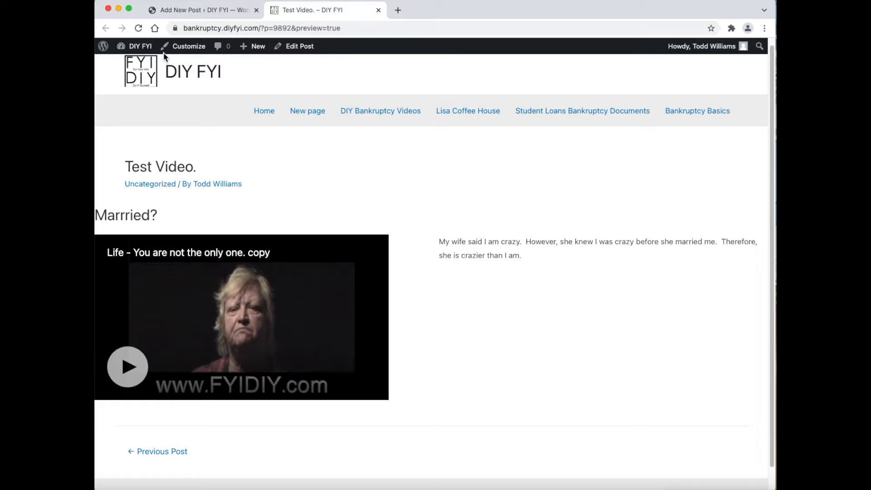
# Switch to the browser tab with the Utmon Es Pour Paris handbag homepage
pyautogui.click(303, 9)
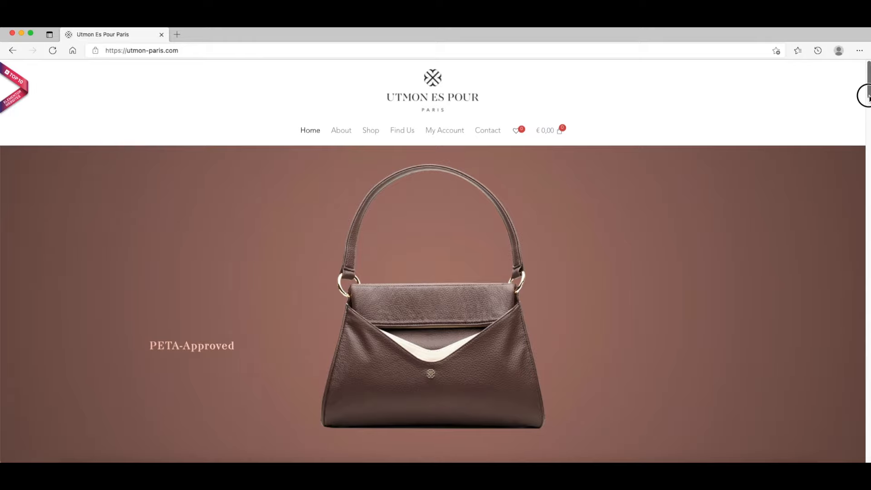
# Scroll down the Utmon Es Pour Paris homepage, then switch to the Kasar Design agency page
pyautogui.scroll(-3)
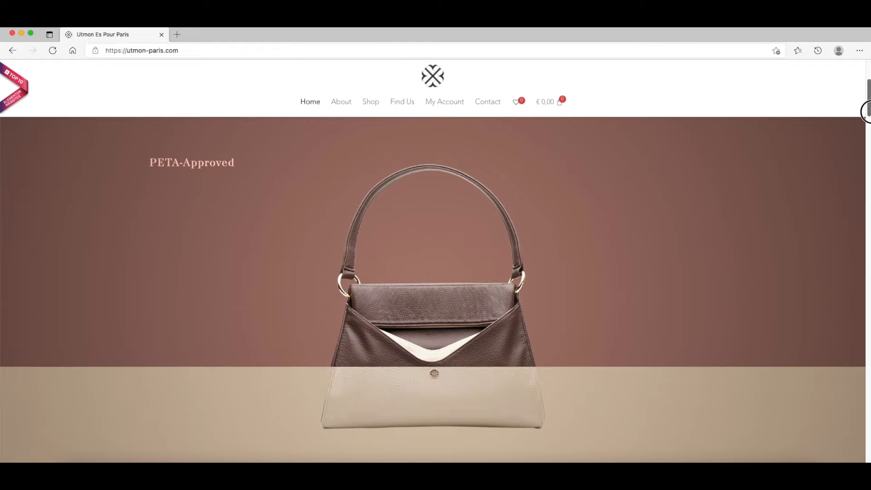
pyautogui.scroll(-3)
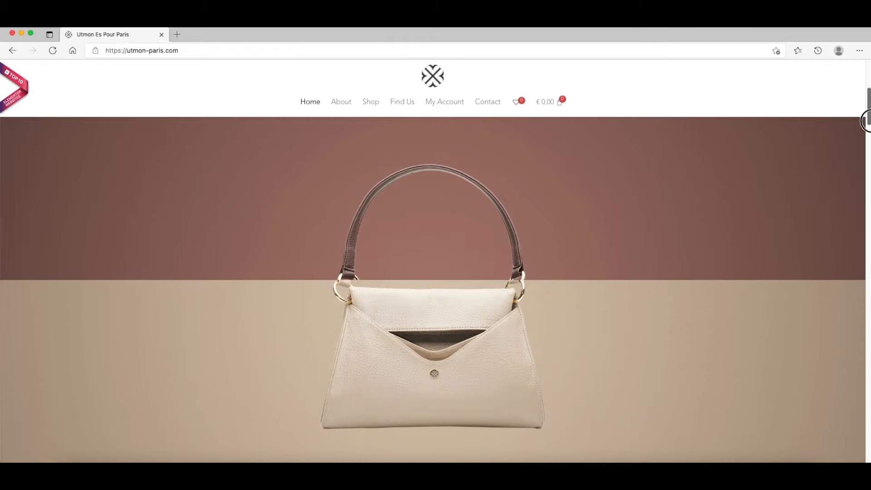
pyautogui.scroll(-3)
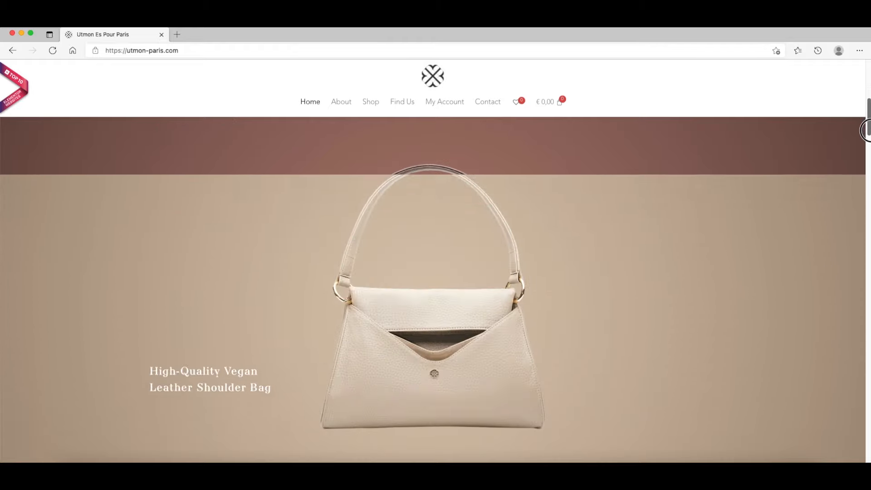
pyautogui.scroll(-3)
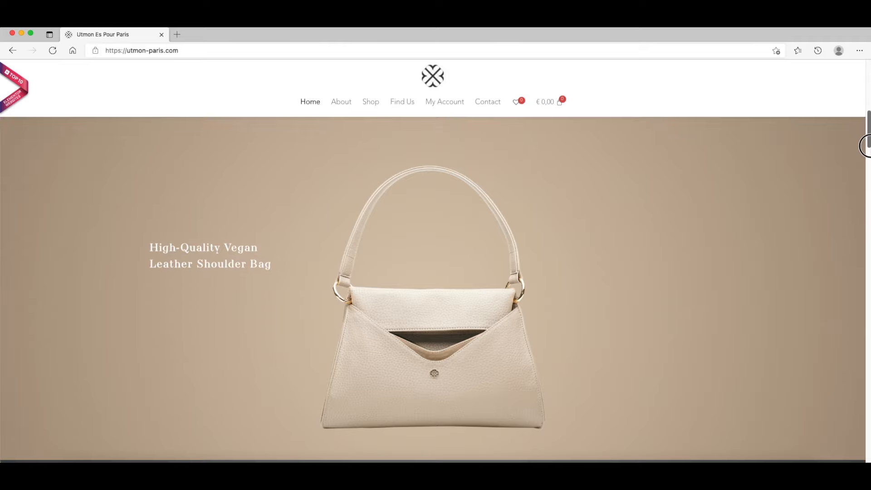
pyautogui.scroll(-3)
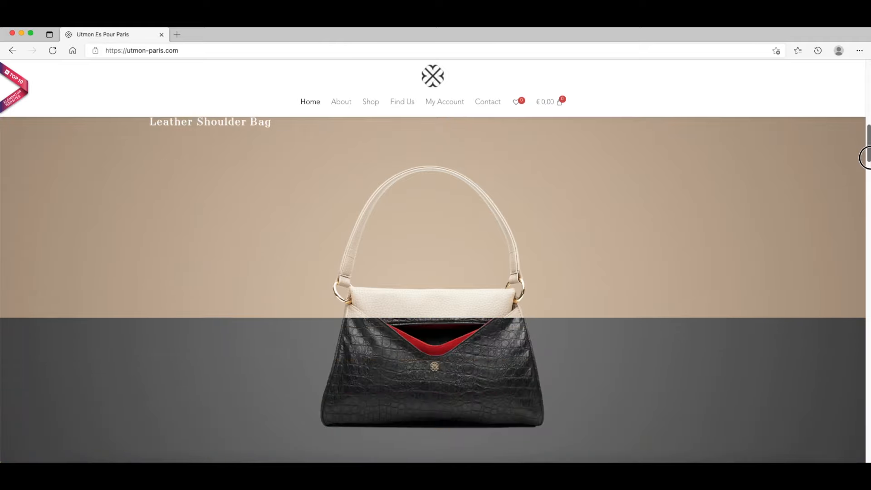
pyautogui.scroll(-3)
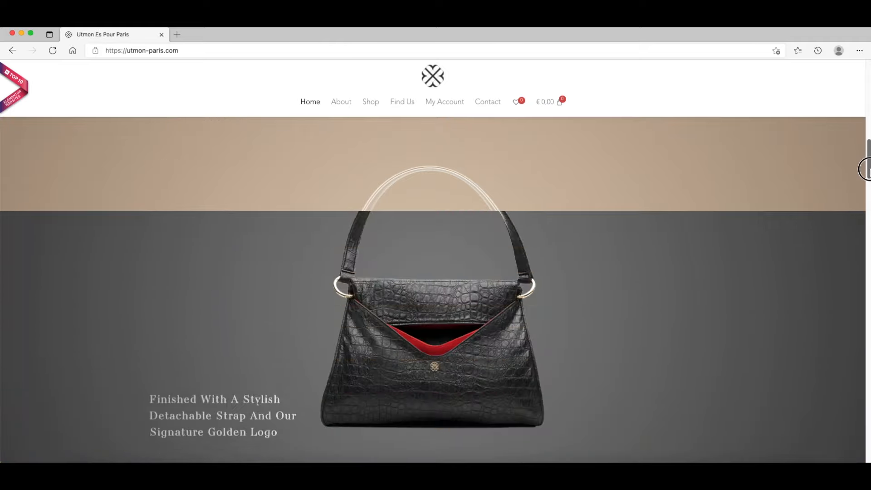
pyautogui.scroll(-3)
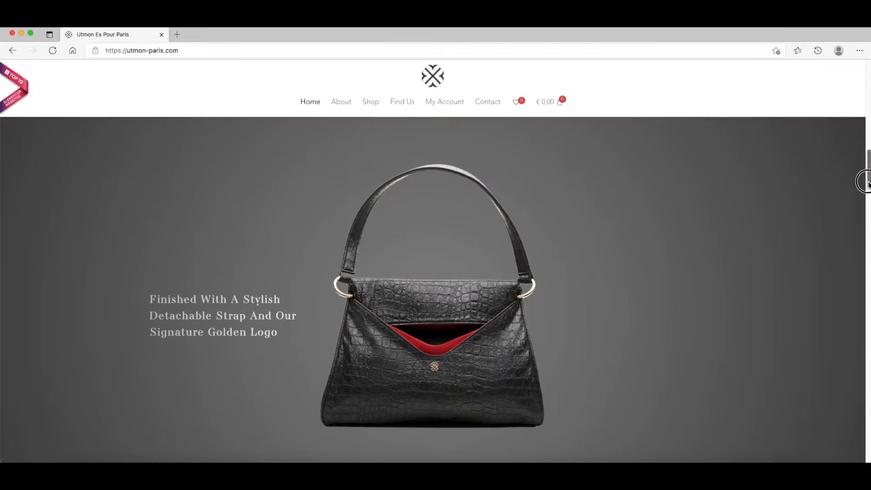
pyautogui.scroll(-3)
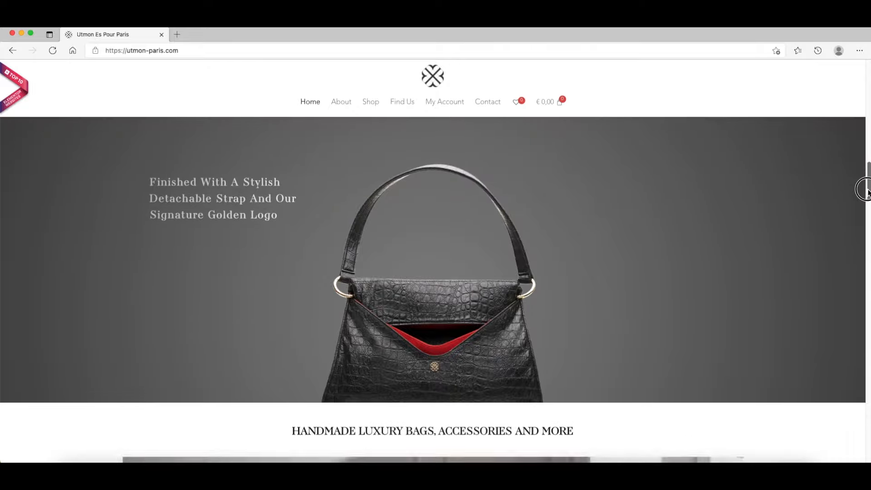
pyautogui.click(141, 50)
pyautogui.write('kasardesign')
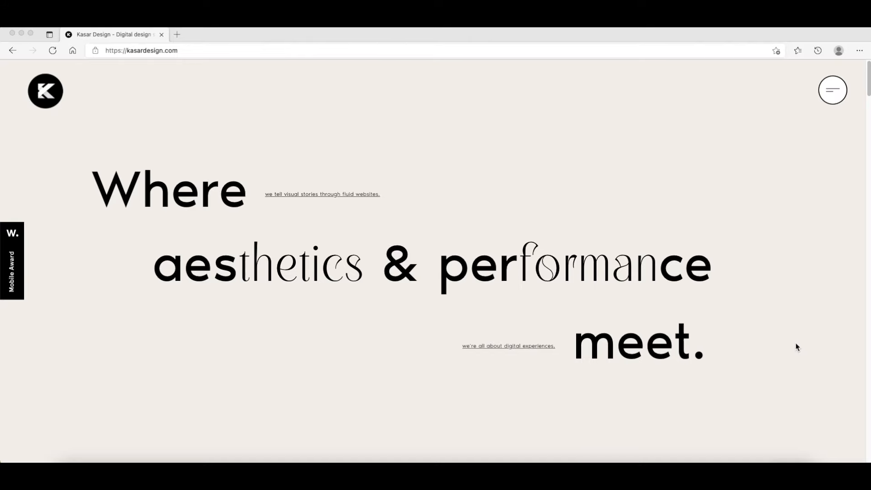
pyautogui.moveTo(360, 247)
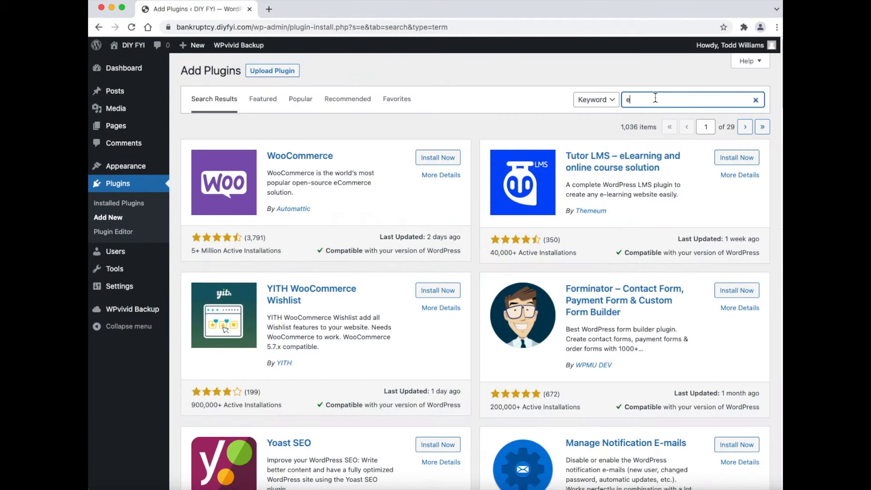
# Search plugins for 'elementor', then install and activate Elementor Website Builder
pyautogui.write('lementor')
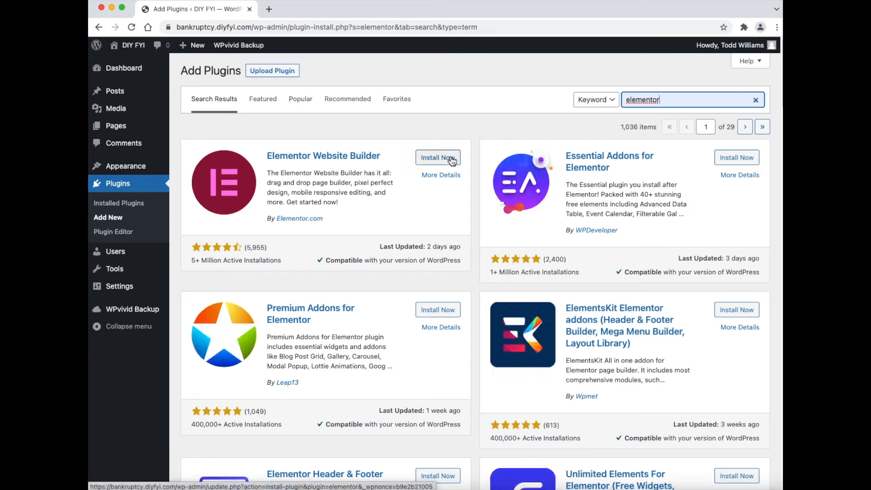
pyautogui.click(438, 158)
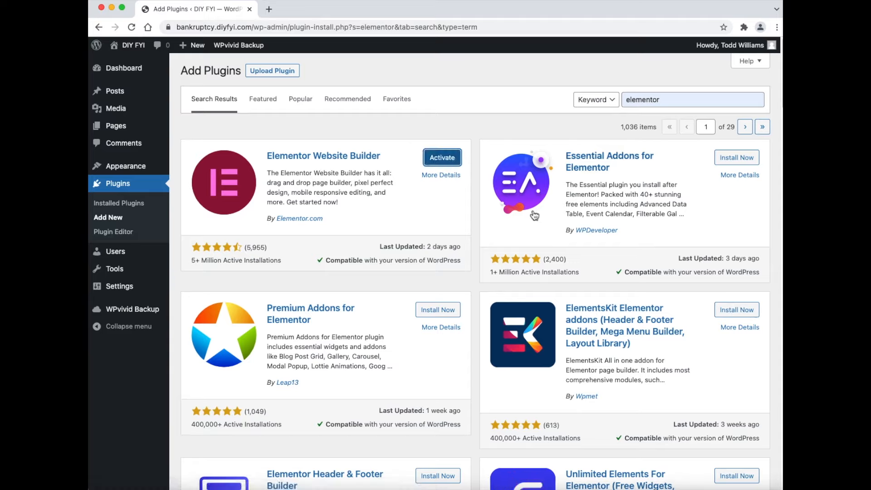
pyautogui.click(442, 158)
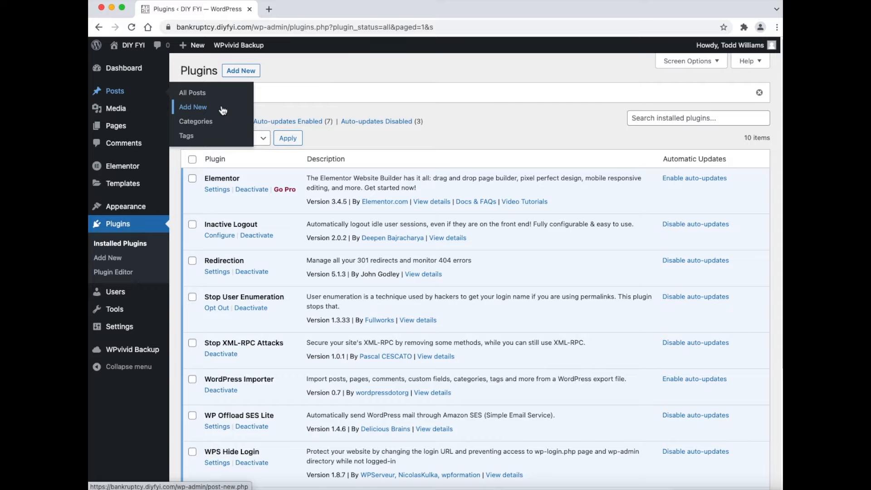
# Start a new post and apply the Elementor Full Width template
pyautogui.click(192, 107)
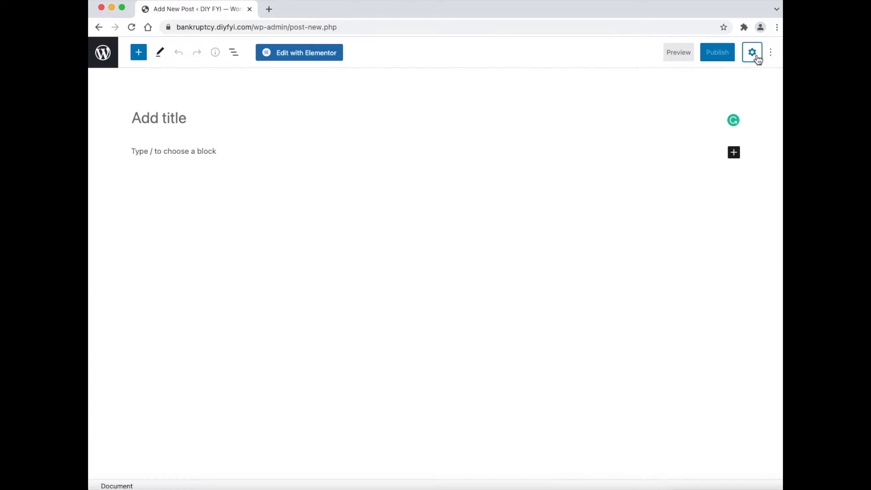
pyautogui.click(752, 53)
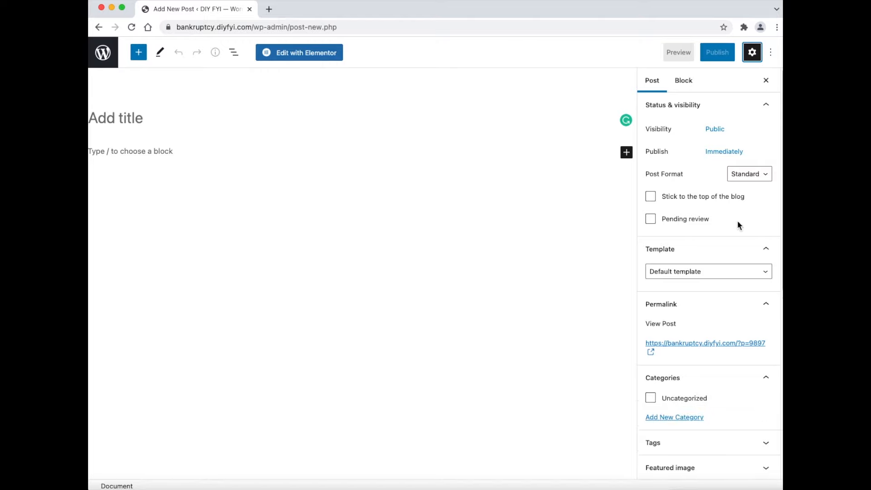
pyautogui.click(708, 271)
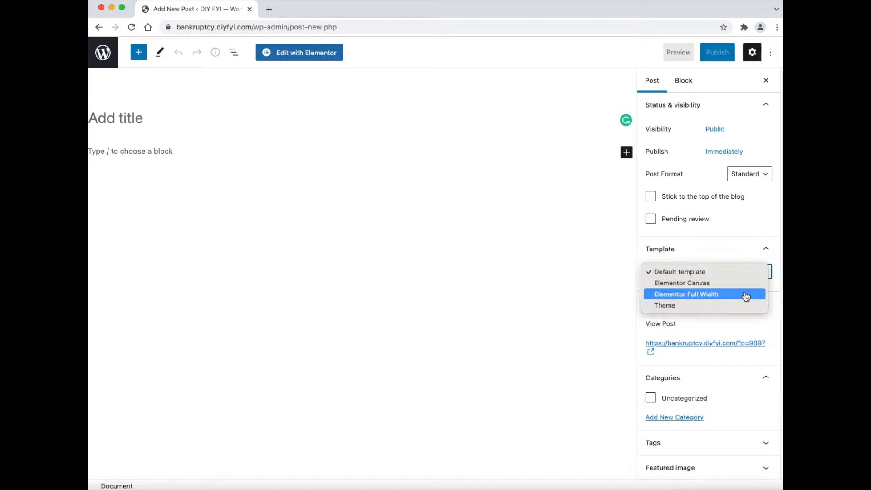
pyautogui.moveTo(747, 300)
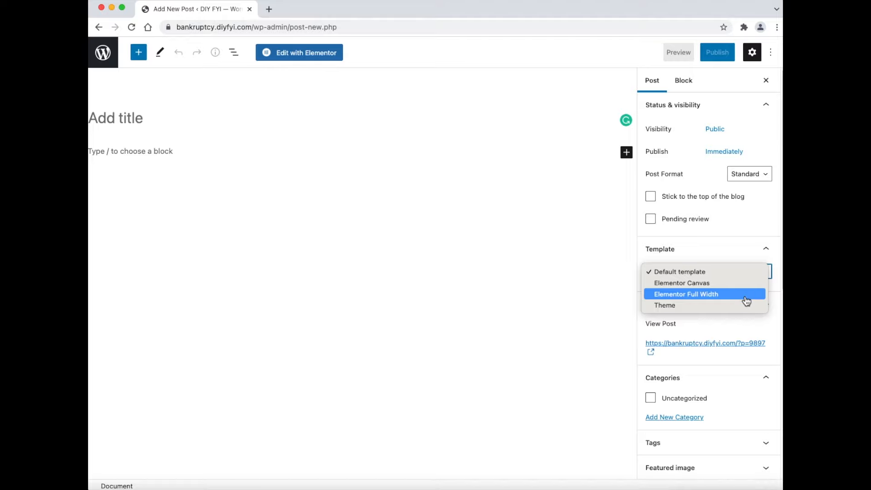
pyautogui.click(680, 272)
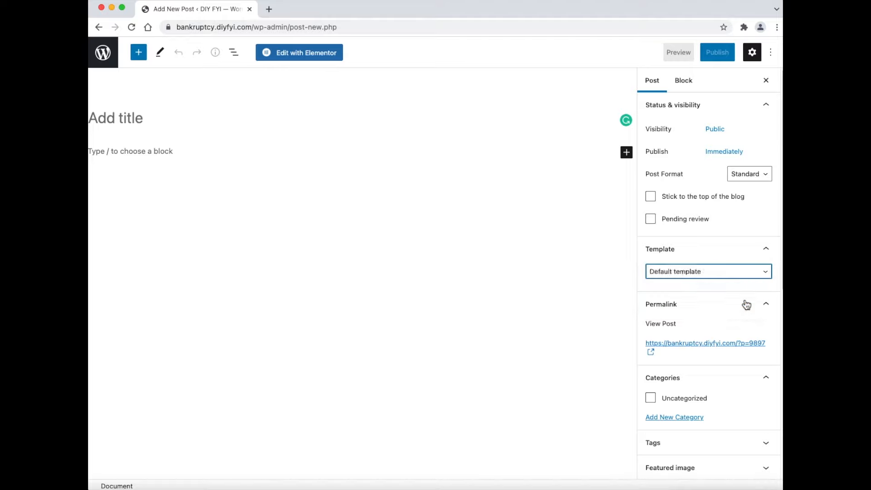
pyautogui.click(708, 271)
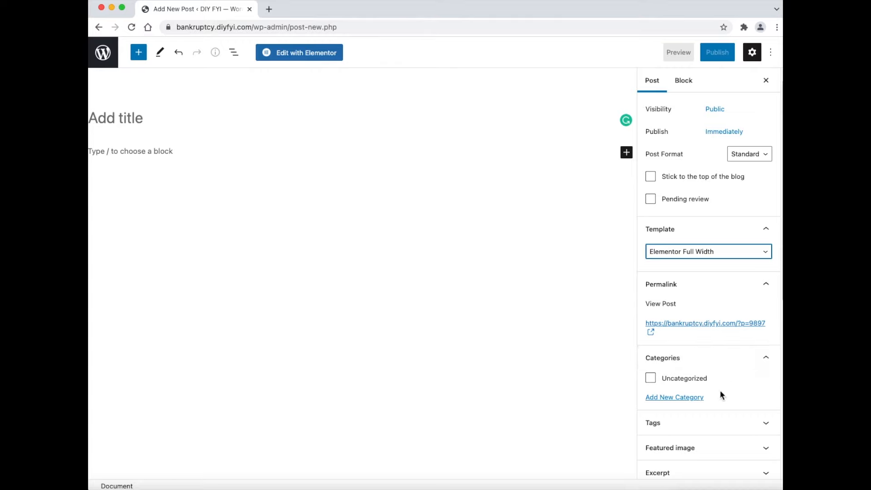
# Collapse the tags panel and turn off pingbacks and trackbacks
pyautogui.doubleClick(683, 378)
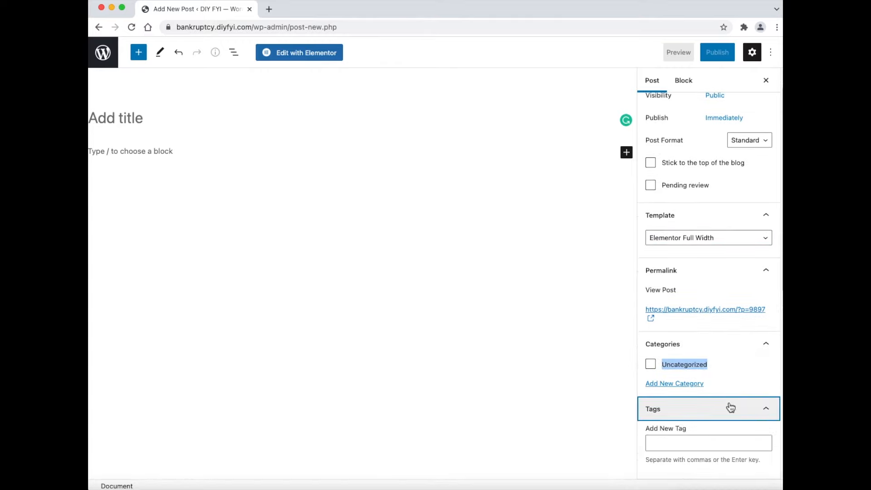
pyautogui.click(765, 408)
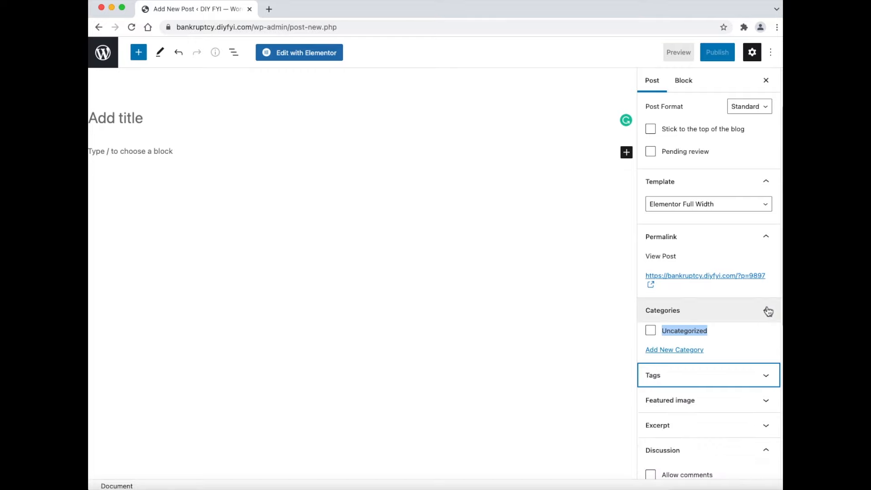
pyautogui.scroll(-3)
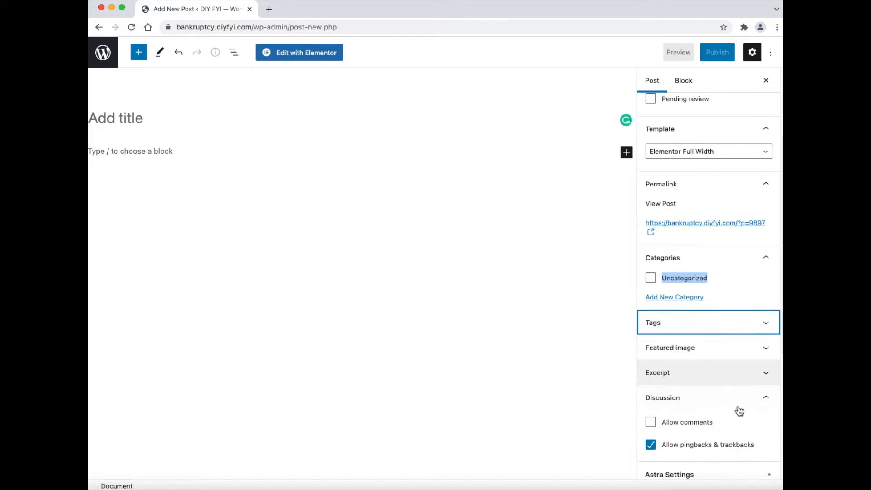
pyautogui.scroll(-3)
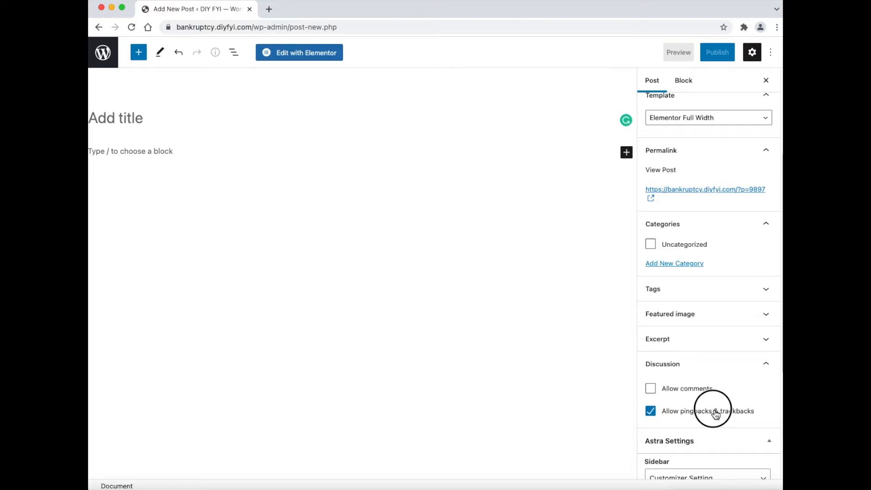
pyautogui.click(651, 411)
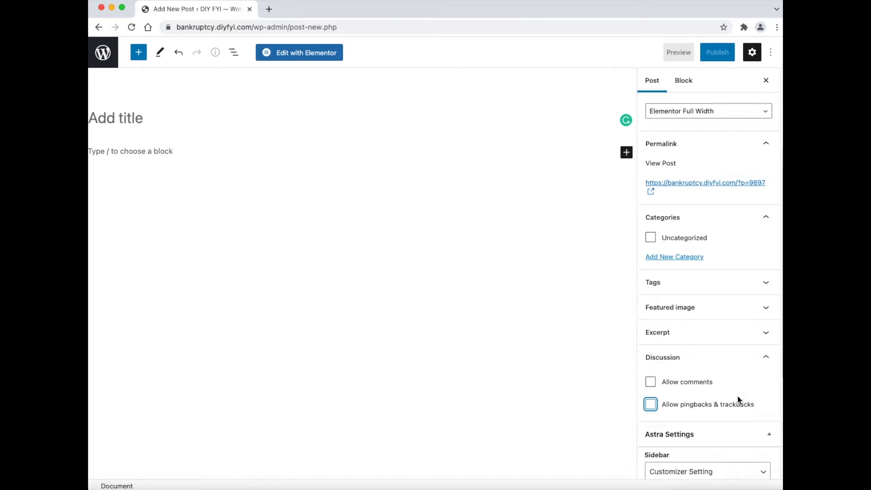
pyautogui.scroll(-3)
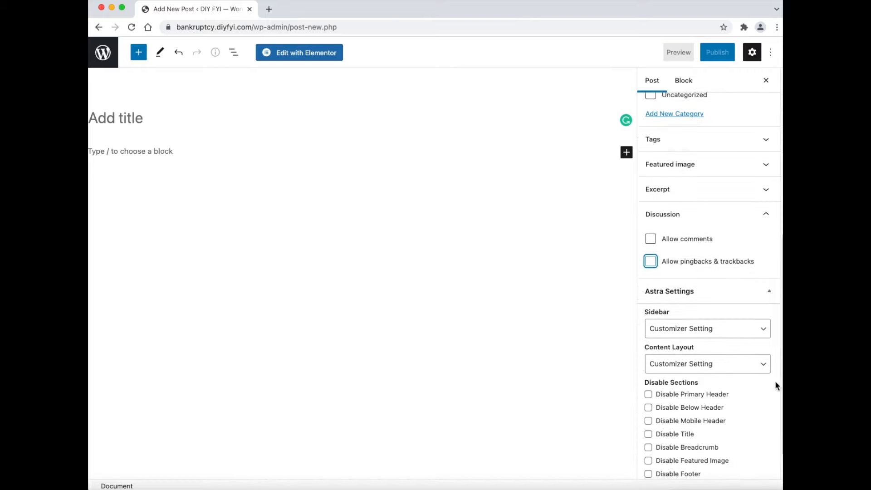
pyautogui.moveTo(770, 294)
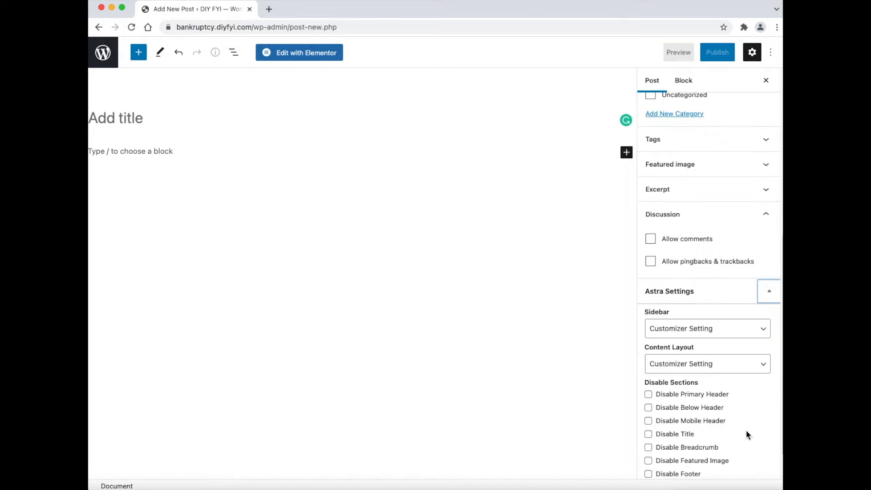
# Set Astra to No Sidebar and Full Width / Stretched, and disable the footer
pyautogui.click(707, 328)
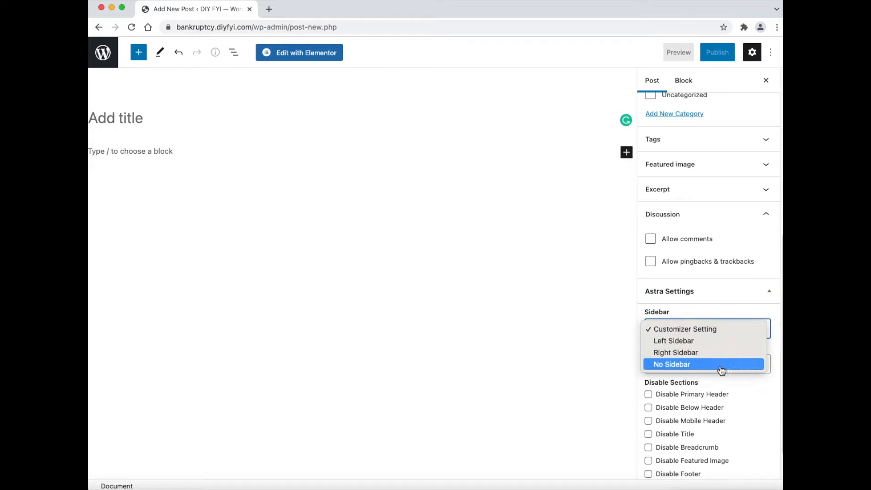
pyautogui.click(671, 364)
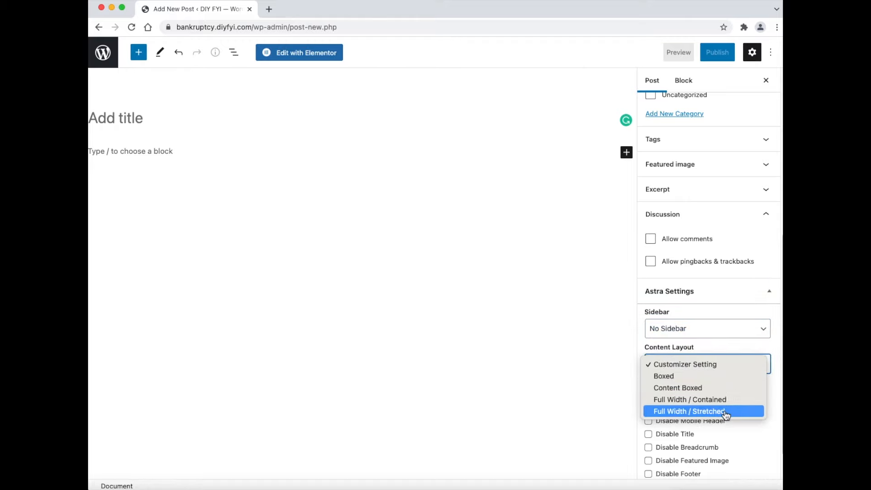
pyautogui.click(690, 411)
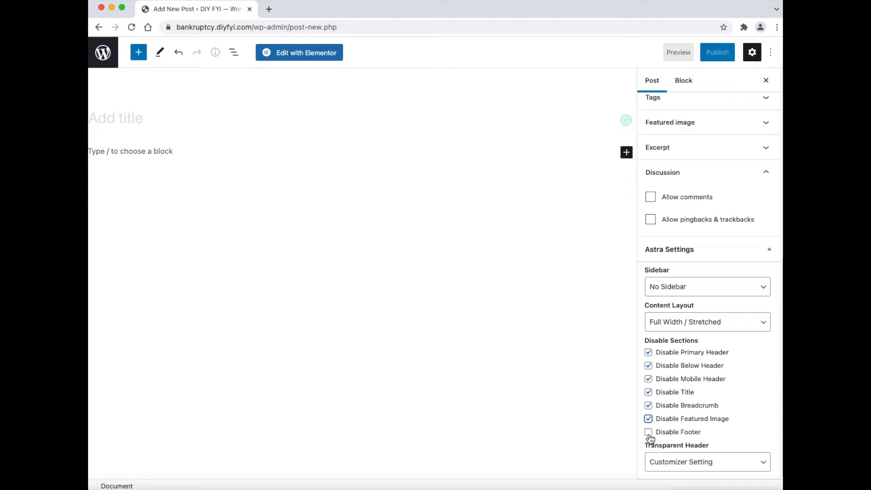
pyautogui.click(648, 431)
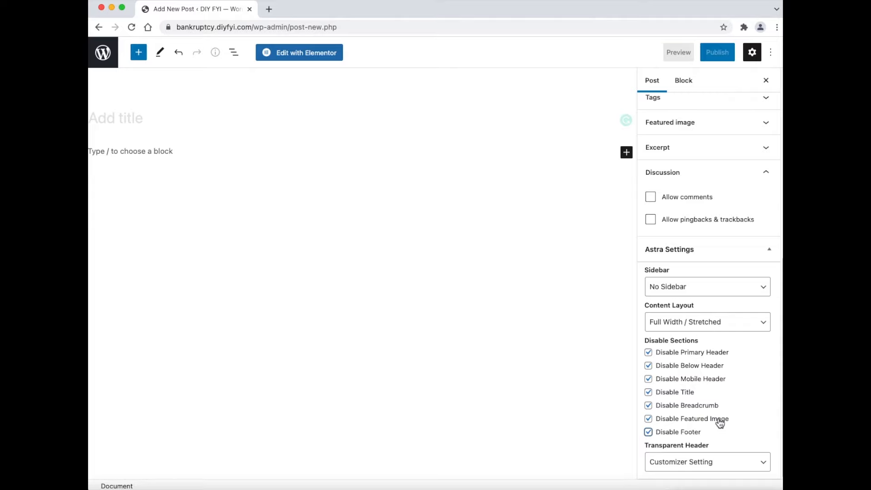
pyautogui.moveTo(557, 311)
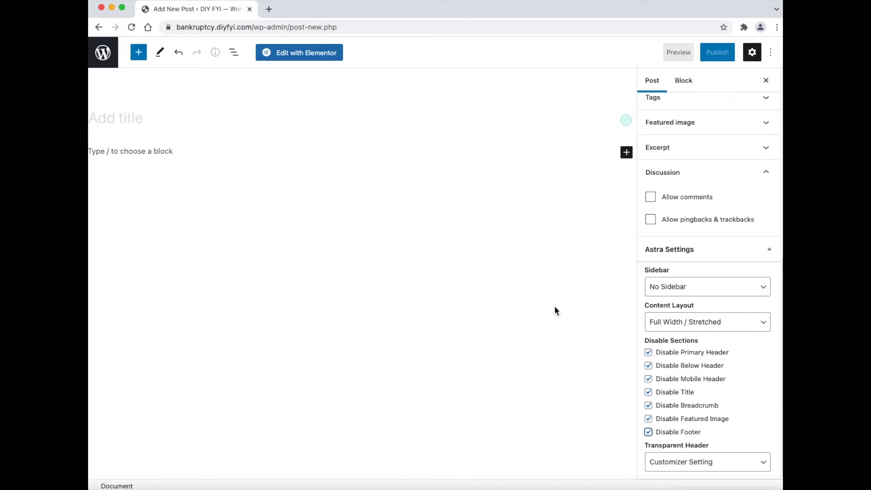
pyautogui.moveTo(708, 321)
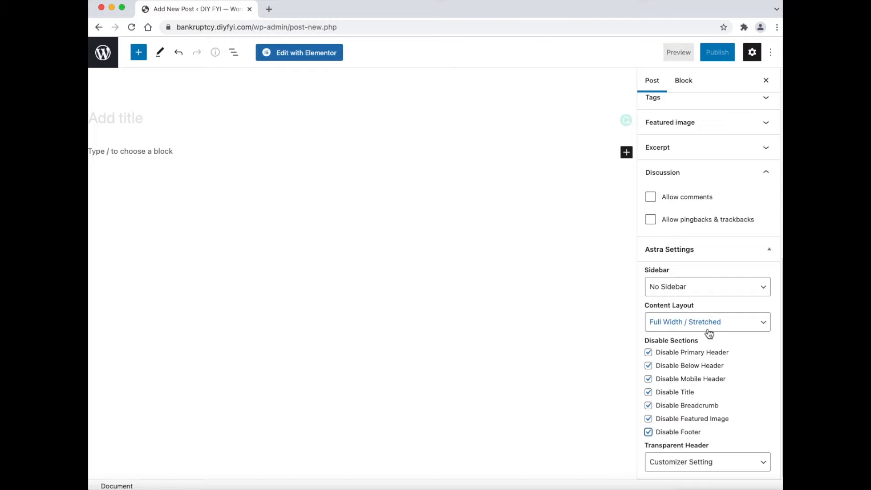
pyautogui.scroll(3)
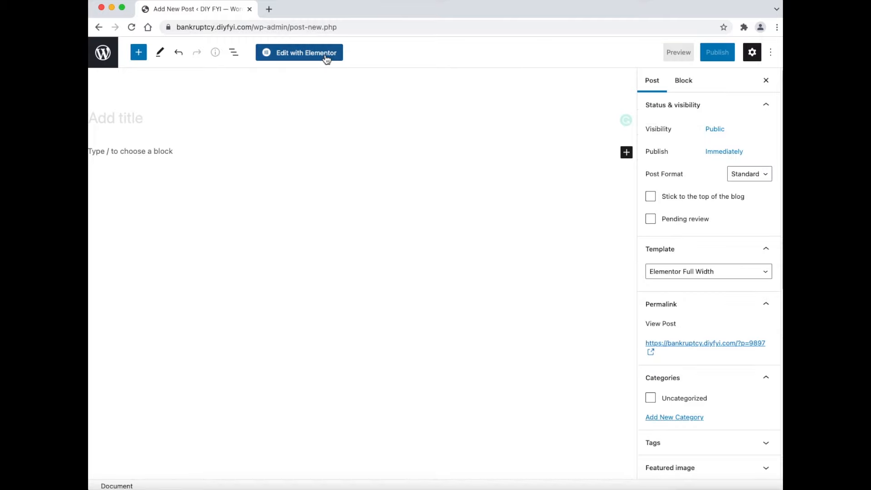
# Open the post in Elementor, add a single-column section, and drag in a Heading widget
pyautogui.click(299, 52)
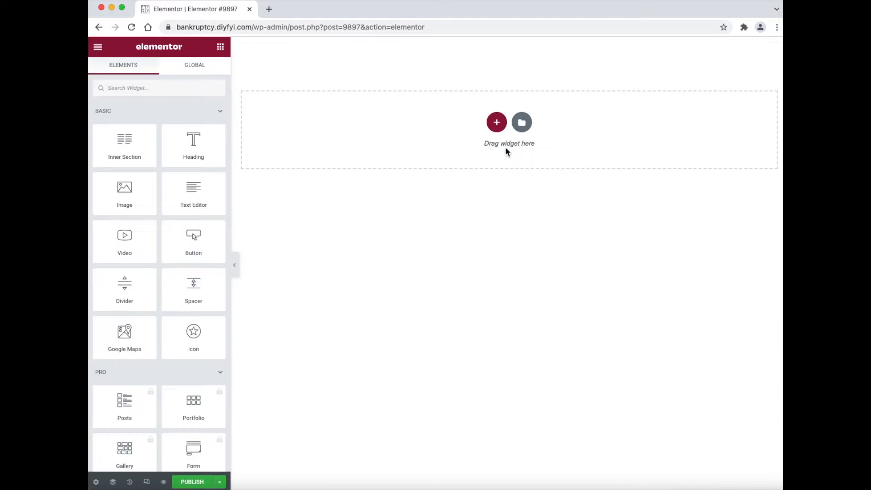
pyautogui.click(495, 122)
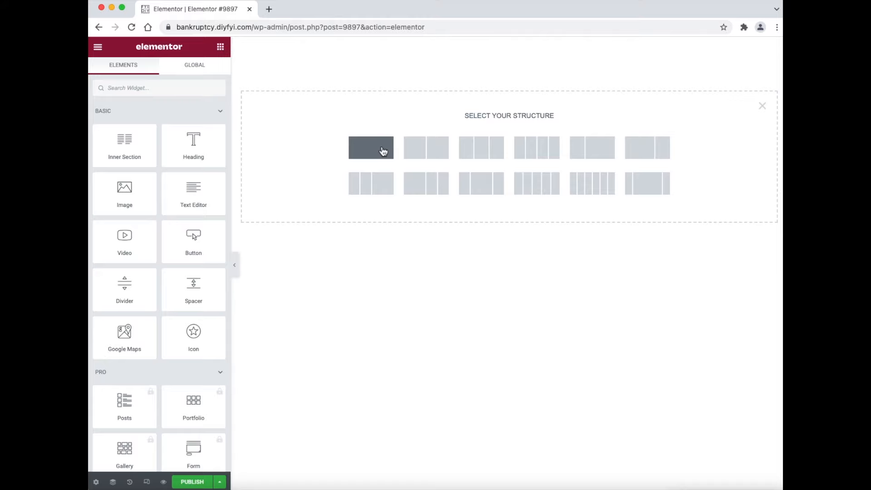
pyautogui.click(370, 147)
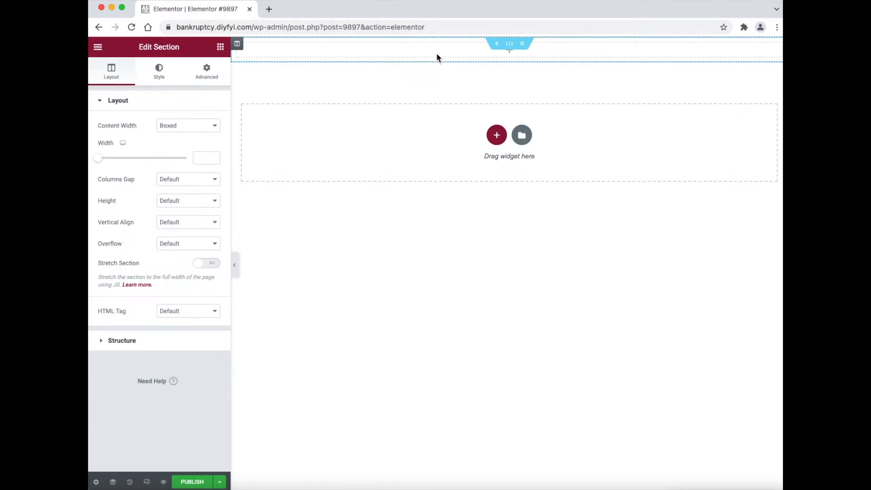
pyautogui.click(220, 46)
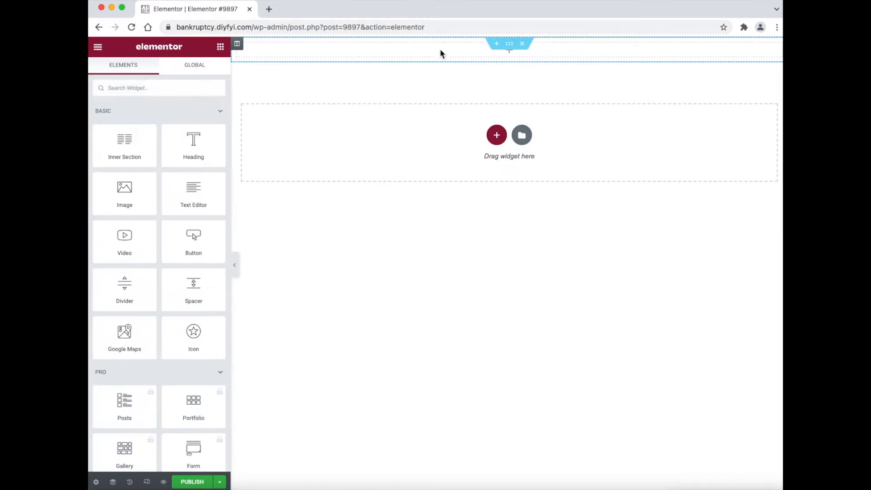
pyautogui.moveTo(193, 145); pyautogui.dragTo(363, 54)
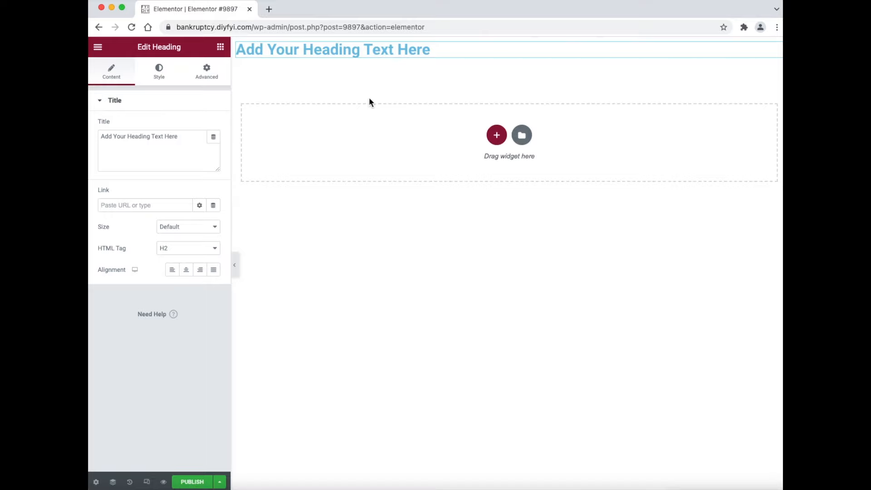
# Replace the placeholder heading with 'Test Video.', keeping H2 and centre alignment
pyautogui.tripleClick(139, 136)
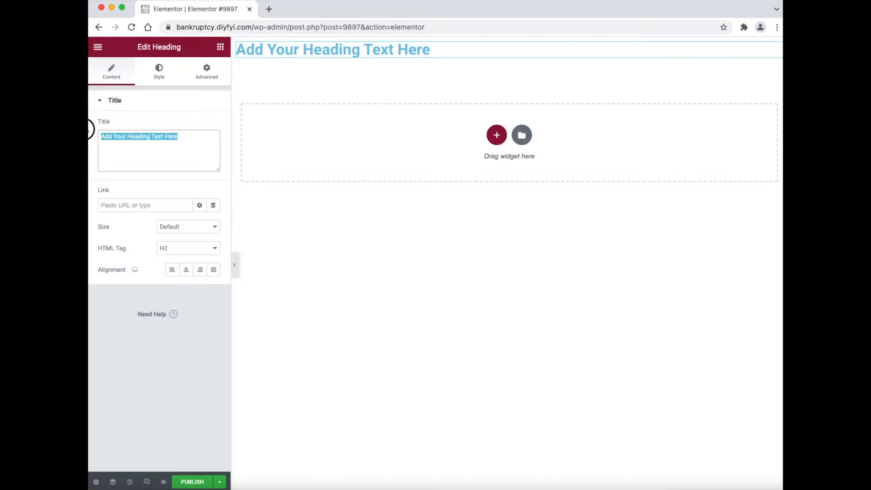
pyautogui.write('T')
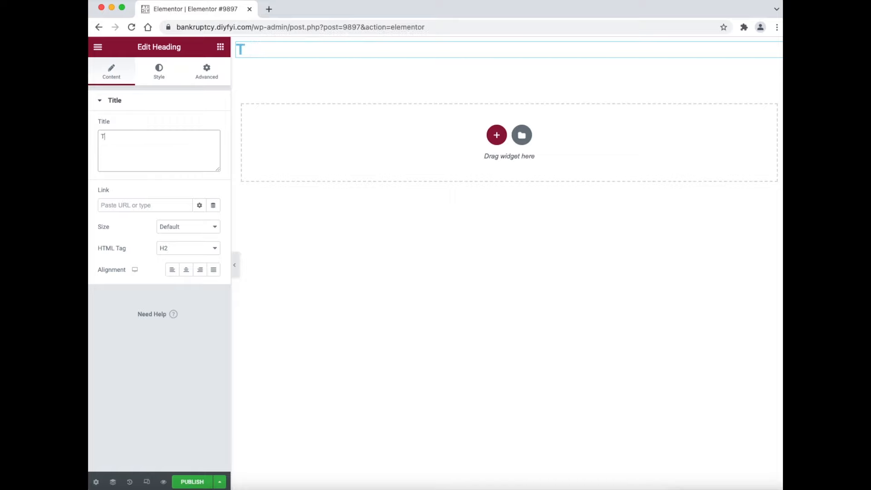
pyautogui.write('est Vid')
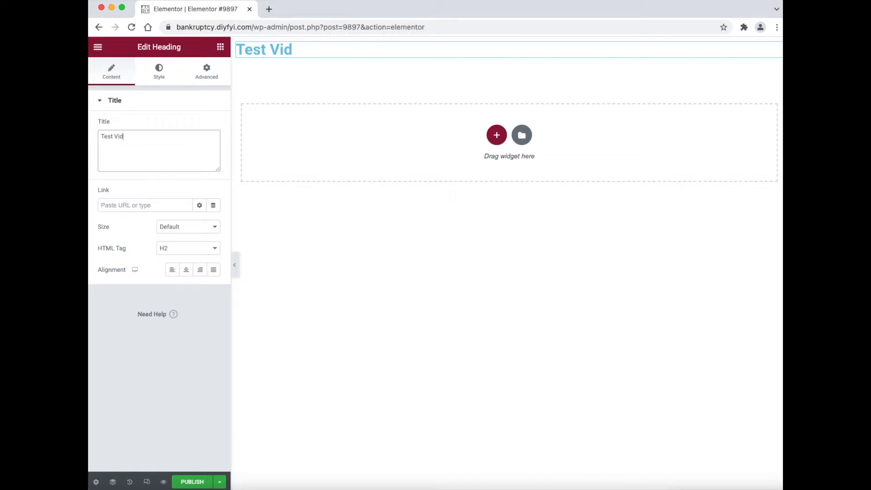
pyautogui.write('eo')
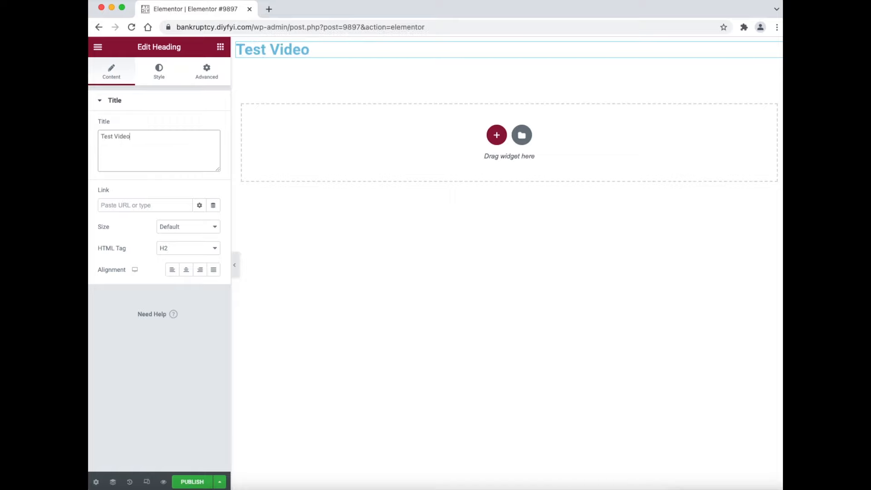
pyautogui.write('.')
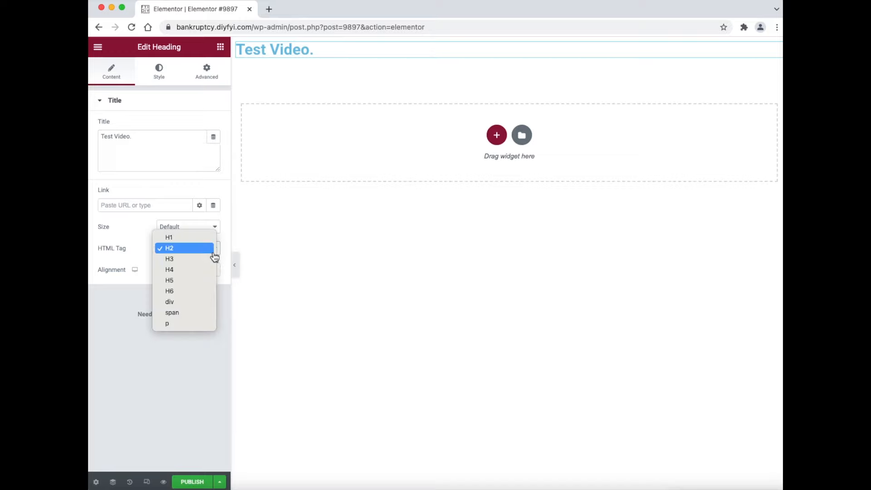
pyautogui.click(169, 248)
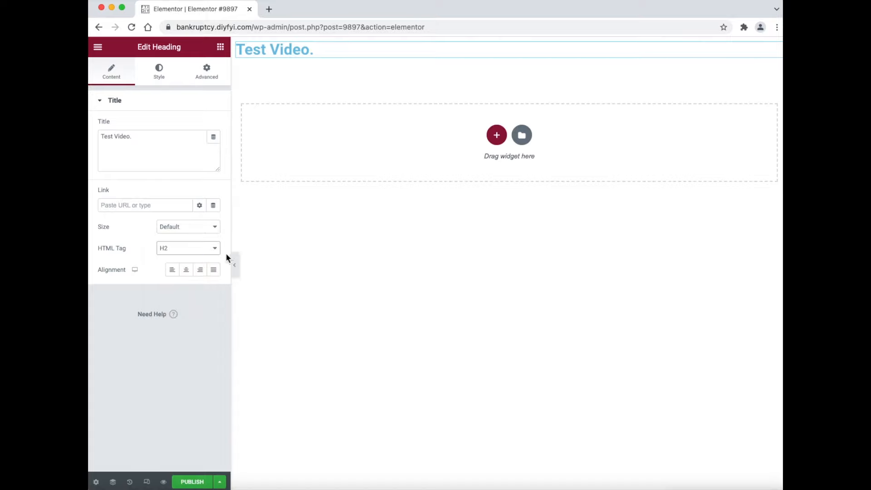
pyautogui.click(186, 270)
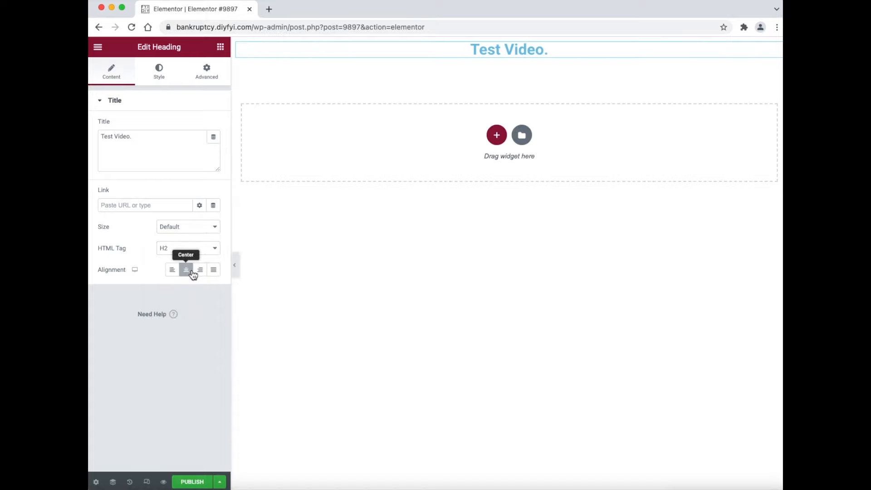
pyautogui.click(186, 270)
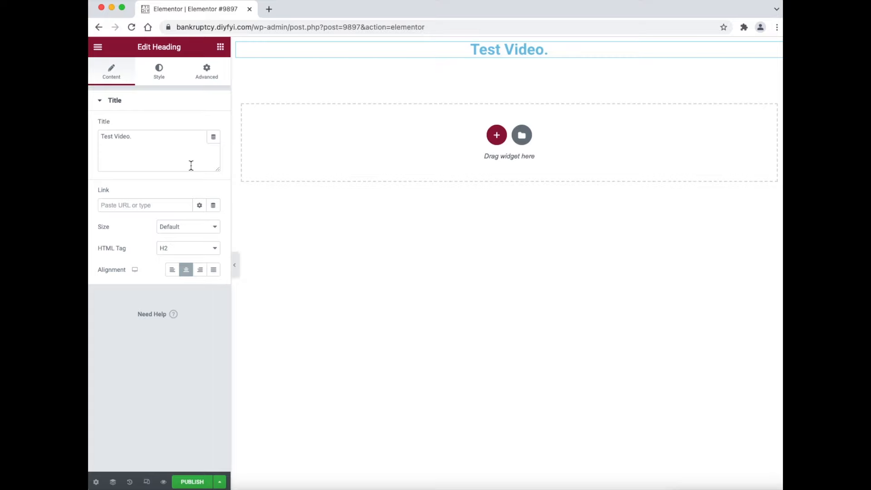
pyautogui.moveTo(159, 71)
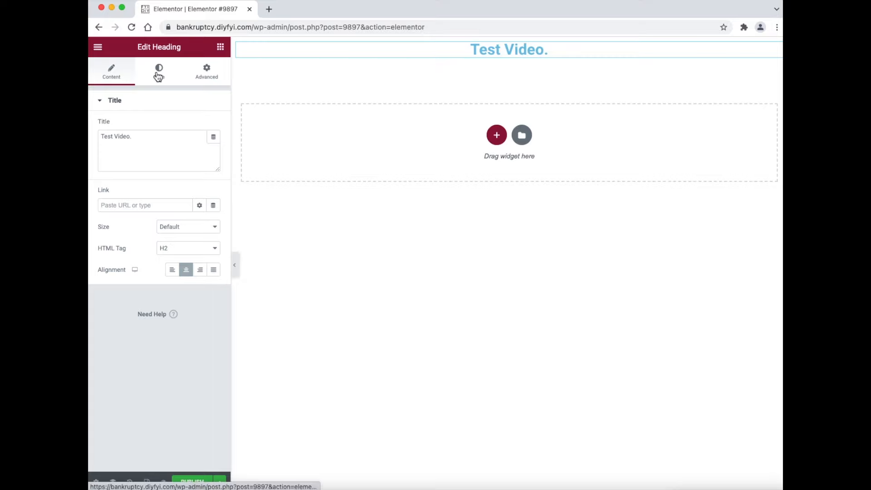
# Set the heading's Typography decoration to Underline and bring up Text Color to pick black
pyautogui.click(159, 71)
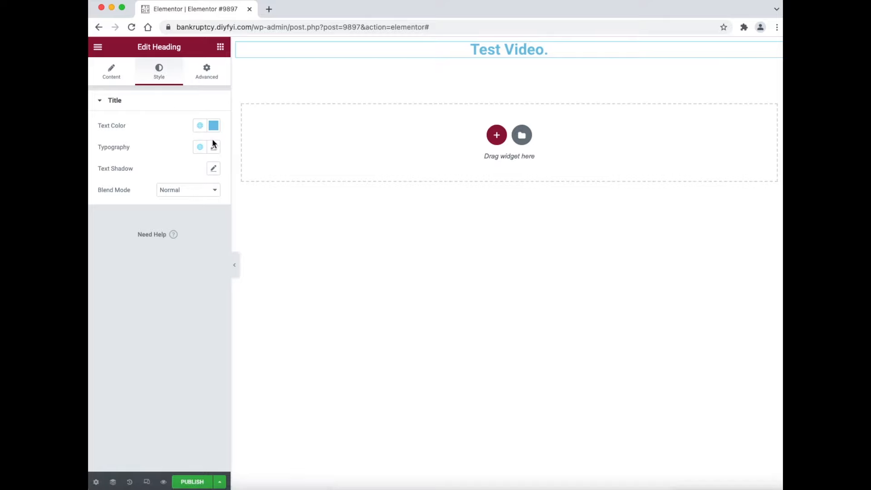
pyautogui.moveTo(223, 161)
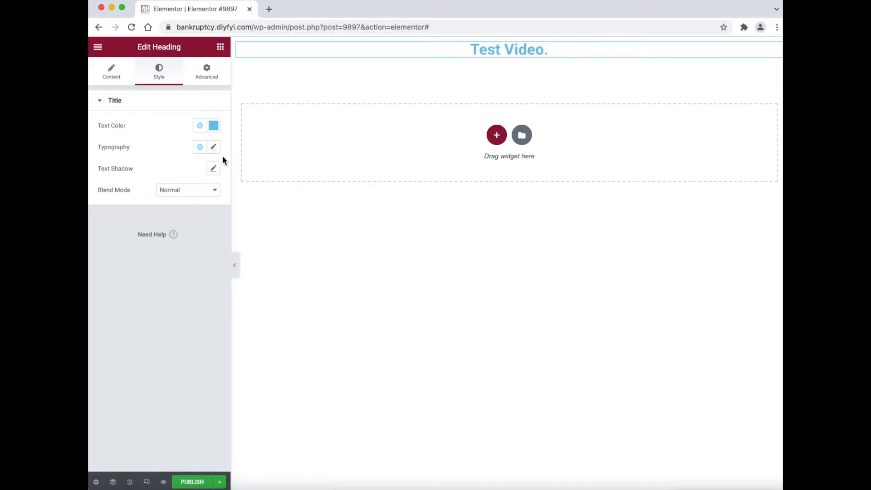
pyautogui.click(214, 146)
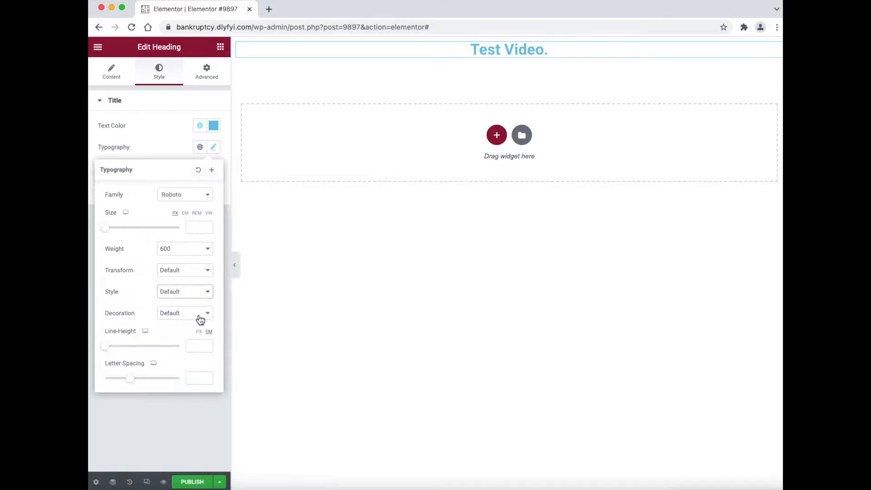
pyautogui.moveTo(190, 322)
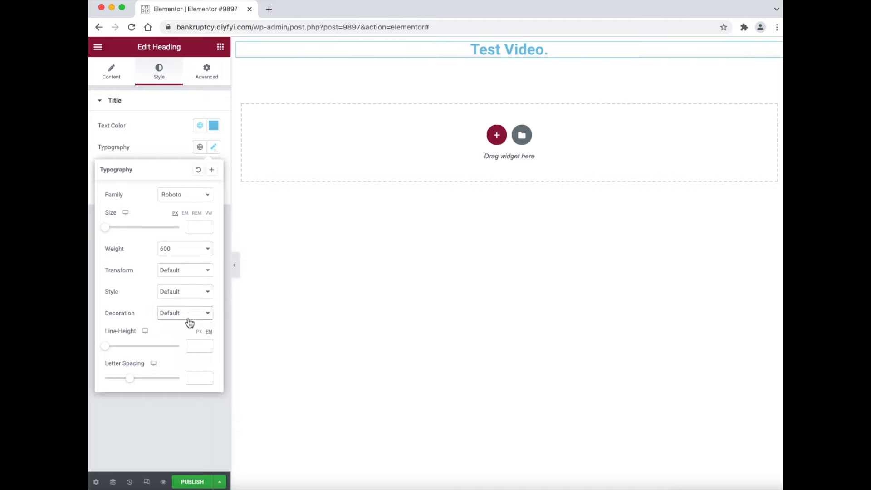
pyautogui.click(185, 313)
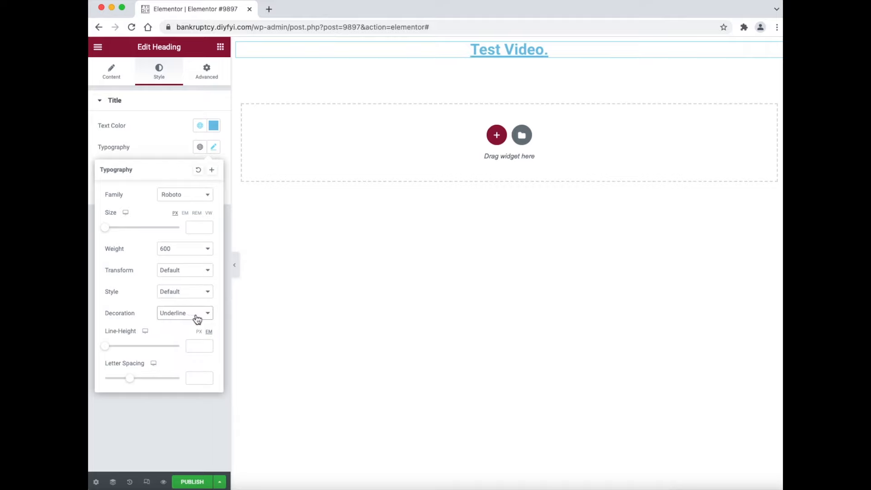
pyautogui.click(213, 146)
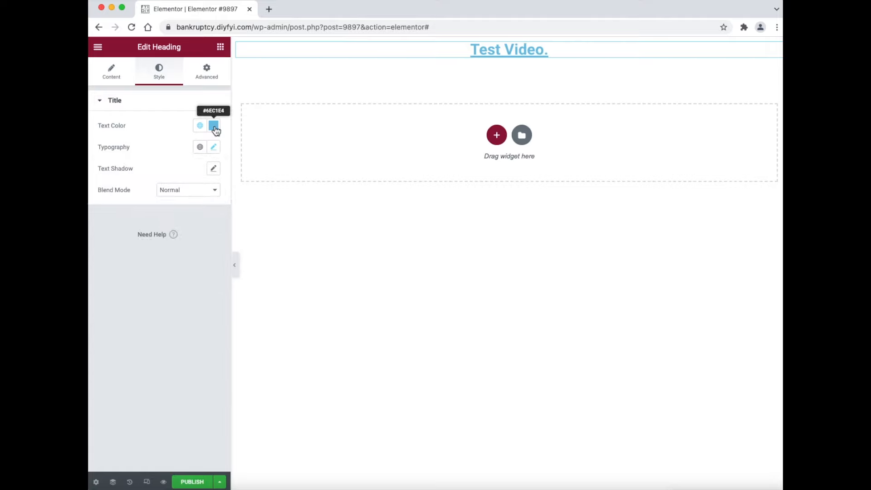
pyautogui.click(213, 126)
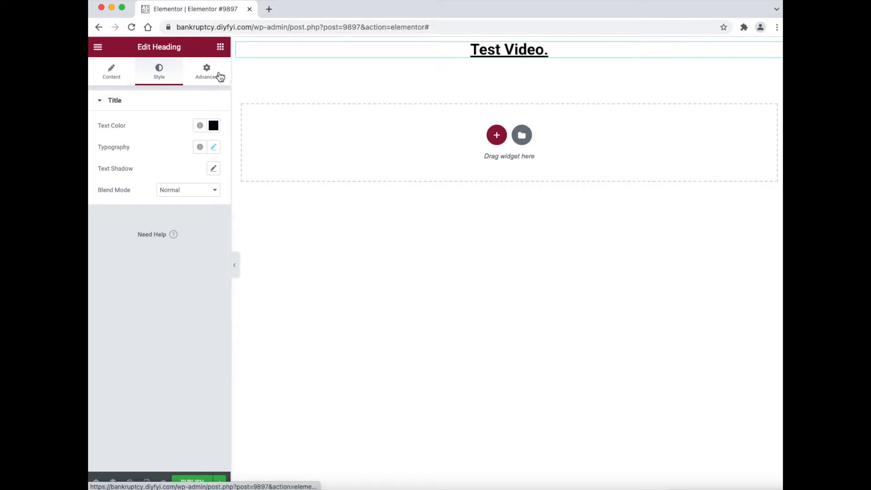
pyautogui.moveTo(171, 149)
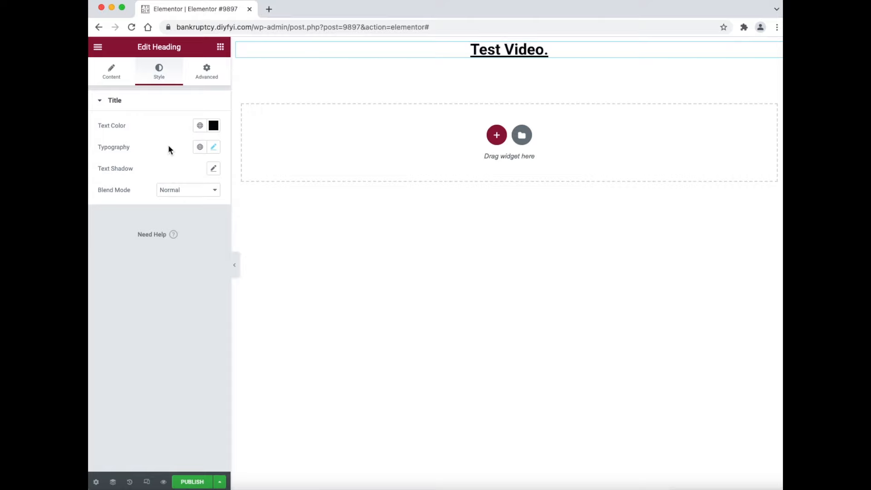
pyautogui.moveTo(207, 71)
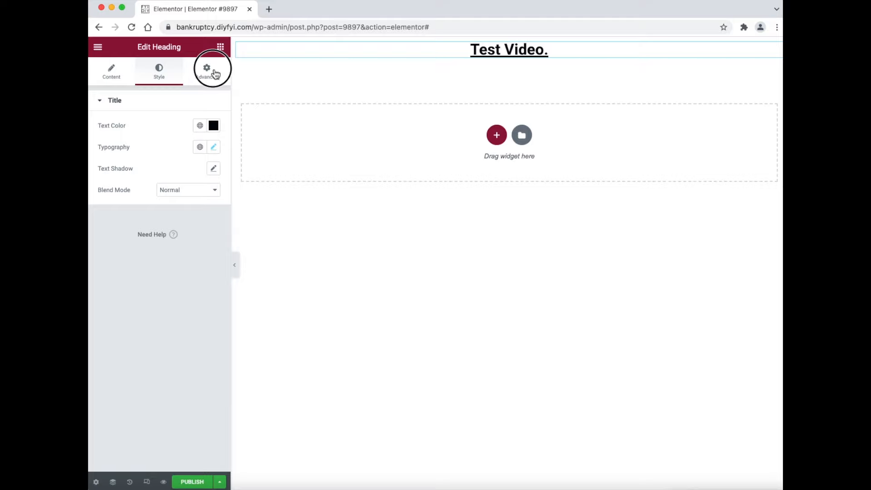
# Enter a Top margin value for the Test Video. heading under Advanced settings
pyautogui.click(207, 71)
pyautogui.write('1')
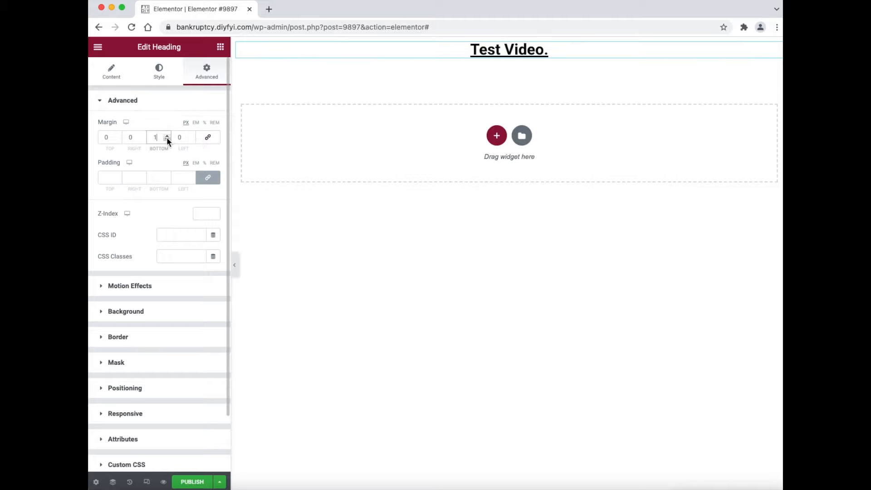
pyautogui.click(106, 137)
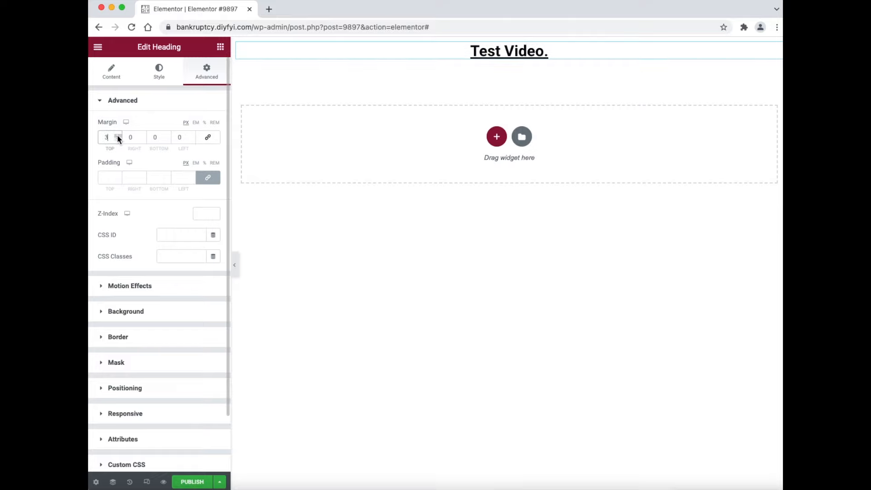
pyautogui.click(110, 137)
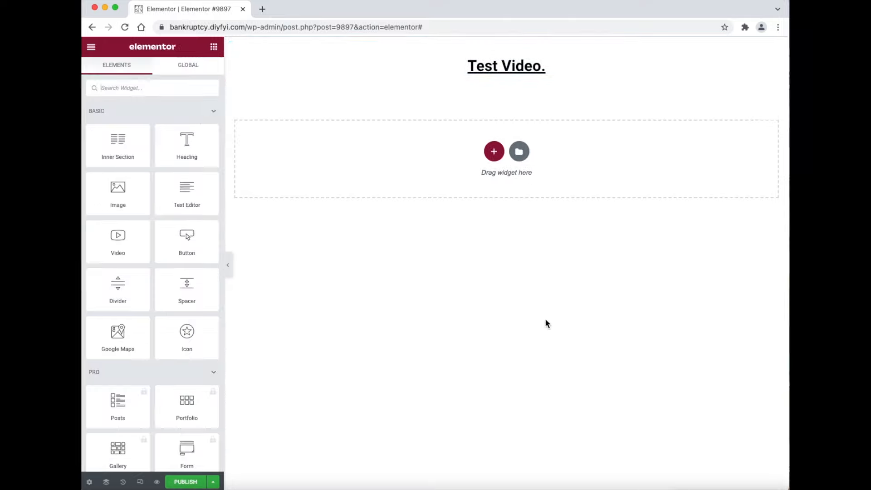
# Add a new section with a 'Married' heading and remove its empty right column
pyautogui.click(493, 151)
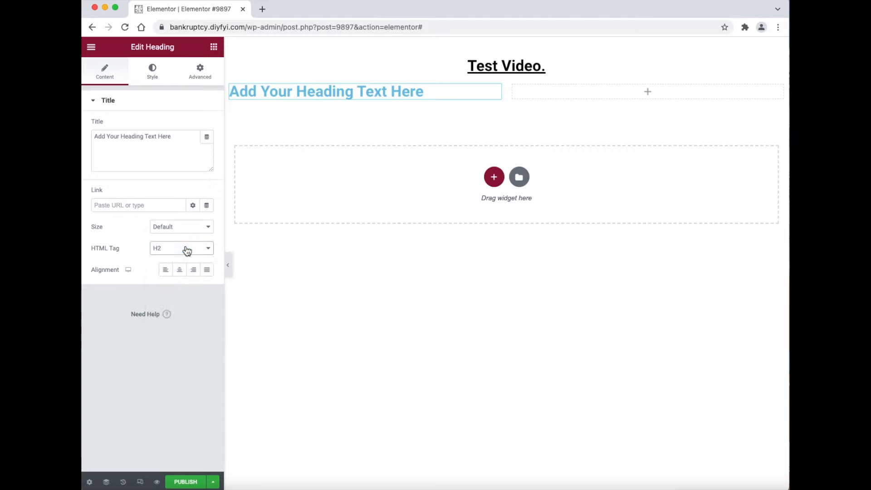
pyautogui.moveTo(178, 185)
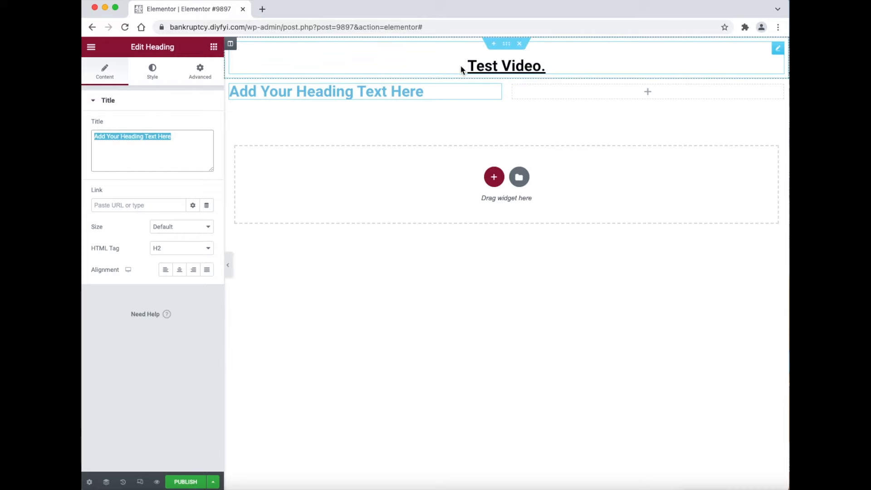
pyautogui.write('Married')
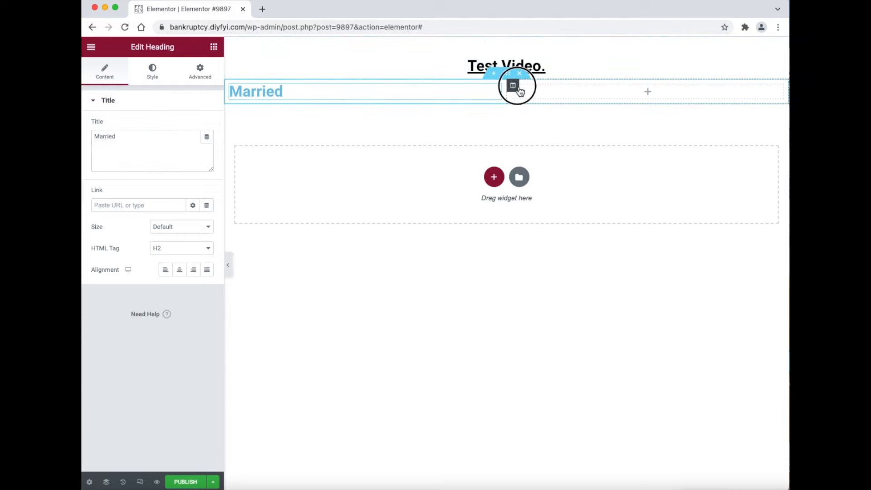
pyautogui.click(512, 85)
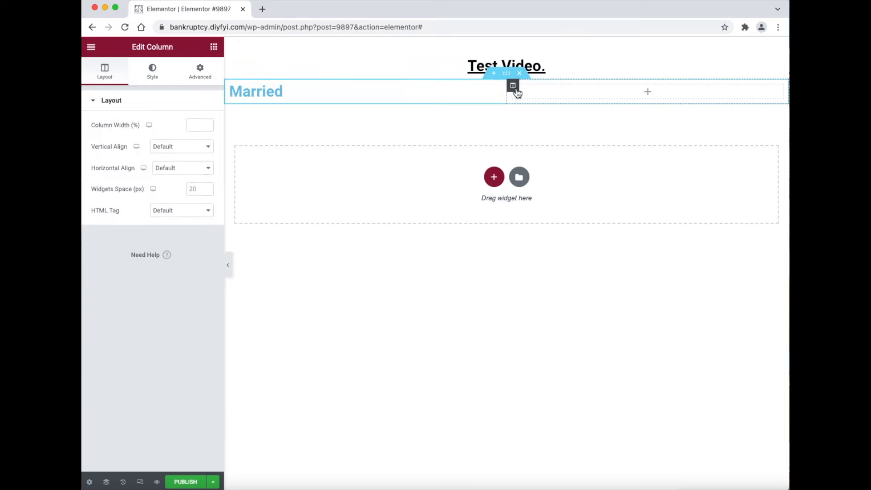
pyautogui.rightClick(511, 86)
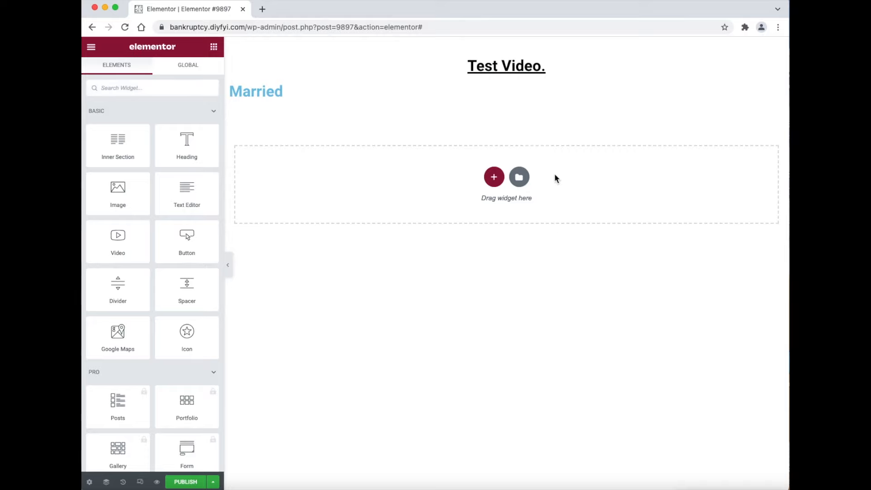
pyautogui.moveTo(528, 155)
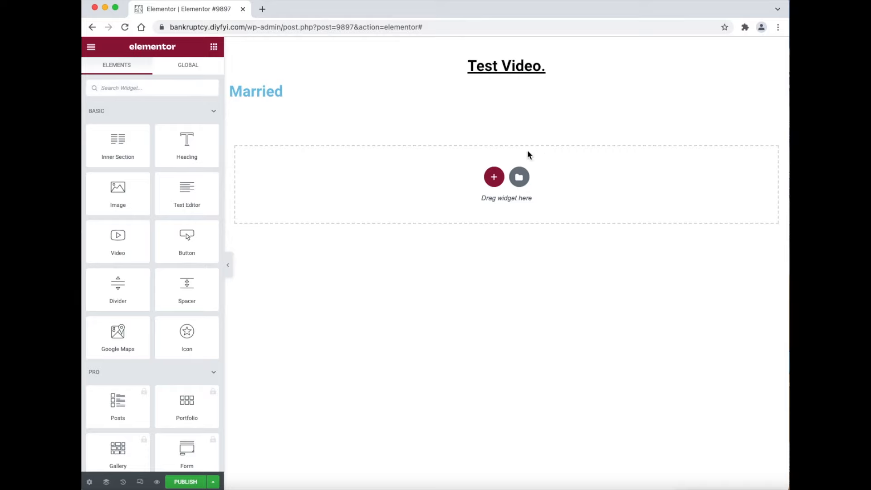
# Unlink the Married heading's margins and give it a 59px left margin
pyautogui.click(255, 91)
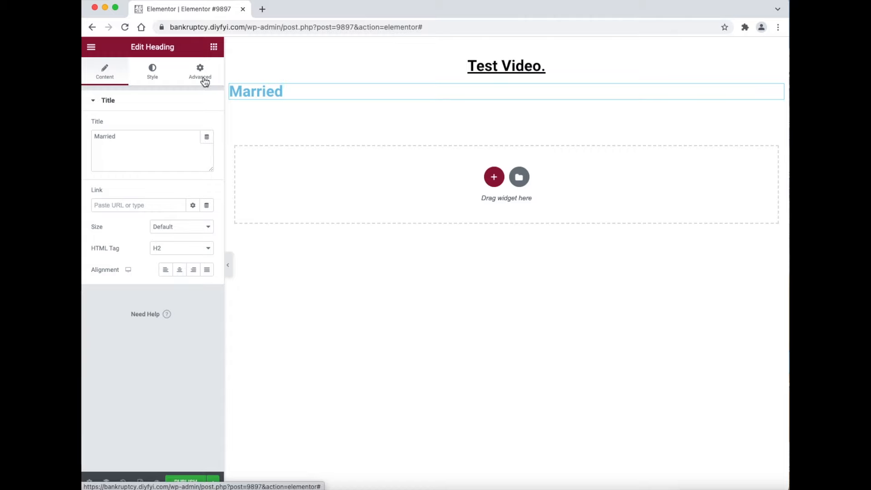
pyautogui.click(200, 71)
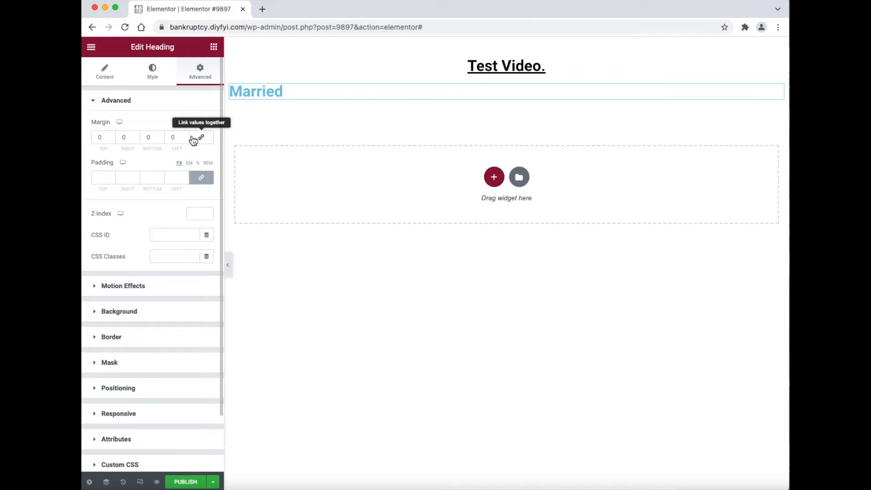
pyautogui.click(201, 137)
pyautogui.write('40')
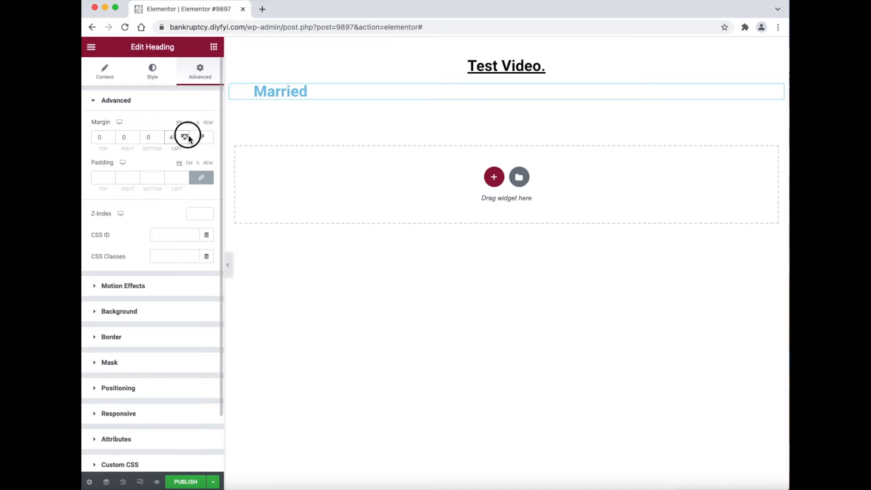
pyautogui.click(173, 137)
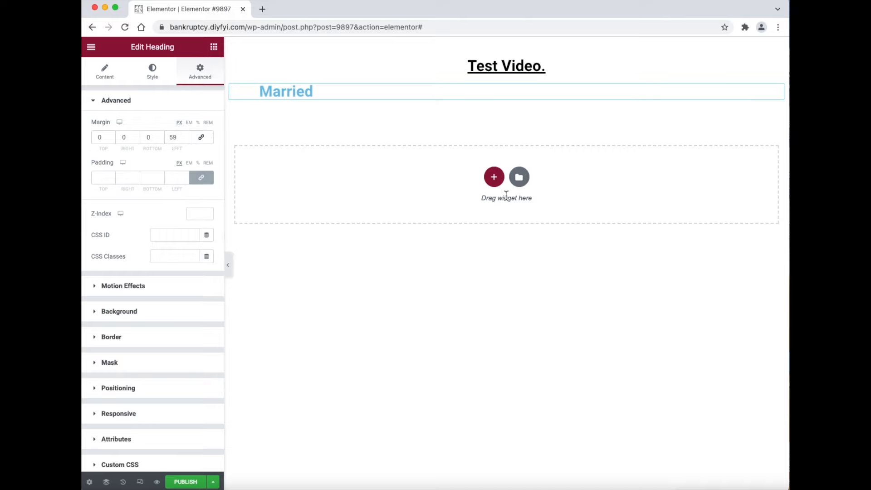
pyautogui.click(493, 176)
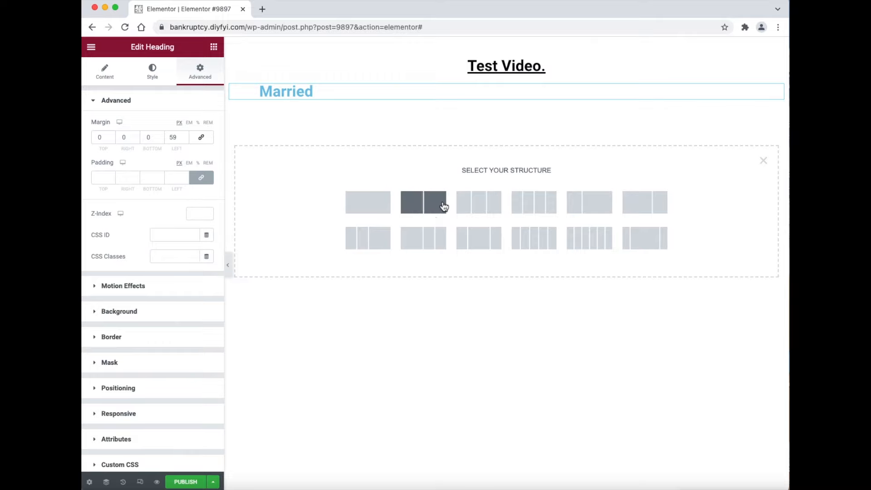
# Make the section two columns and paste the muse.ai embed code into a left-column Shortcode widget
pyautogui.click(424, 201)
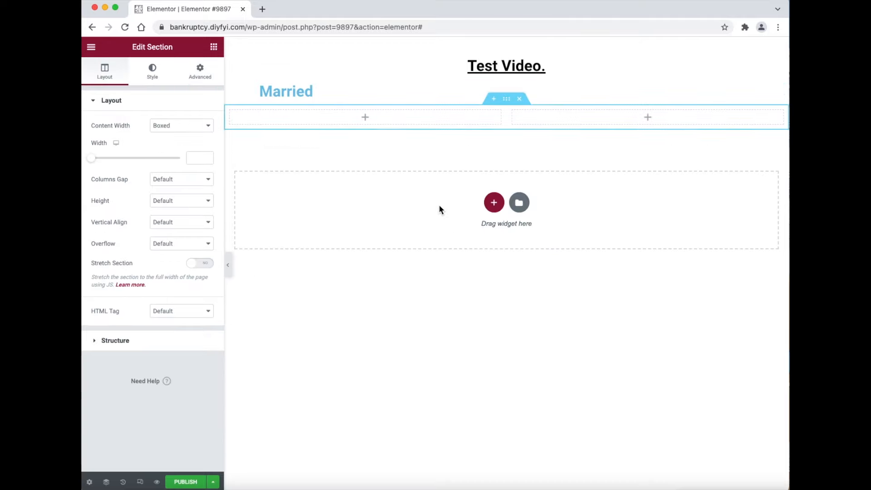
pyautogui.moveTo(364, 117)
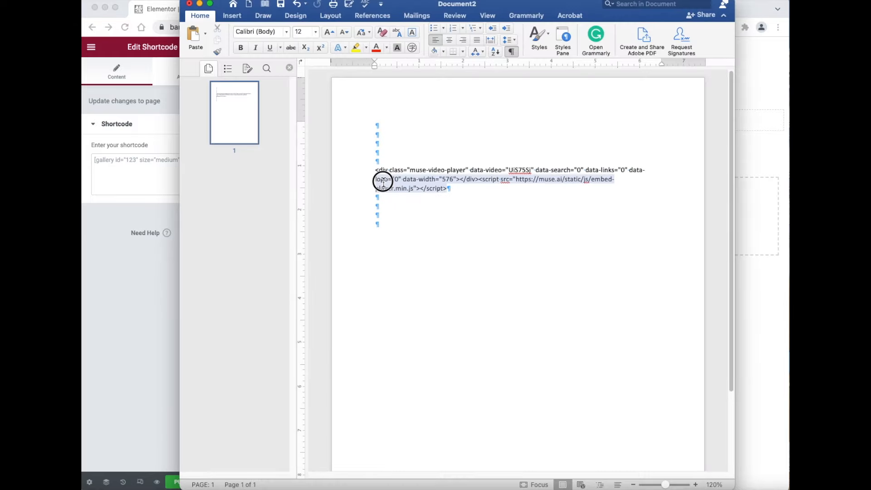
pyautogui.rightClick(382, 179)
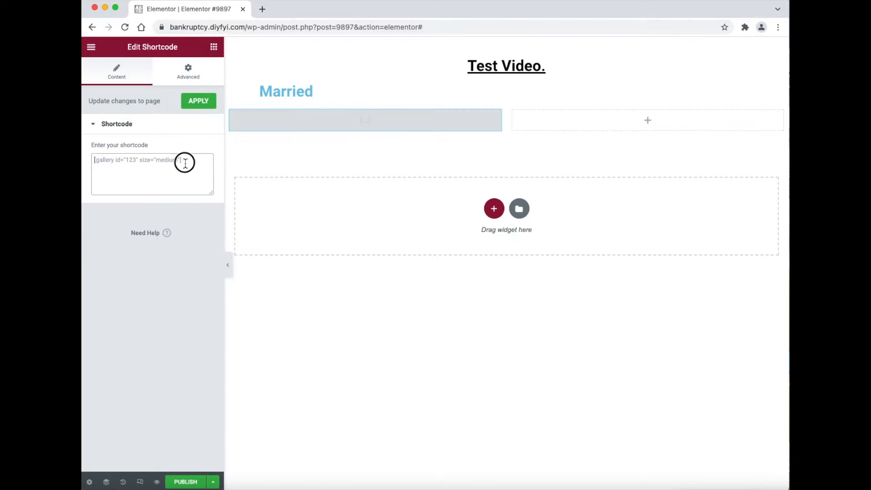
pyautogui.rightClick(153, 167)
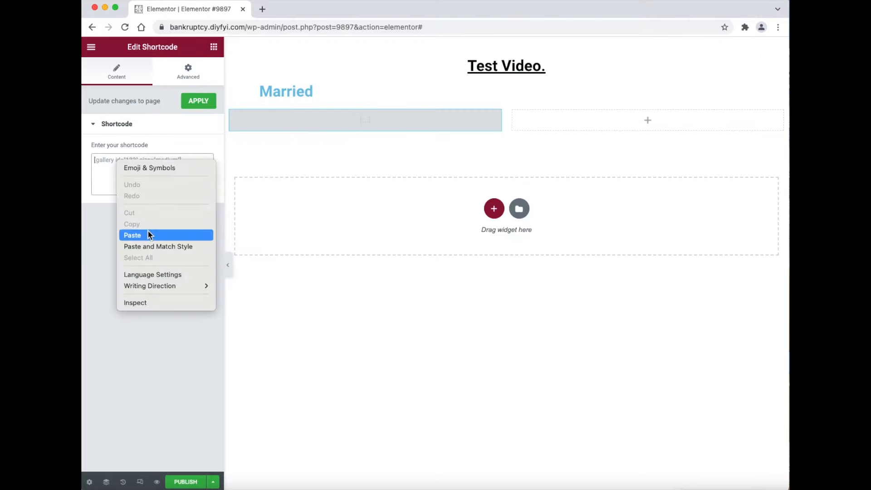
pyautogui.click(132, 235)
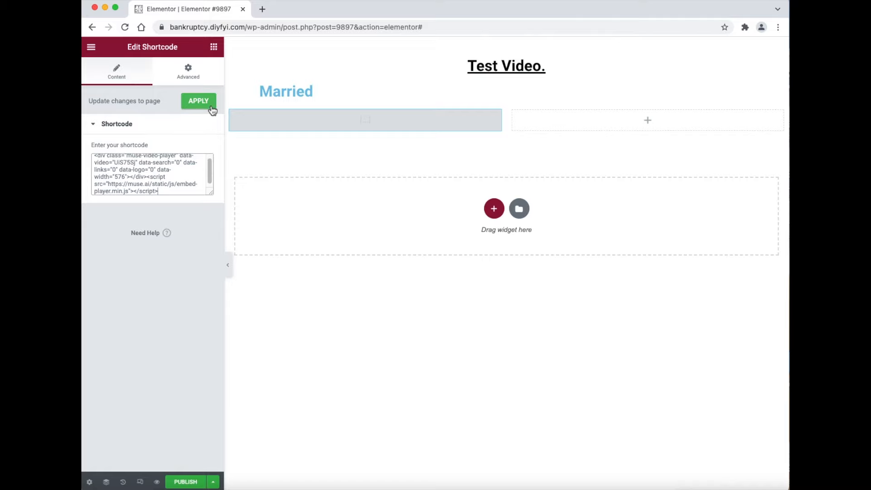
pyautogui.click(198, 101)
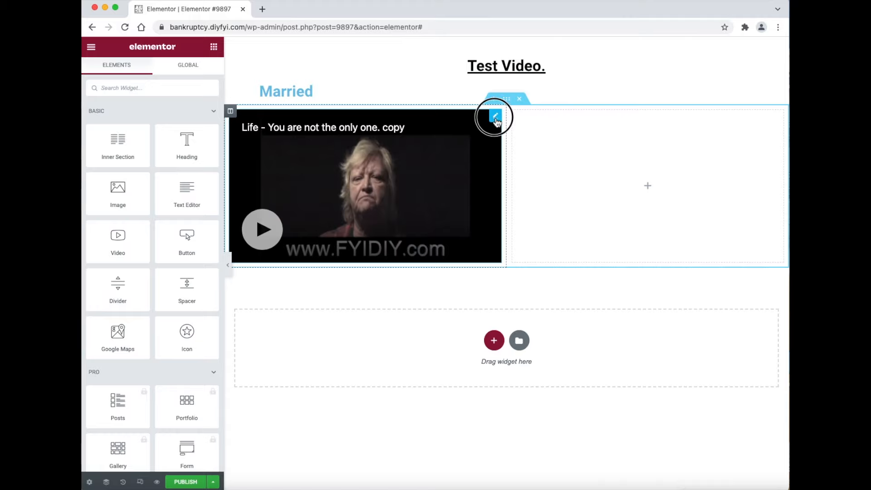
# Set the video Shortcode widget's left margin to 29px
pyautogui.click(494, 117)
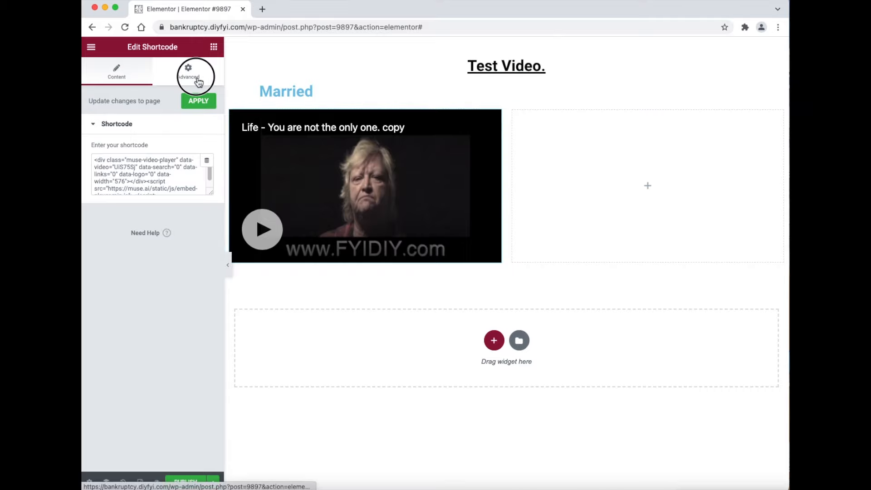
pyautogui.click(188, 72)
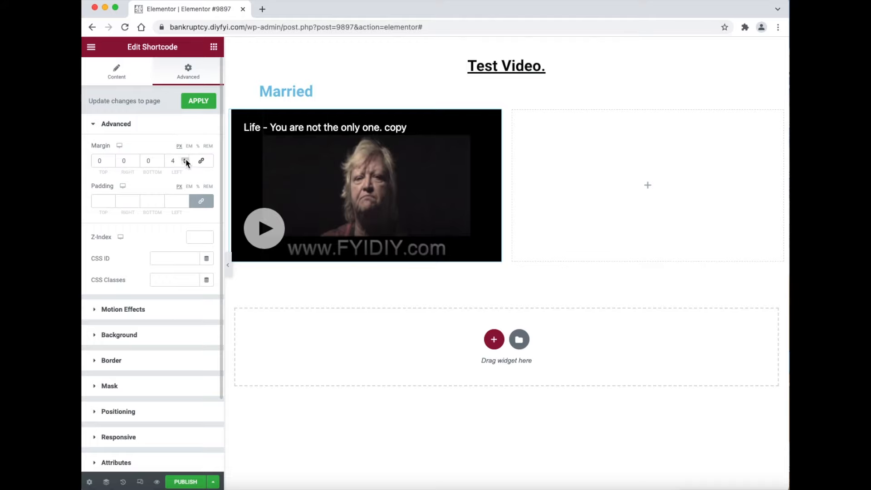
pyautogui.write('10')
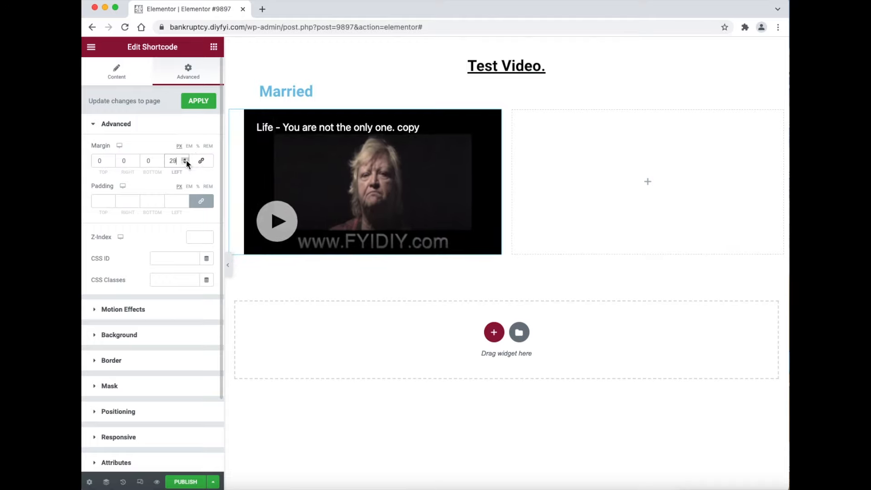
pyautogui.click(184, 158)
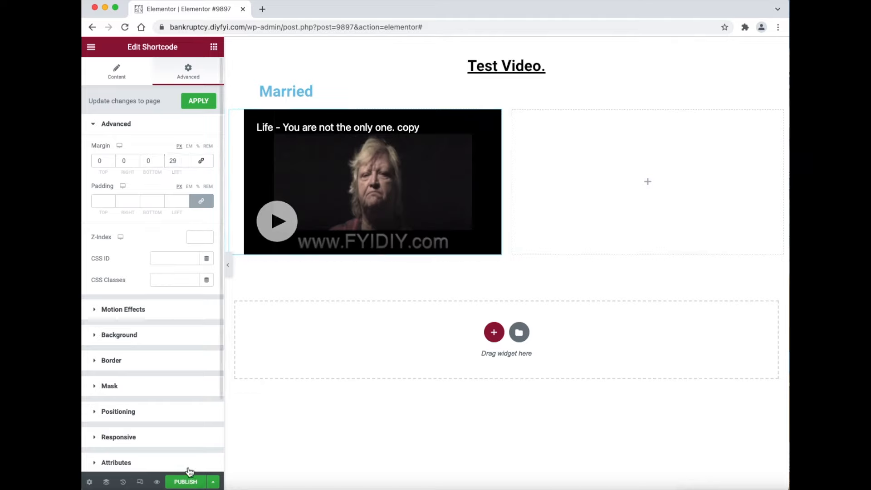
pyautogui.moveTo(157, 482)
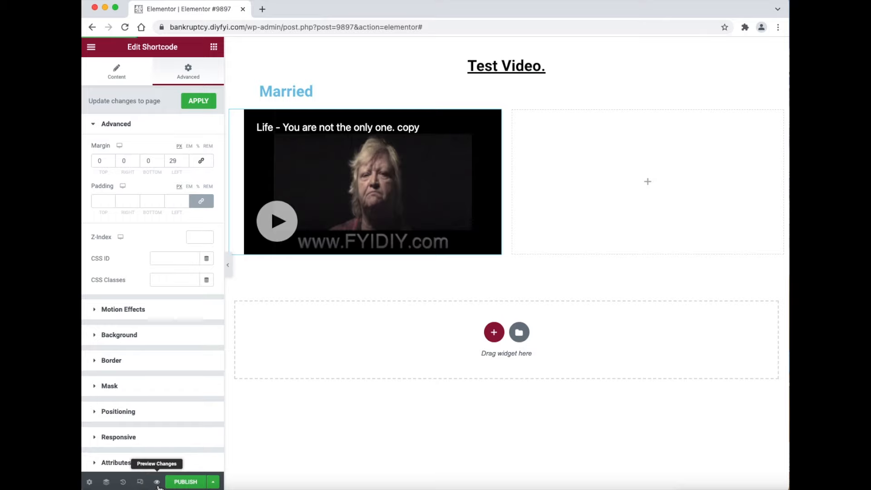
pyautogui.click(157, 482)
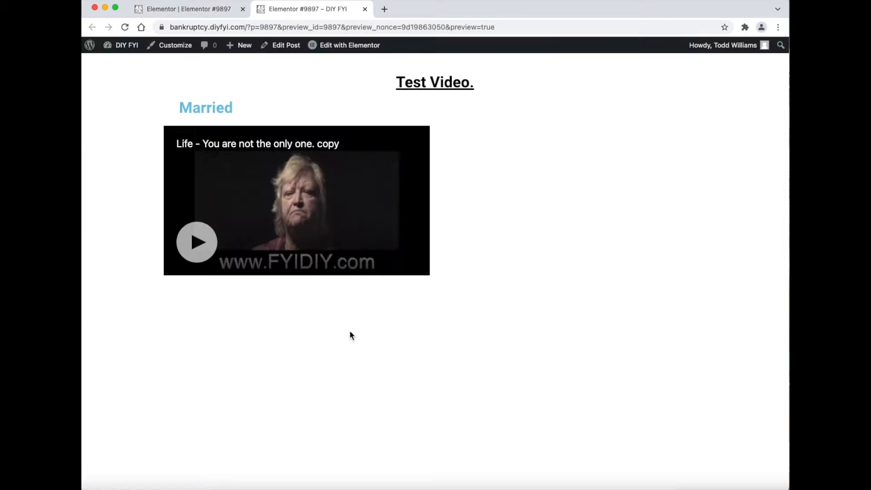
pyautogui.moveTo(579, 455)
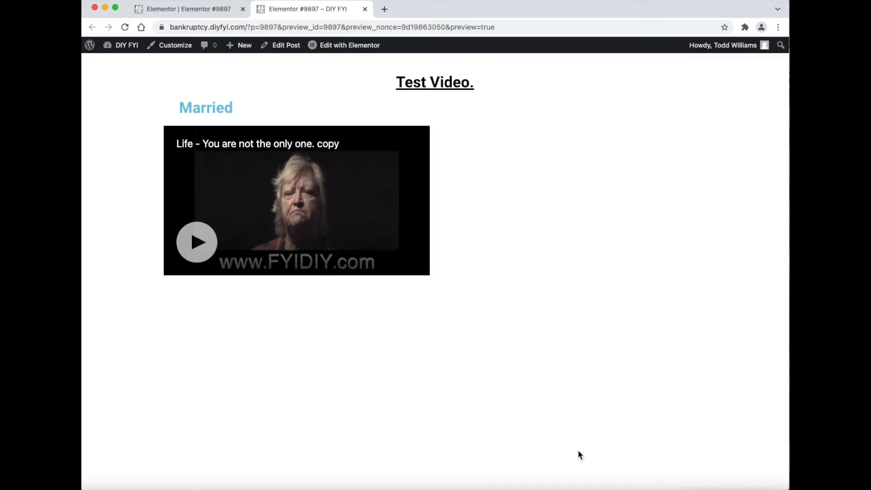
pyautogui.click(188, 9)
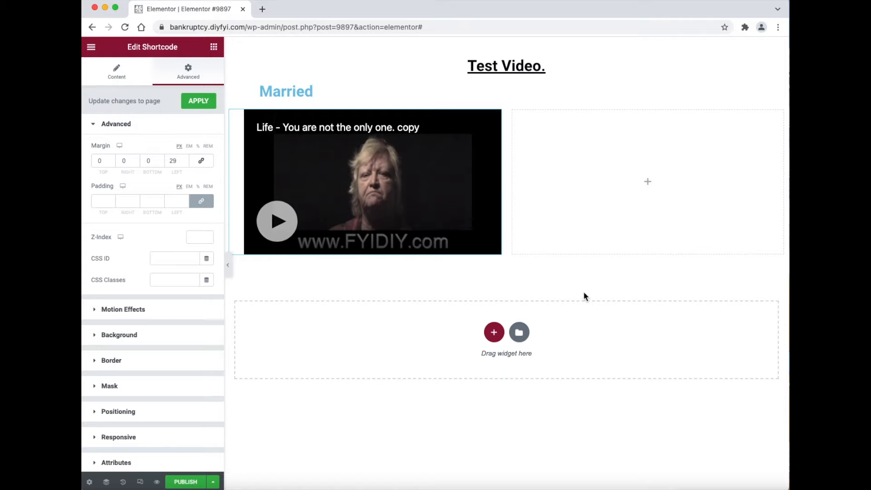
# Add a Text Editor with a bold, italic, underlined bulleted list: Boy, Girl, Wife, Grass
pyautogui.click(213, 46)
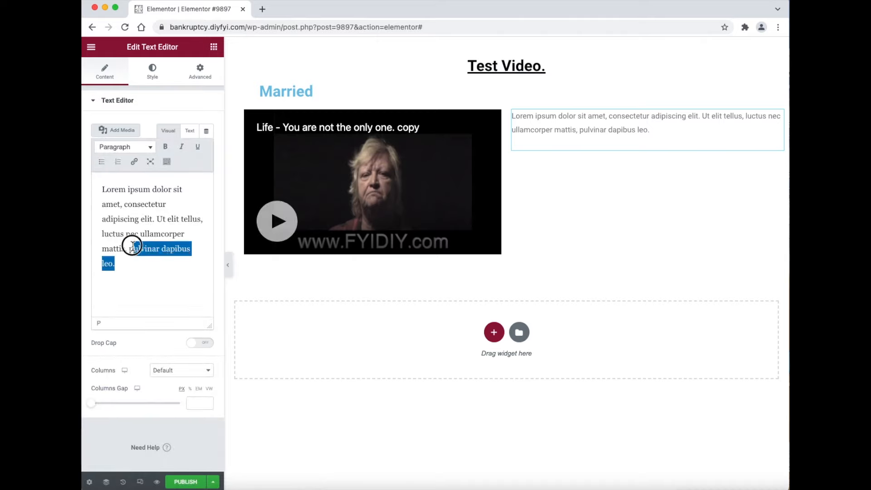
pyautogui.rightClick(133, 248)
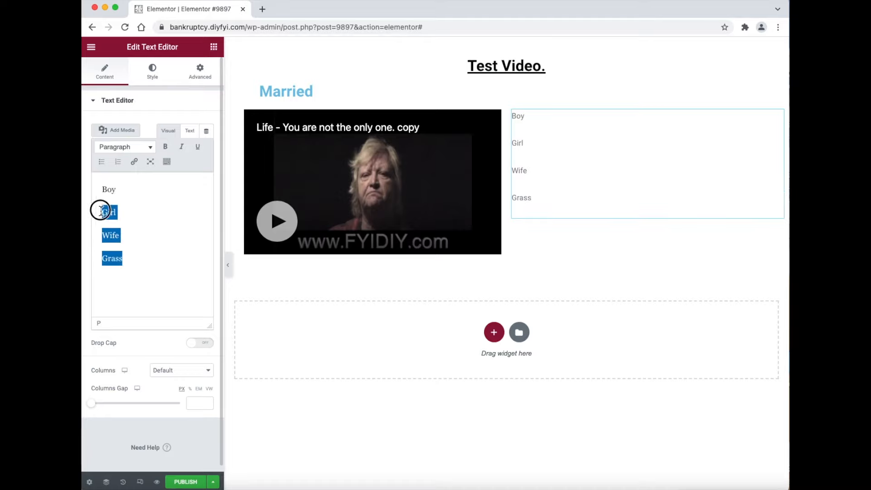
pyautogui.click(101, 161)
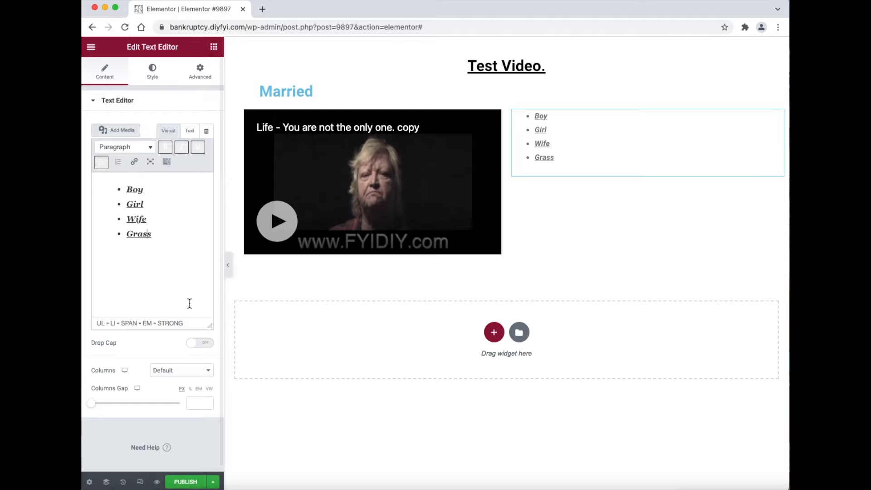
pyautogui.doubleClick(138, 233)
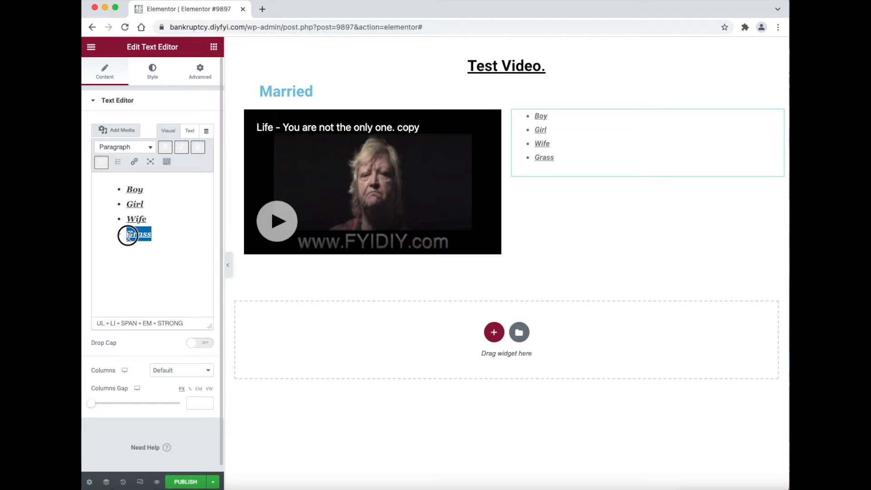
pyautogui.click(134, 161)
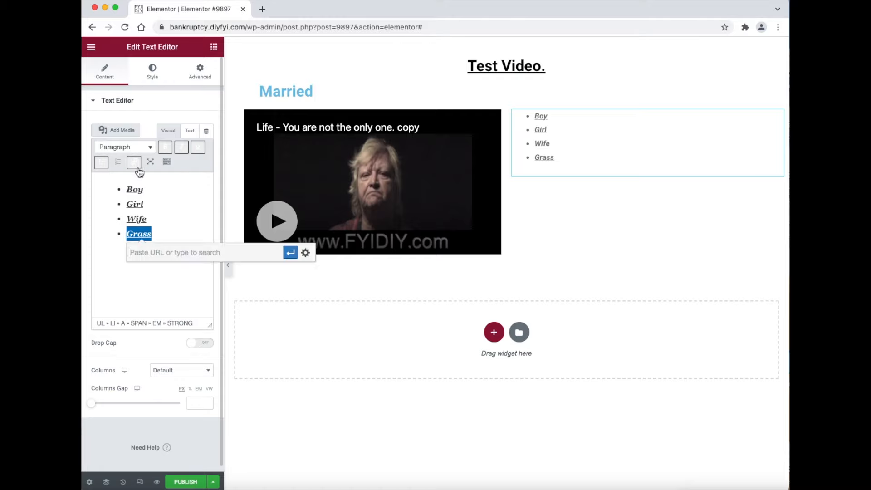
pyautogui.rightClick(174, 252)
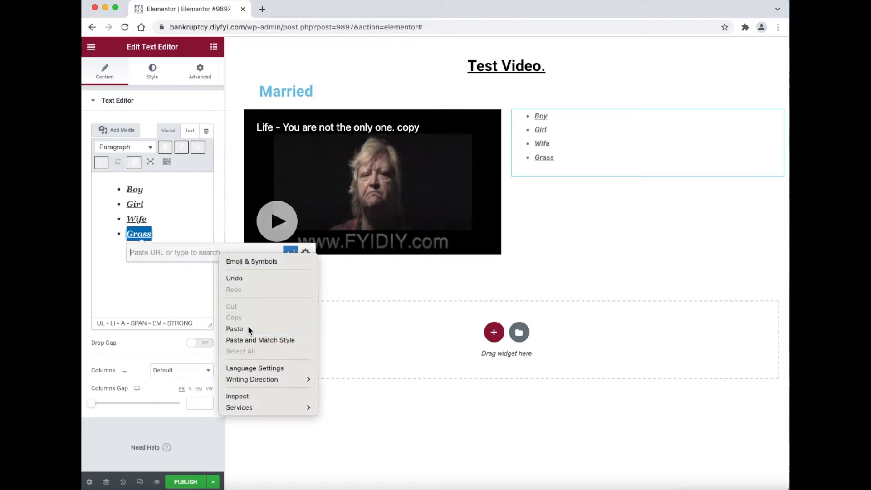
pyautogui.click(234, 329)
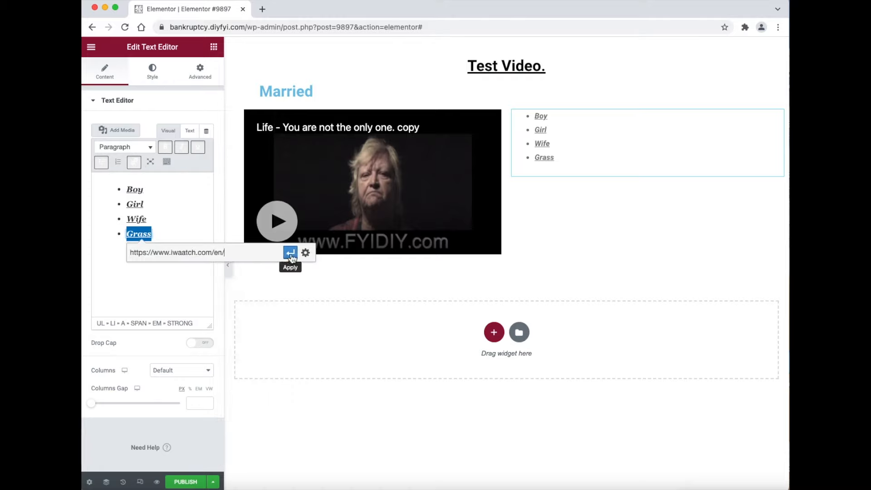
pyautogui.click(290, 252)
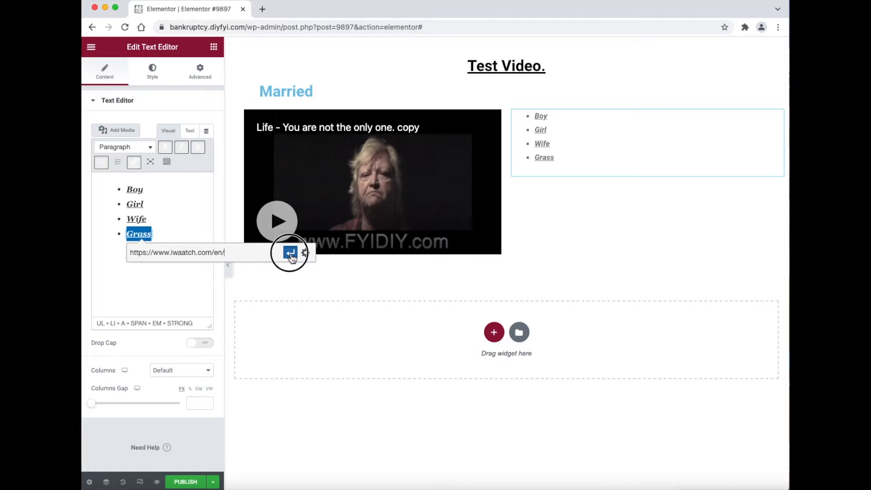
pyautogui.click(290, 252)
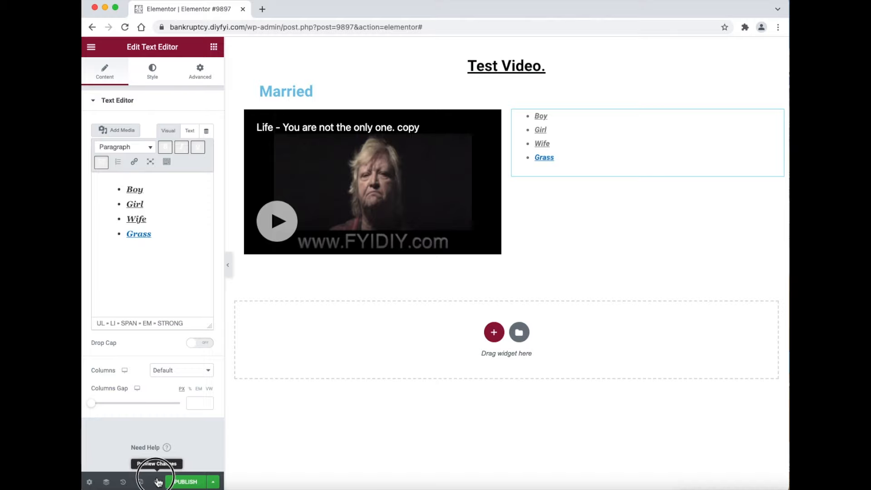
# Preview the post and follow the Grass link to fyidiy.com's Request Accommodation page
pyautogui.click(157, 464)
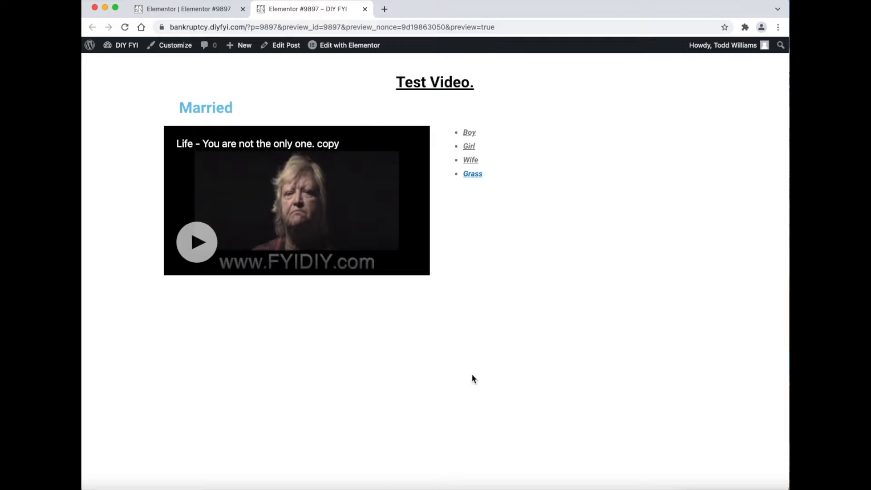
pyautogui.moveTo(472, 173)
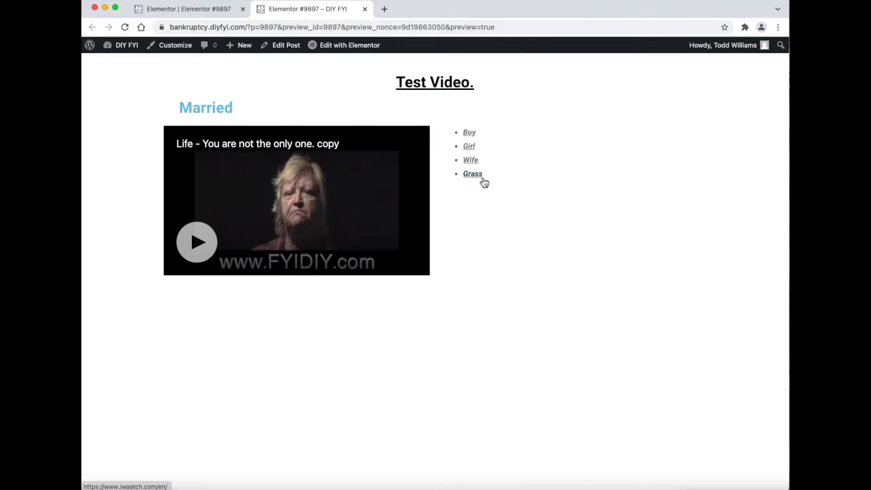
pyautogui.click(473, 173)
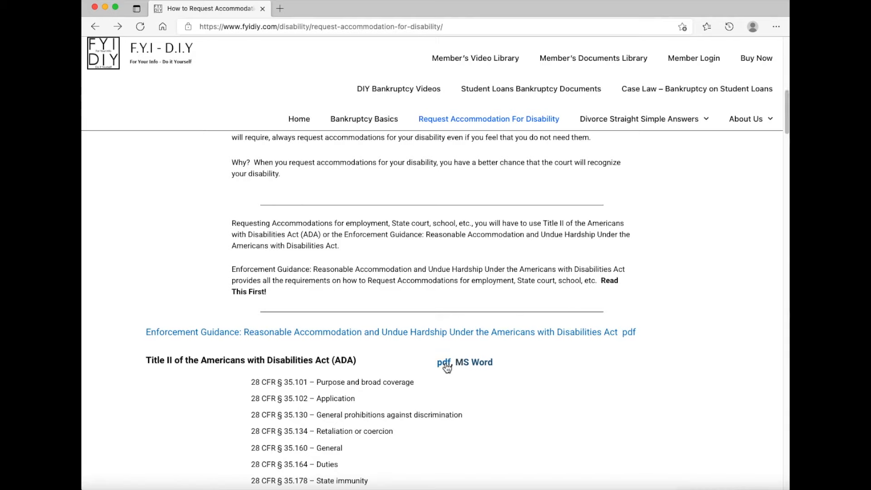
pyautogui.moveTo(478, 369)
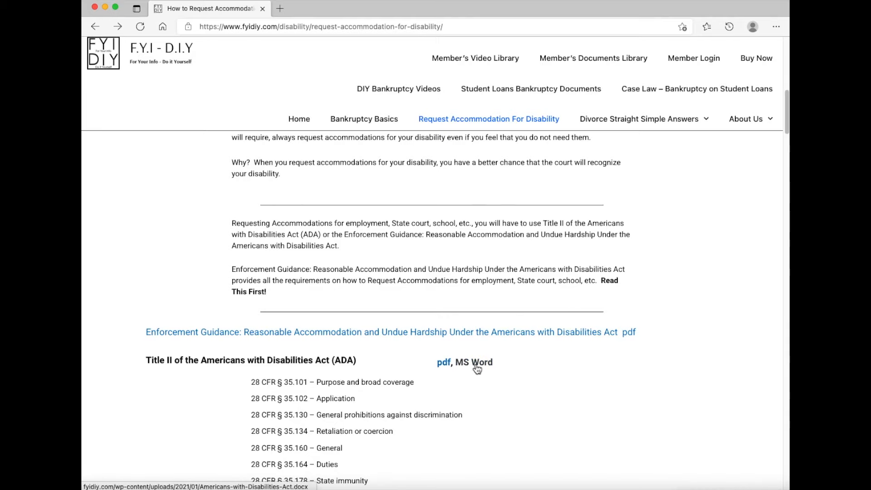
# Open the Title II ADA document in Word Online and scroll through it
pyautogui.click(472, 361)
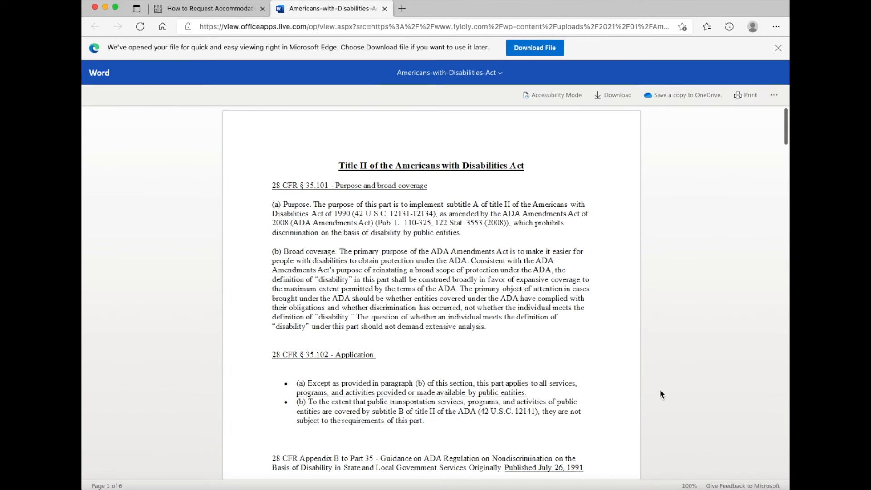
pyautogui.scroll(-3)
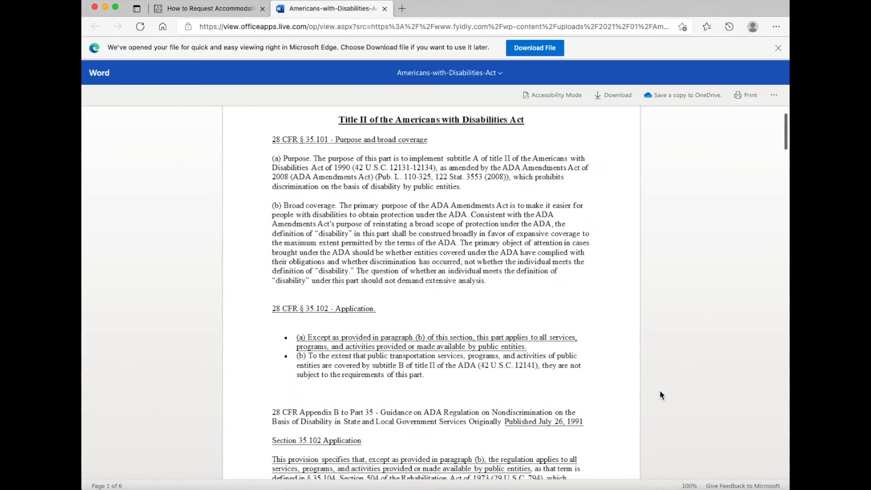
pyautogui.scroll(3)
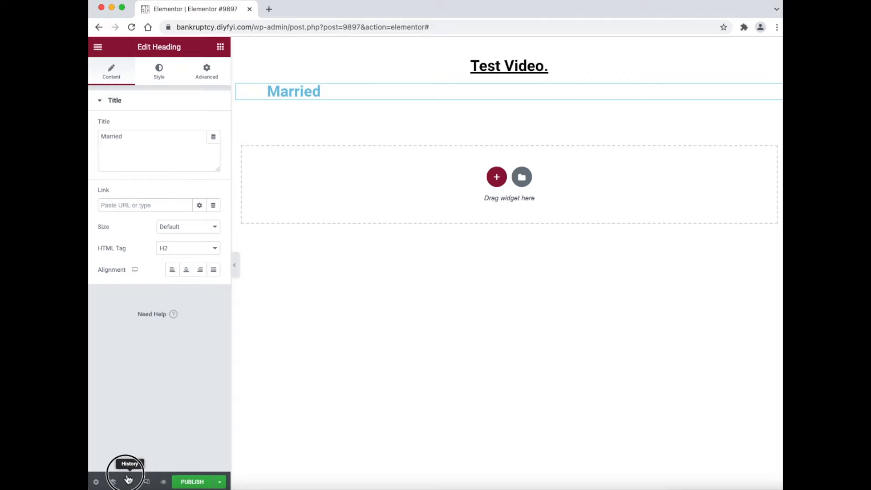
# Step back through Elementor History to Heading Padding Edited, removing the Married section and column
pyautogui.click(128, 482)
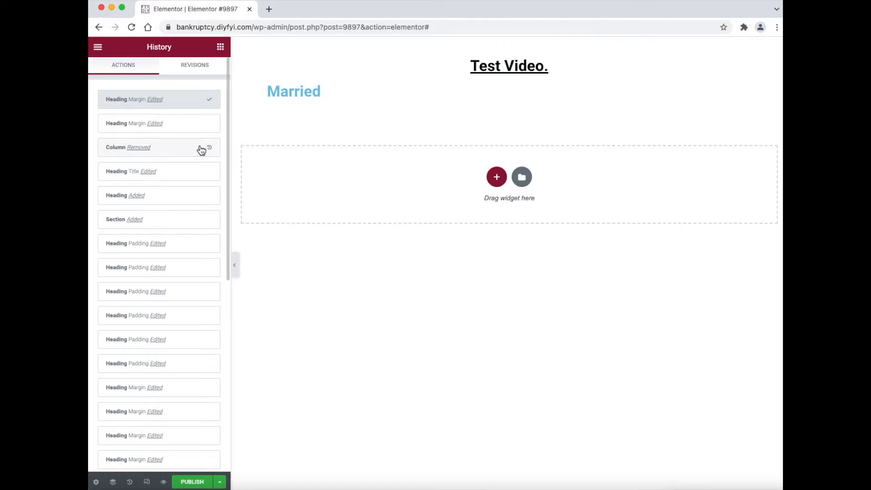
pyautogui.click(158, 146)
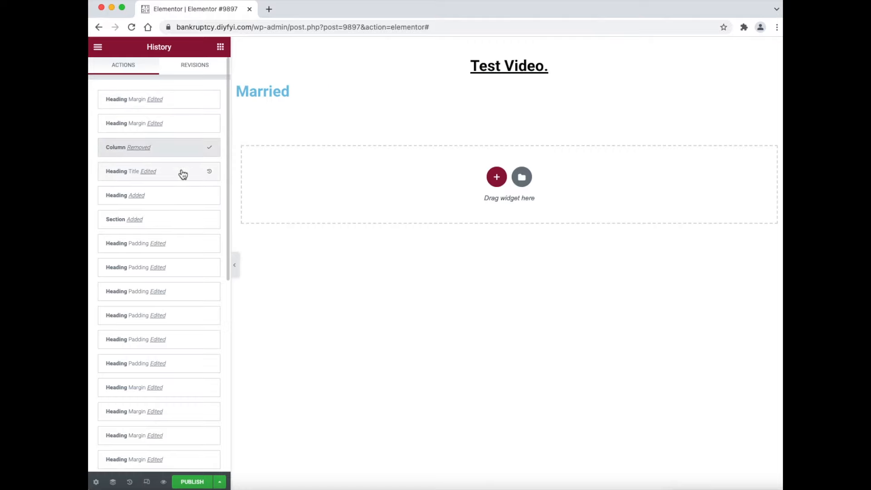
pyautogui.click(159, 195)
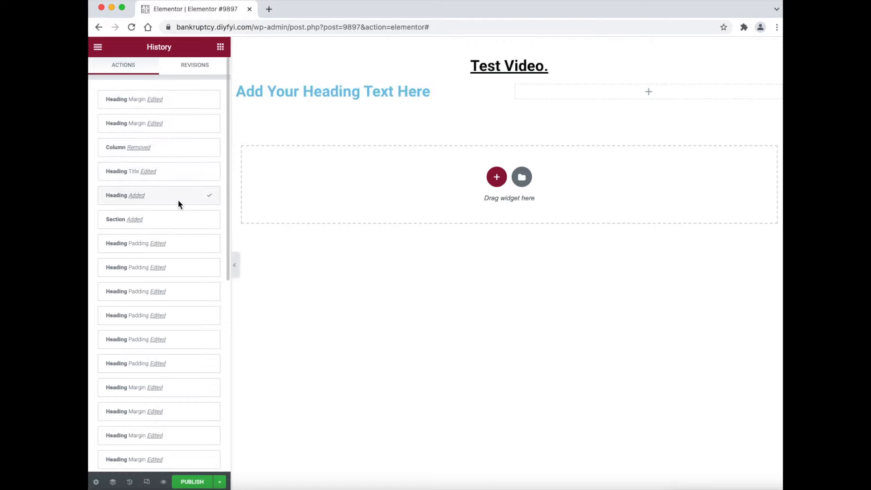
pyautogui.click(158, 218)
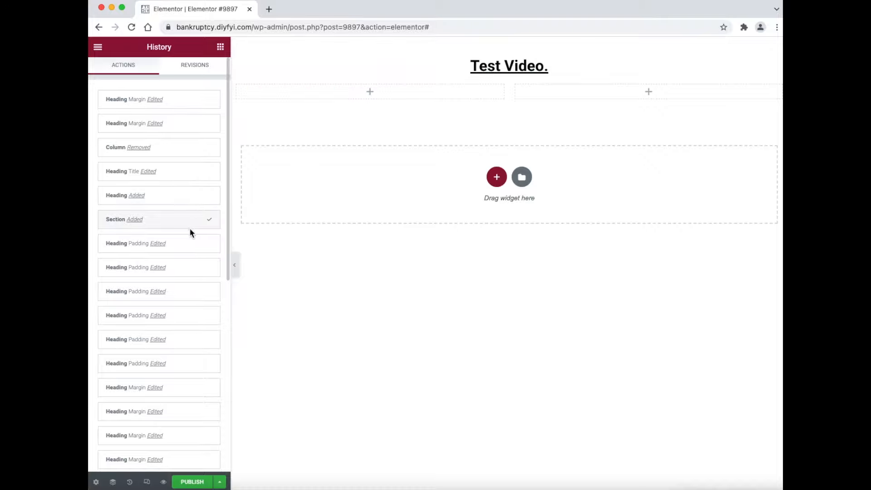
pyautogui.click(135, 243)
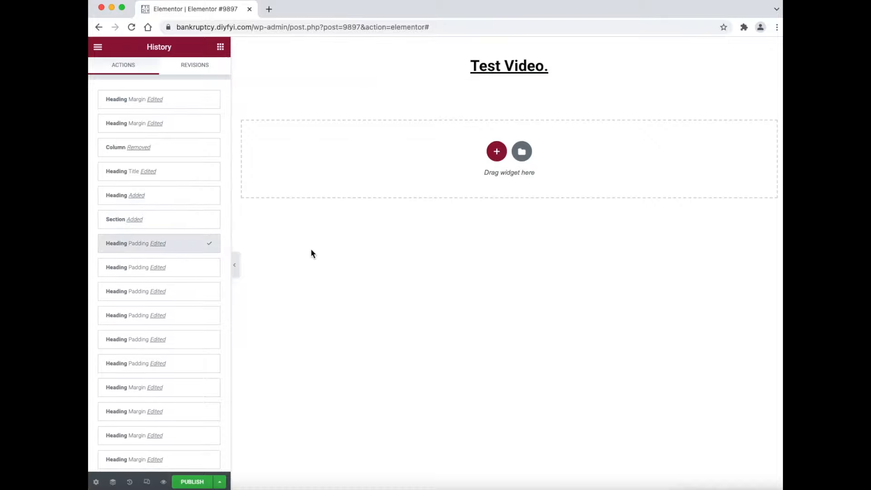